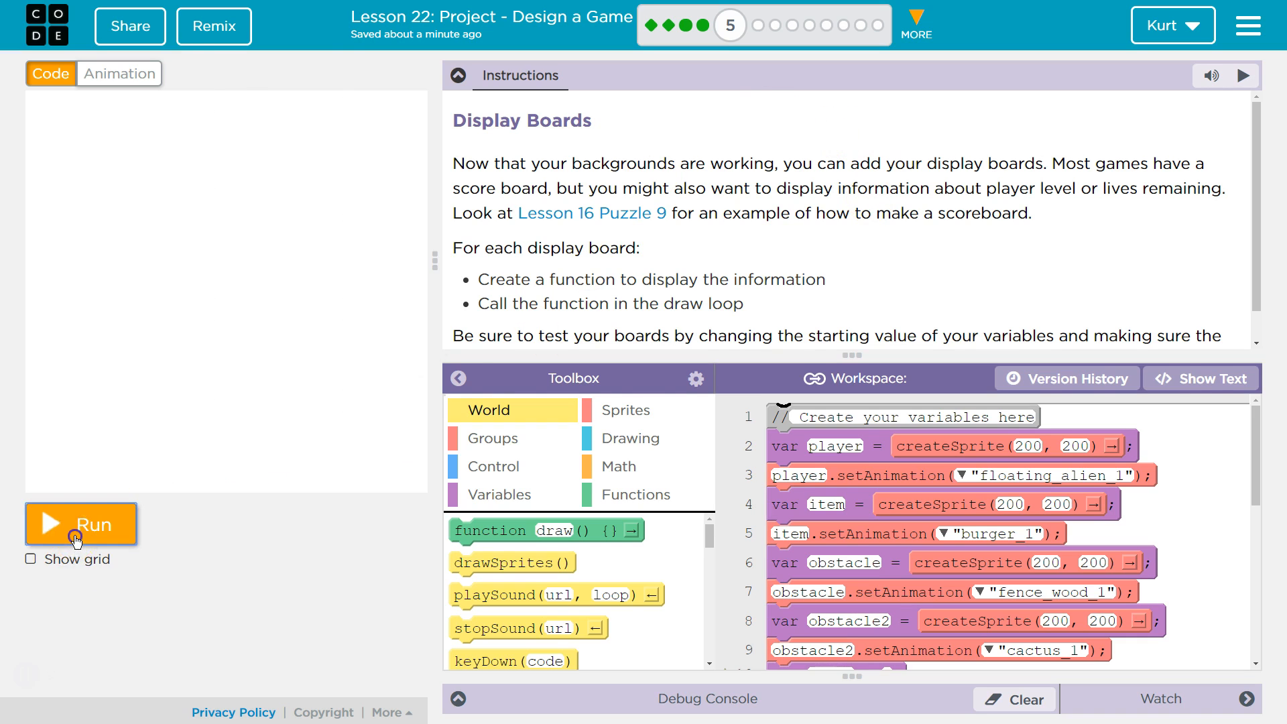
- Preview the game briefly and scroll through the code around the functions comment
{"action": "left_click", "coordinate": [79, 524]}
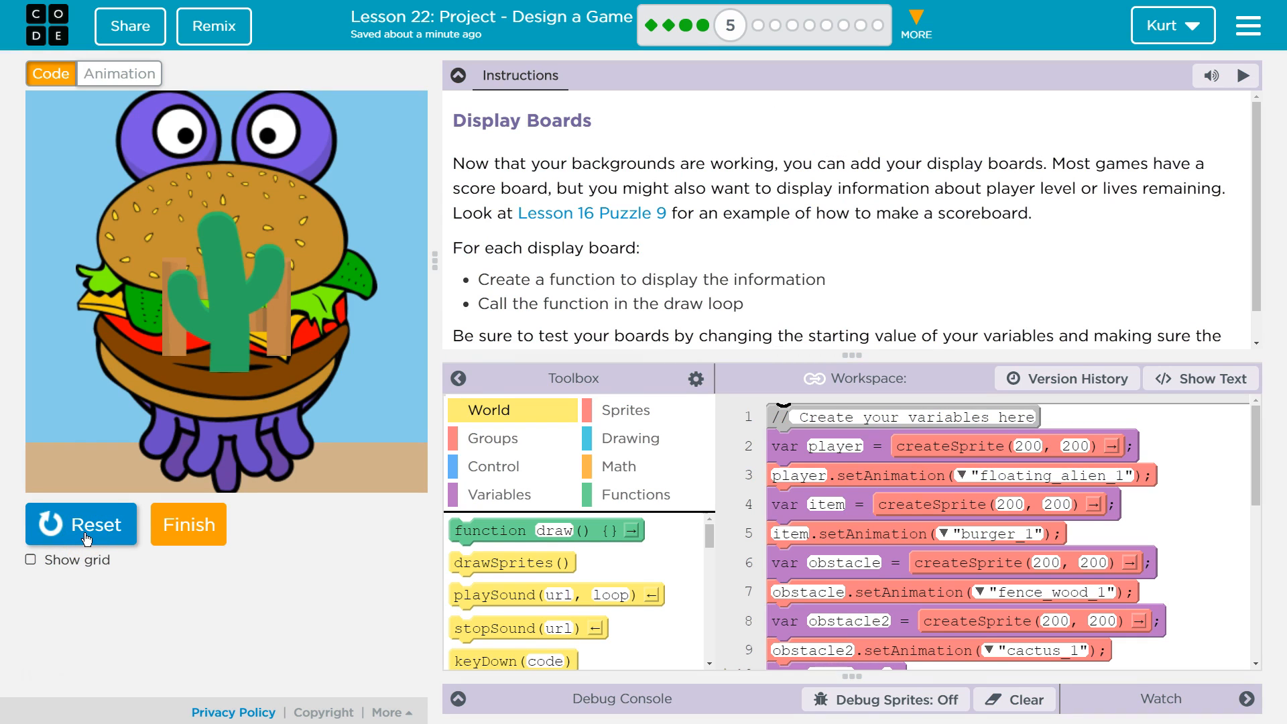
{"action": "left_click", "coordinate": [81, 524]}
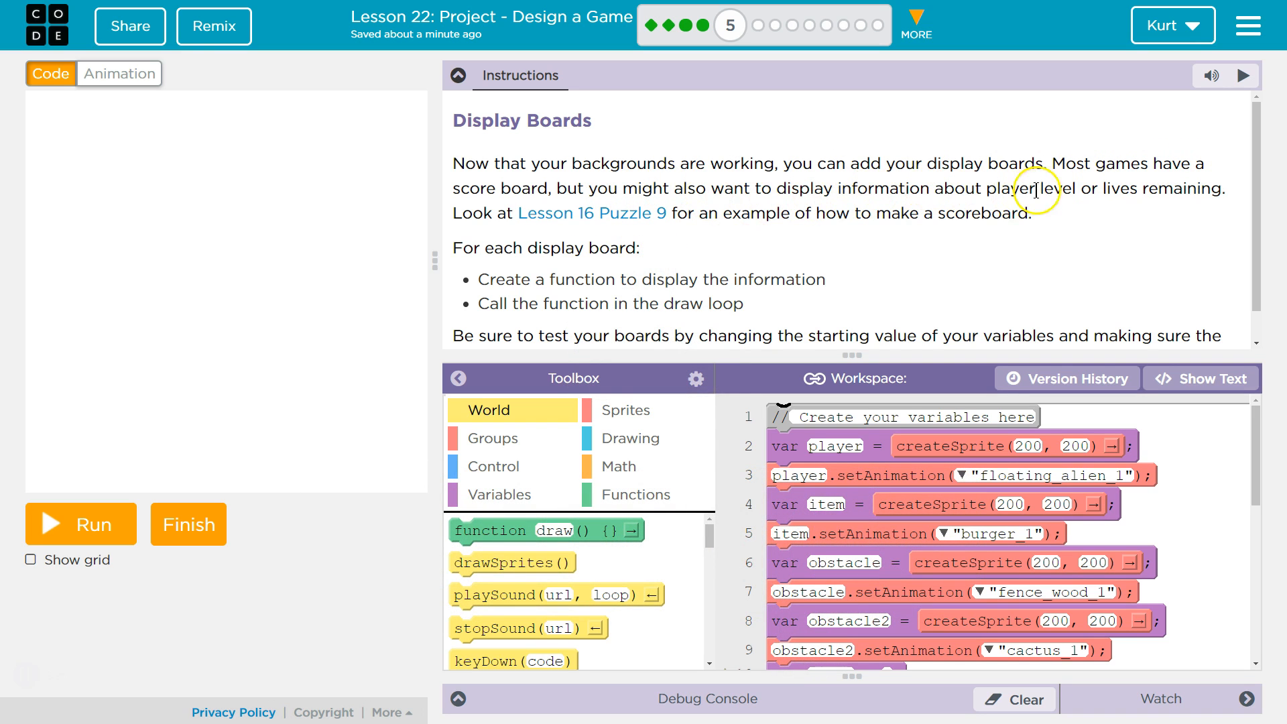
{"action": "mouse_move", "coordinate": [1048, 190]}
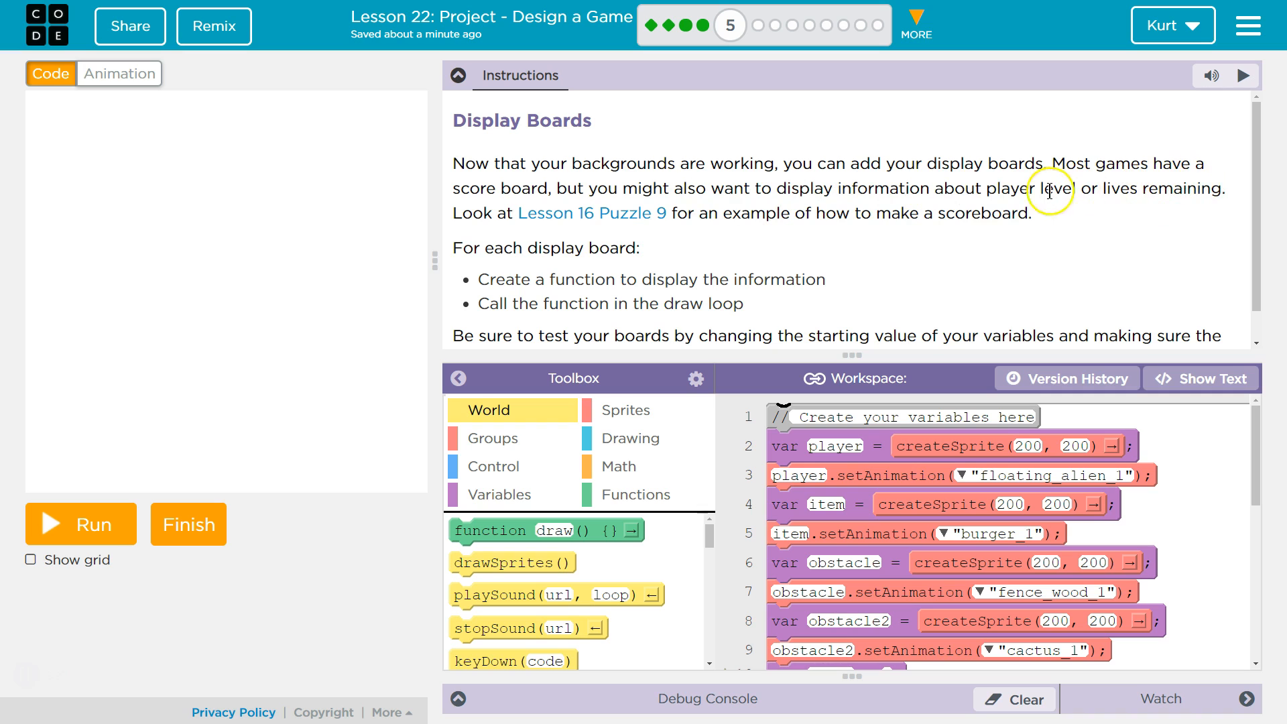
{"action": "mouse_move", "coordinate": [592, 213]}
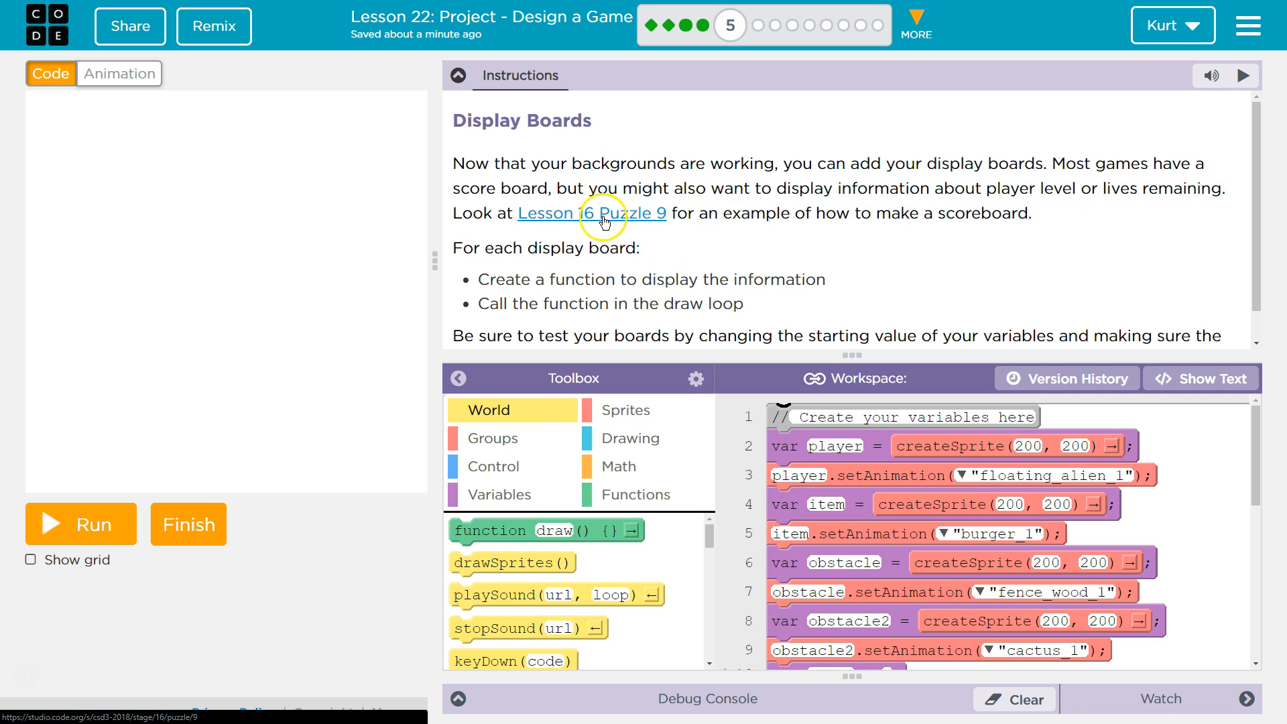
{"action": "mouse_move", "coordinate": [784, 214]}
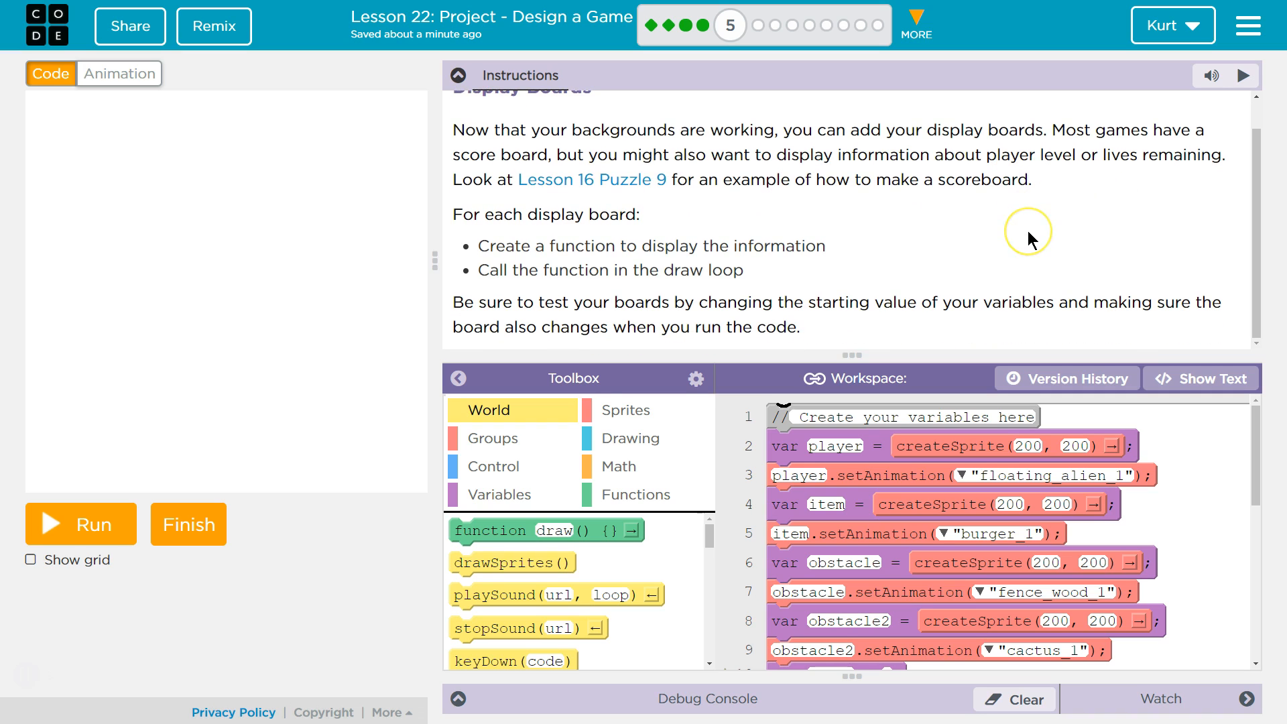
{"action": "mouse_move", "coordinate": [691, 262]}
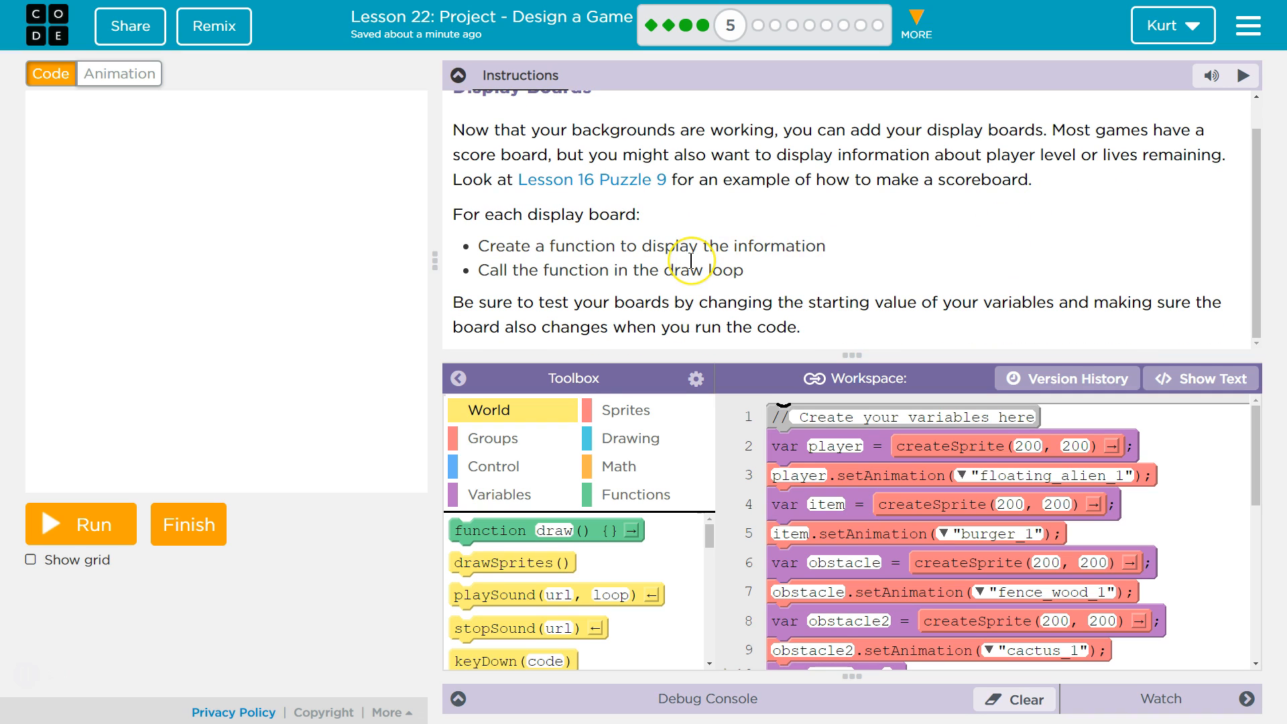
{"action": "mouse_move", "coordinate": [605, 294]}
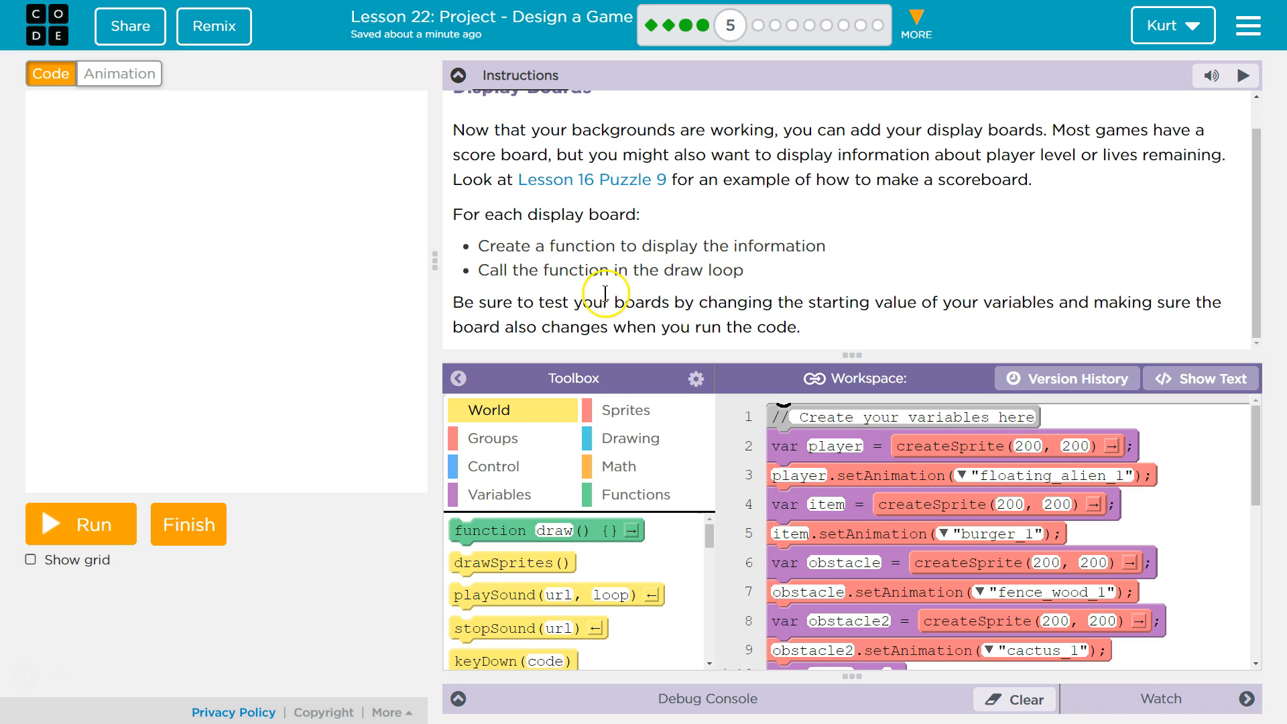
{"action": "mouse_move", "coordinate": [755, 297]}
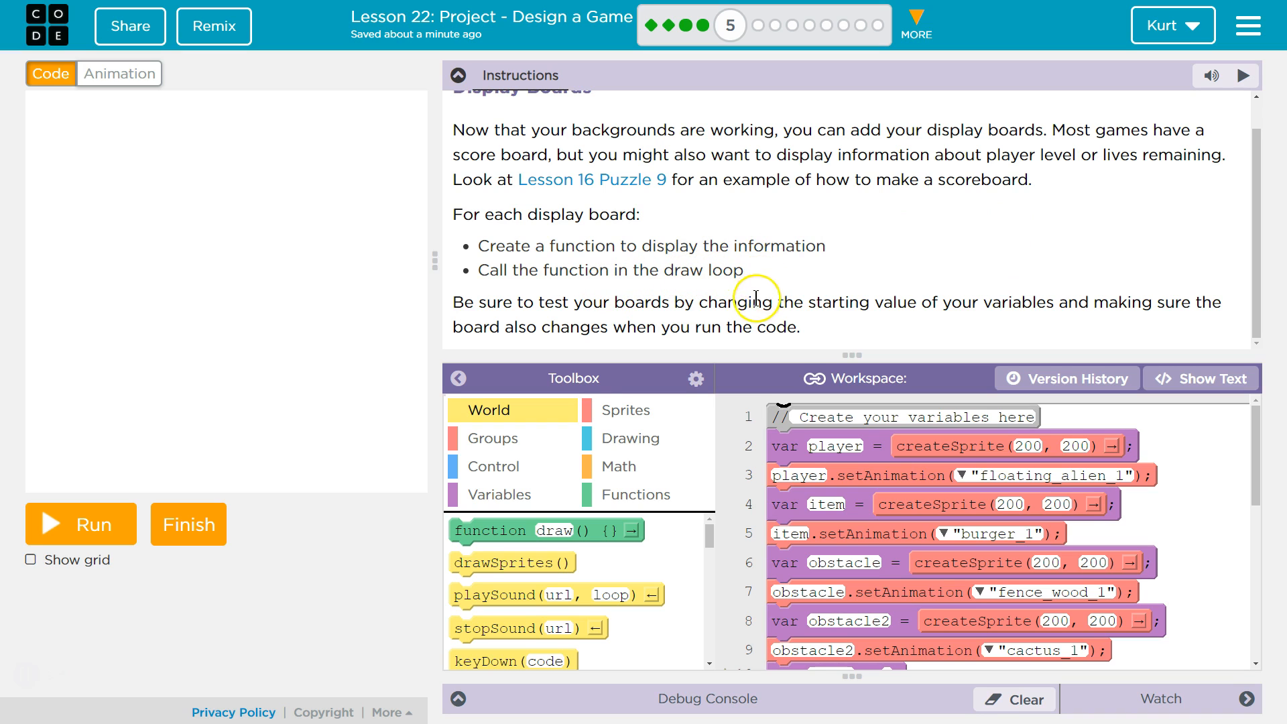
{"action": "mouse_move", "coordinate": [722, 319]}
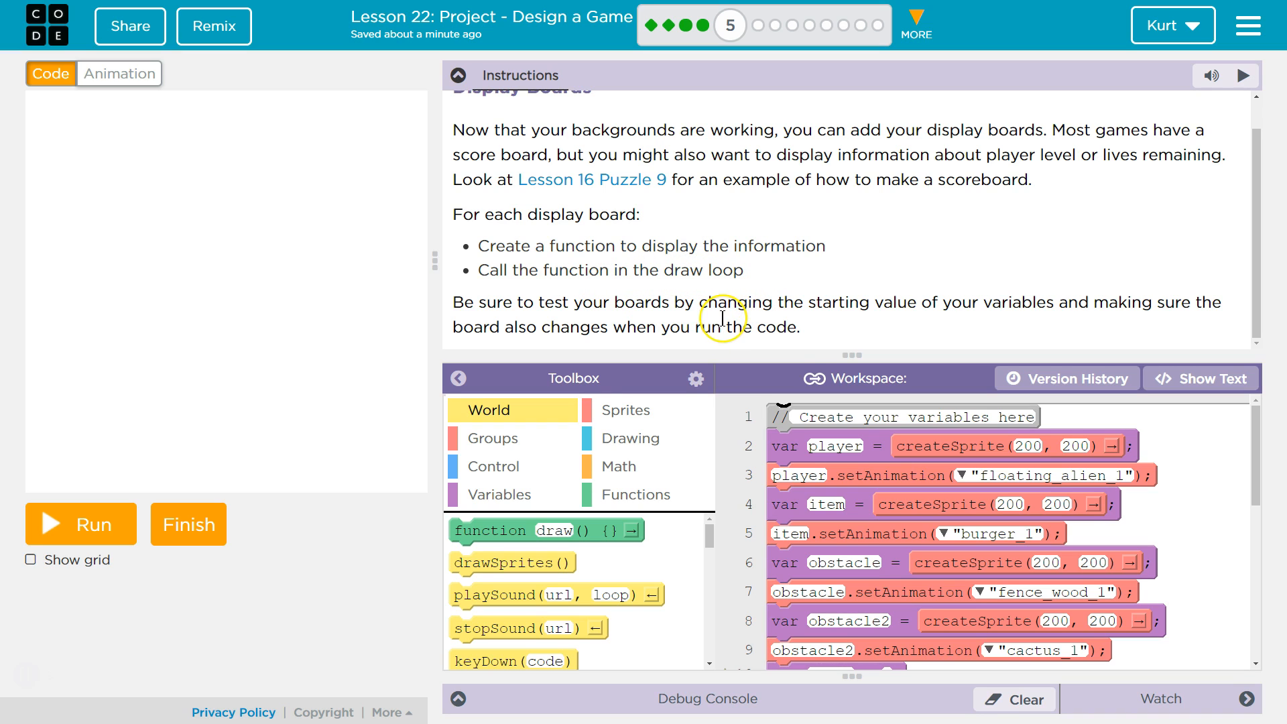
{"action": "mouse_move", "coordinate": [1177, 297]}
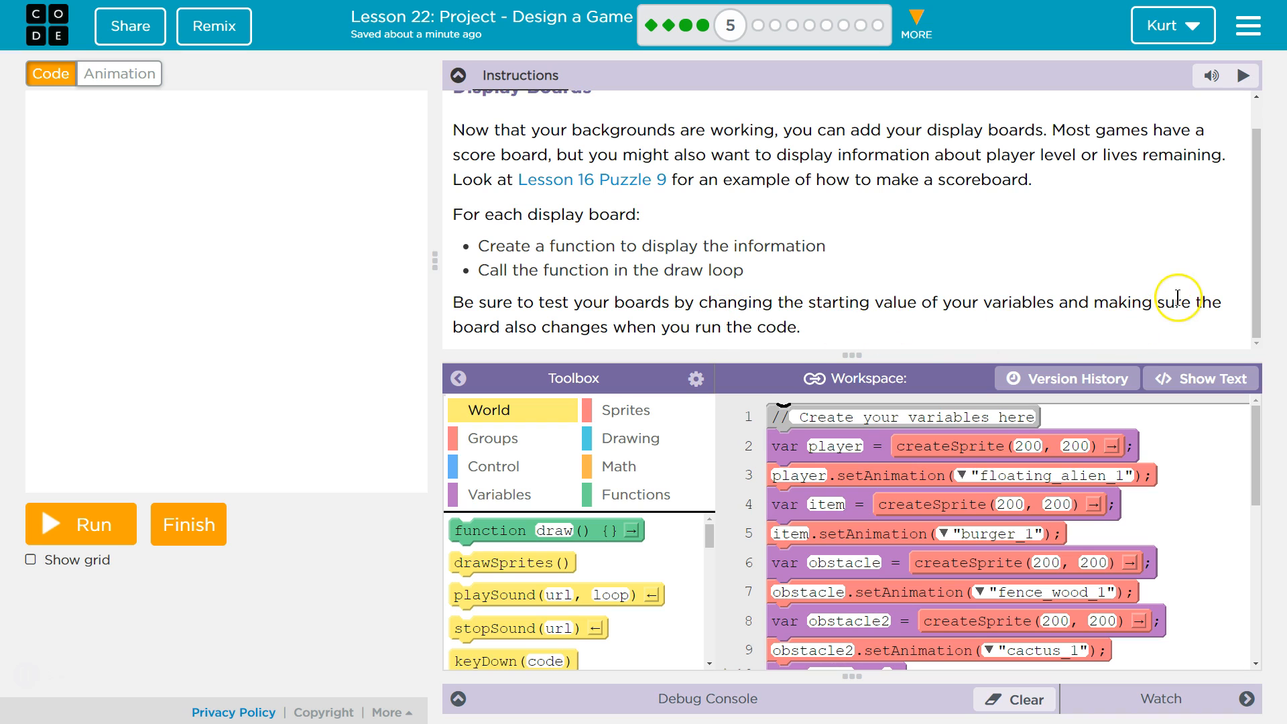
{"action": "mouse_move", "coordinate": [1167, 293]}
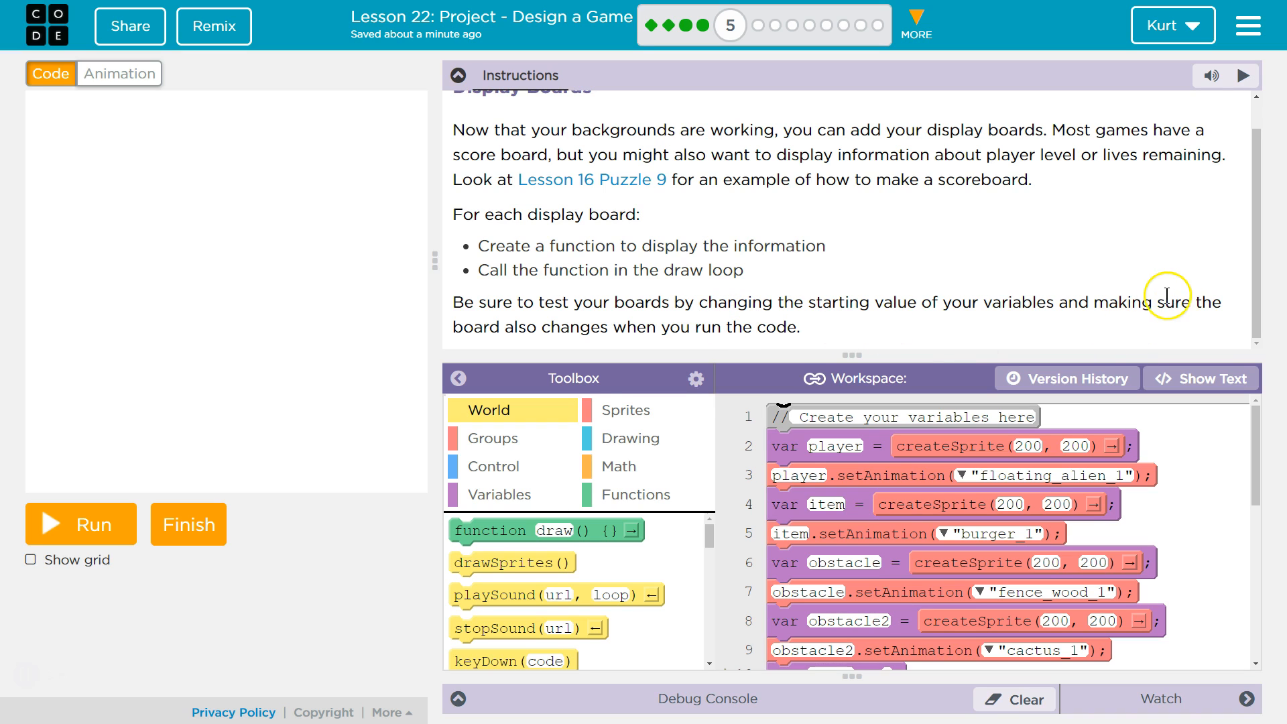
{"action": "mouse_move", "coordinate": [523, 132]}
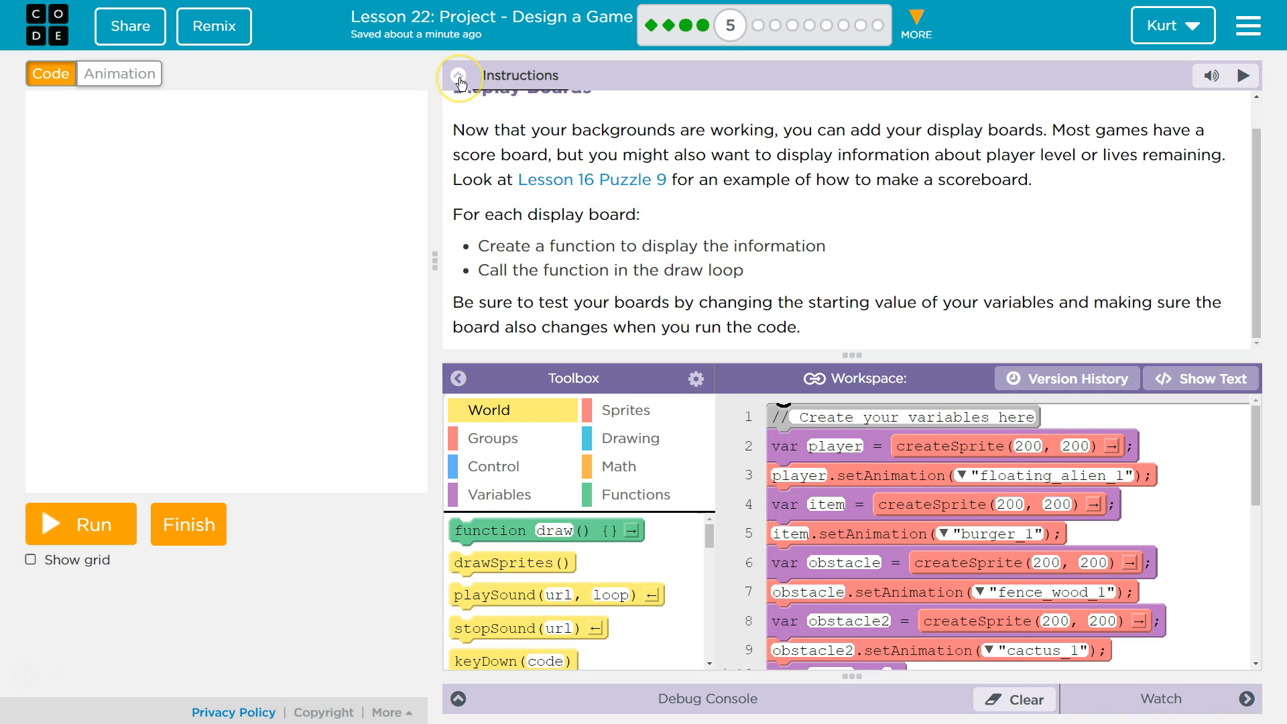
{"action": "left_click", "coordinate": [459, 75]}
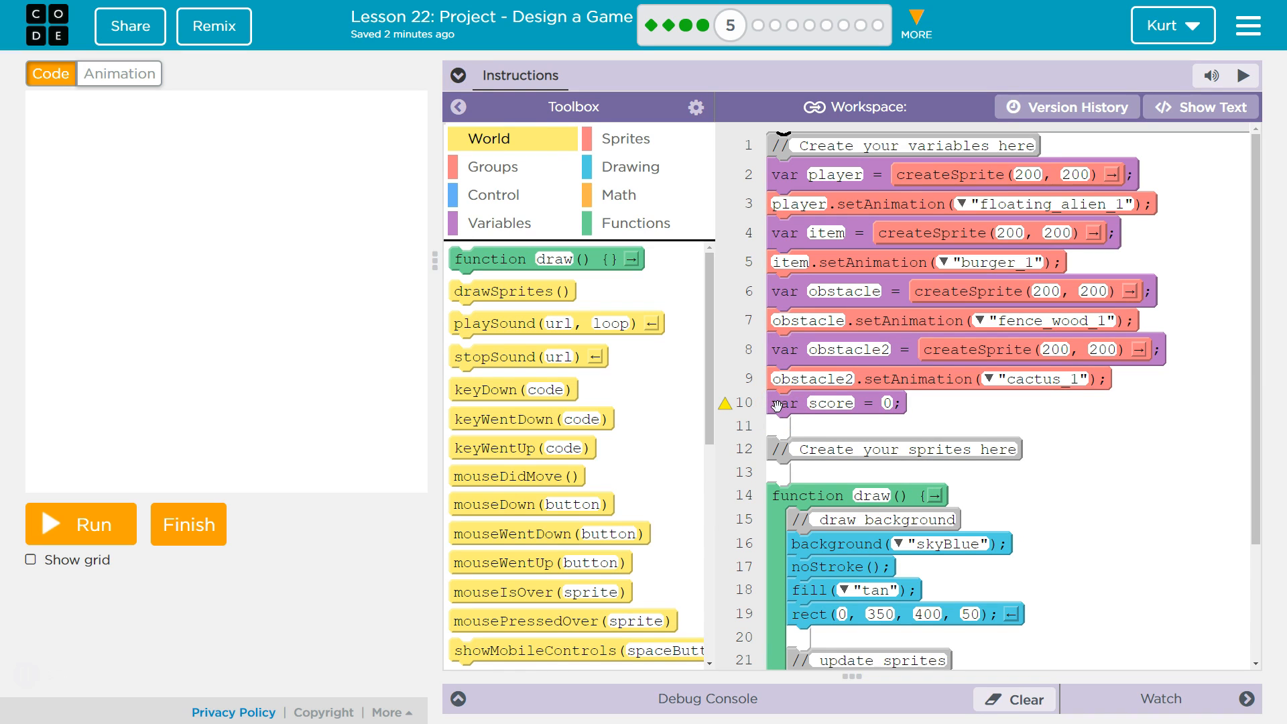
{"action": "mouse_move", "coordinate": [611, 153]}
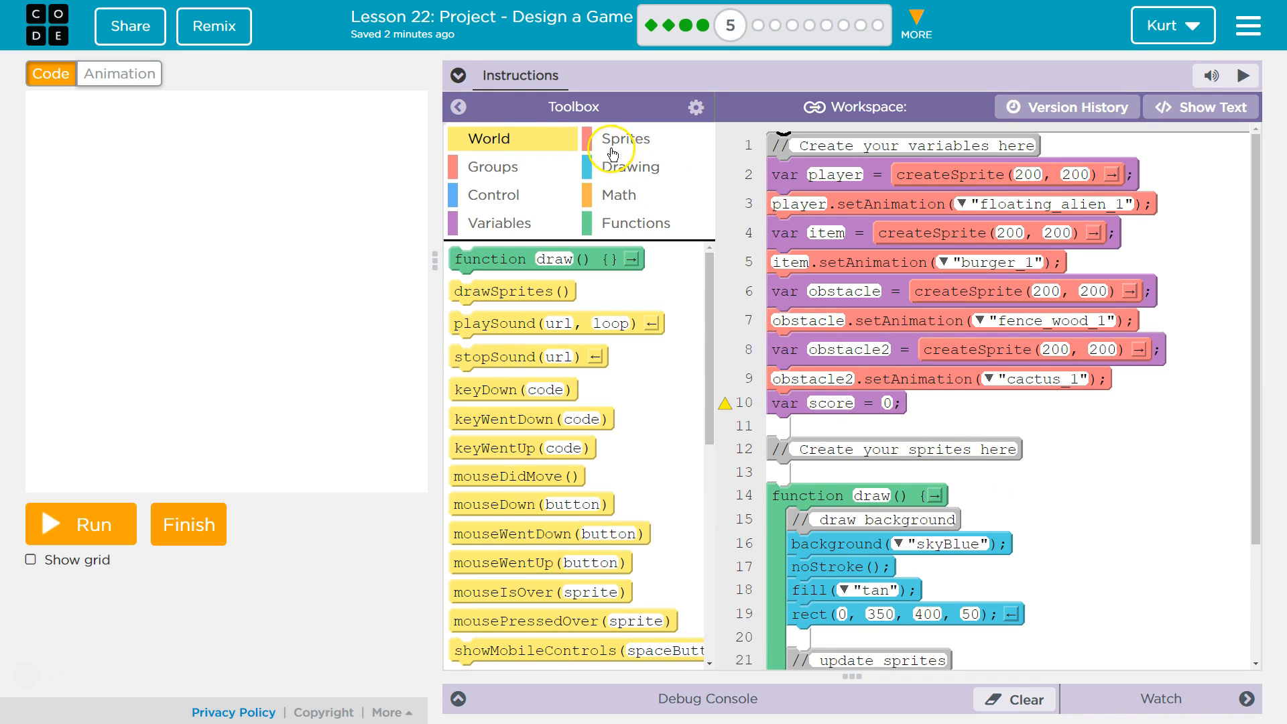
{"action": "scroll", "scroll_direction": "down", "scroll_amount": 3}
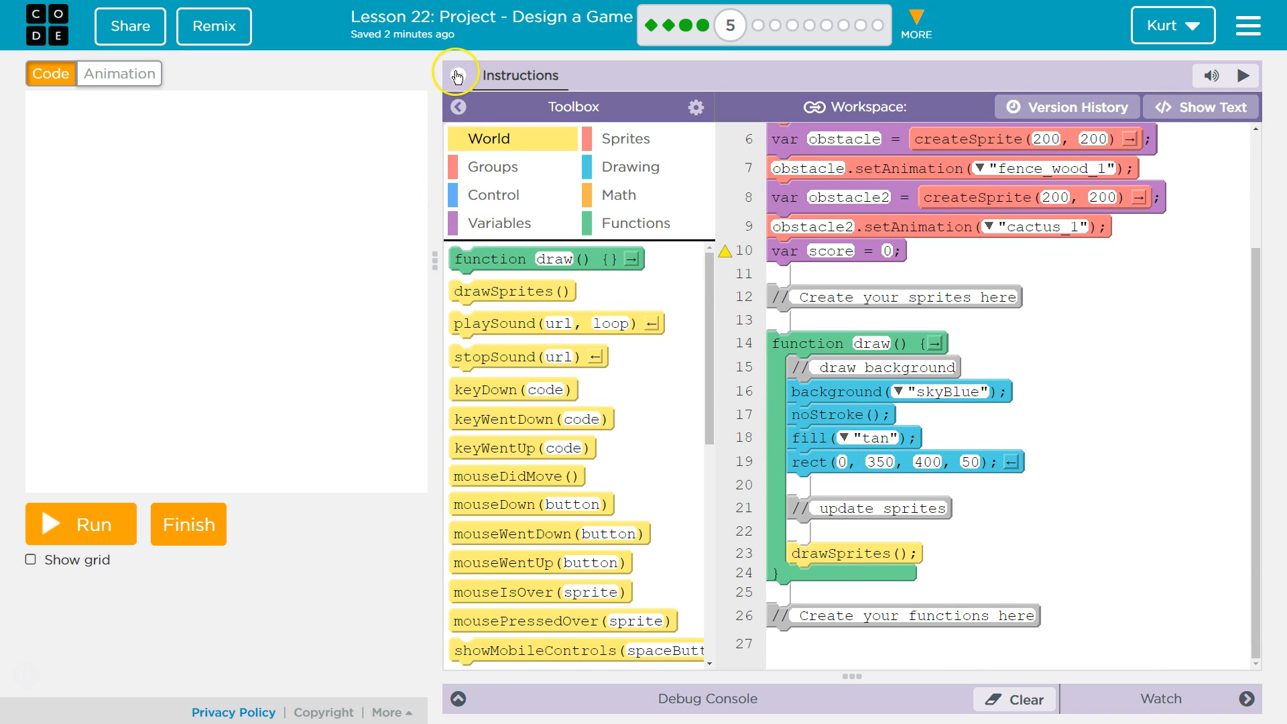
{"action": "left_click", "coordinate": [457, 75]}
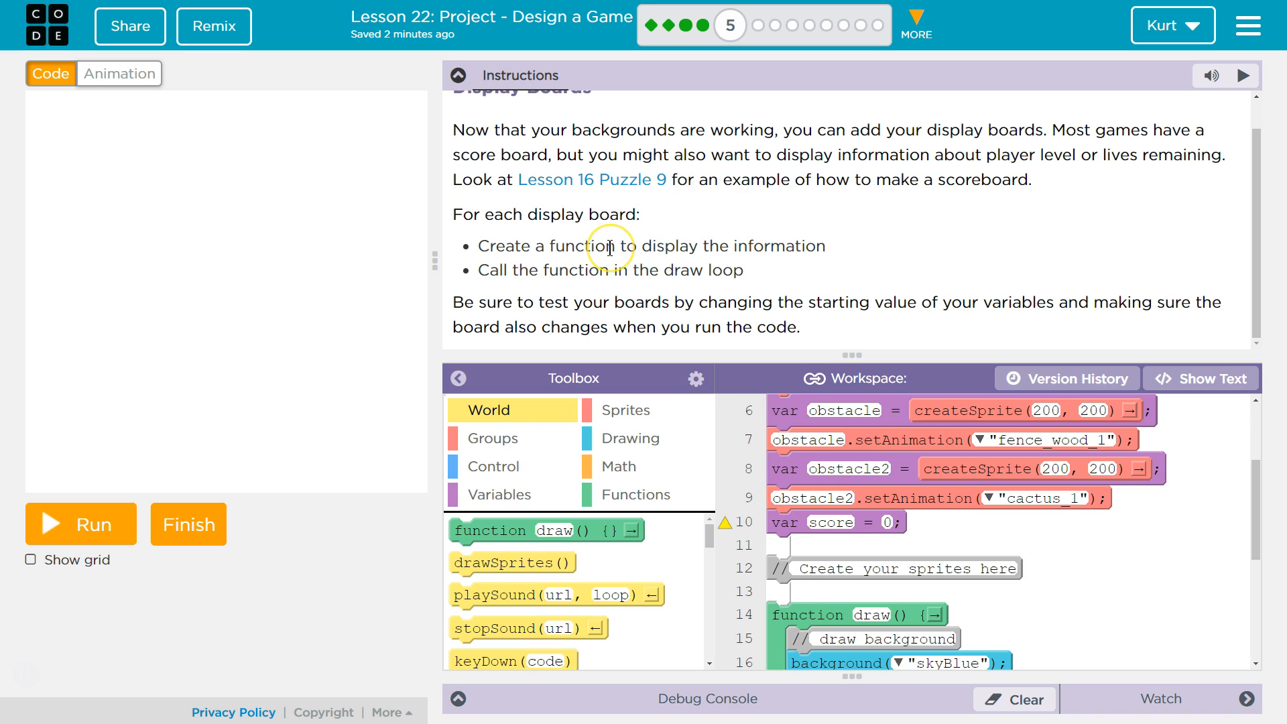
{"action": "mouse_move", "coordinate": [645, 249]}
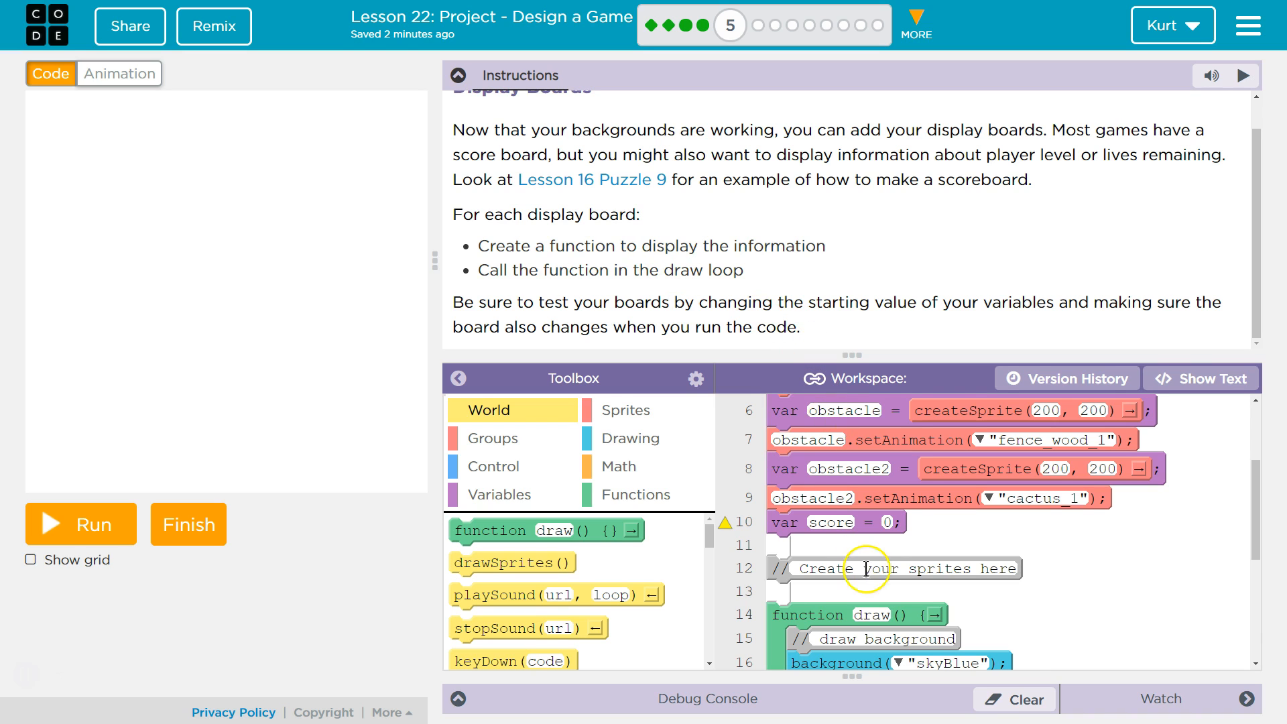
{"action": "scroll", "scroll_direction": "down", "scroll_amount": 3}
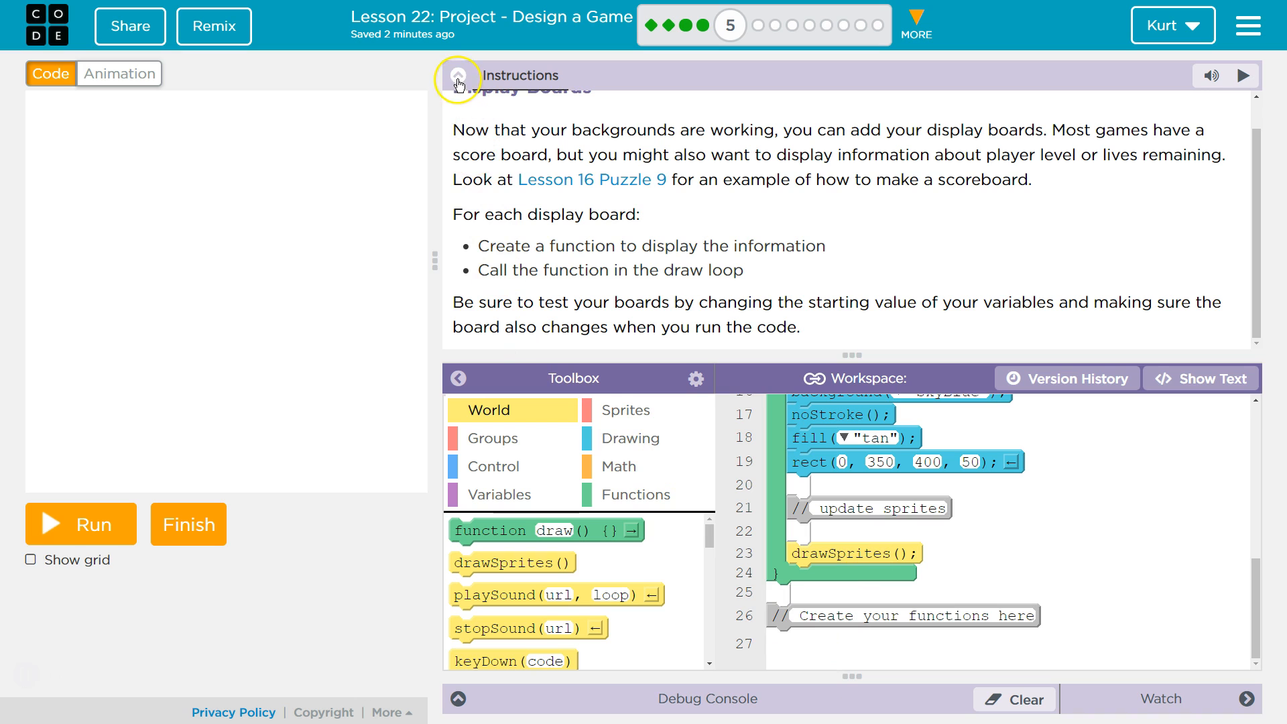
{"action": "mouse_move", "coordinate": [500, 121]}
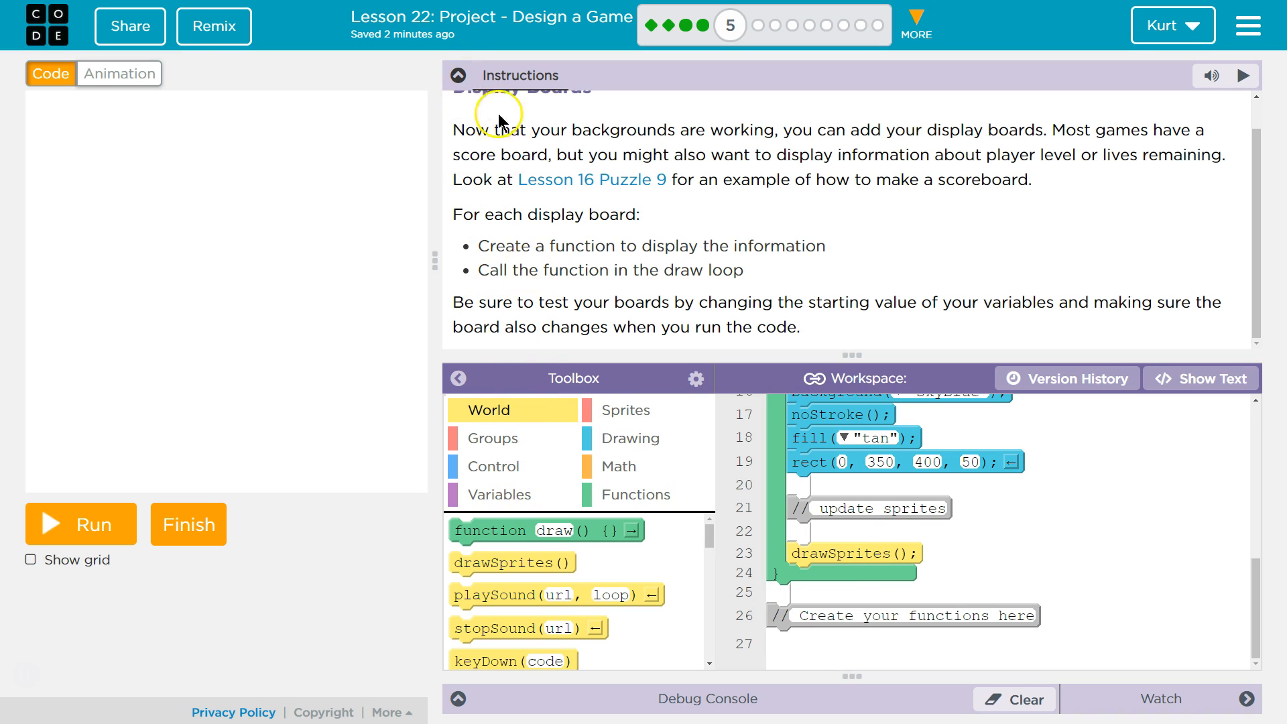
- Insert a new empty function from the Functions category and name it dispalyScore
{"action": "left_click", "coordinate": [459, 75]}
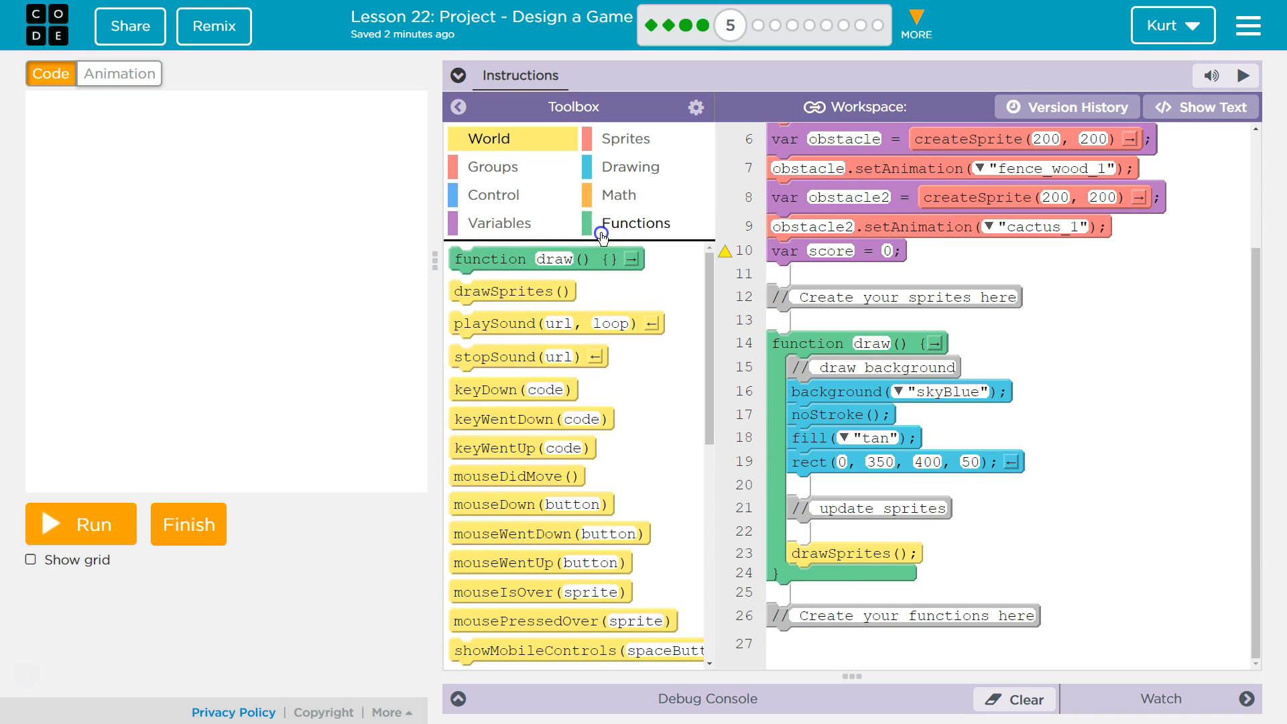
{"action": "left_click", "coordinate": [634, 224]}
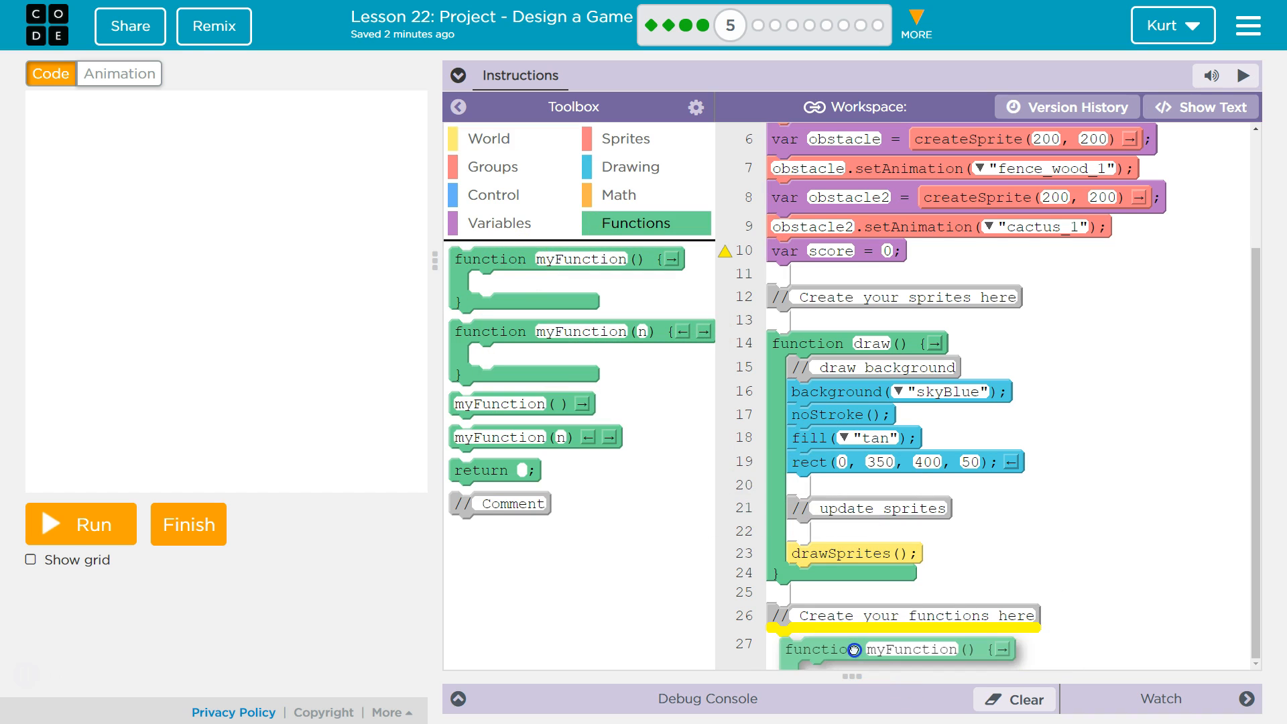
{"action": "scroll", "scroll_direction": "down", "scroll_amount": 3}
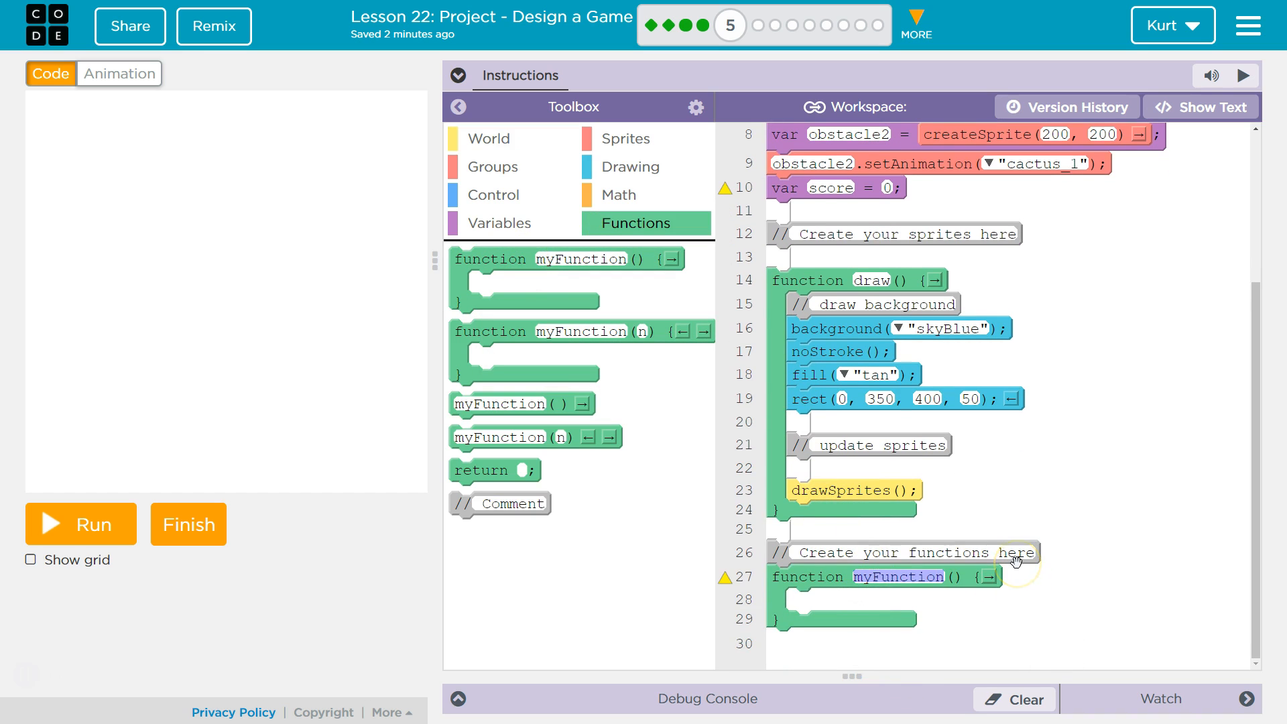
{"action": "type", "text": "dispal"}
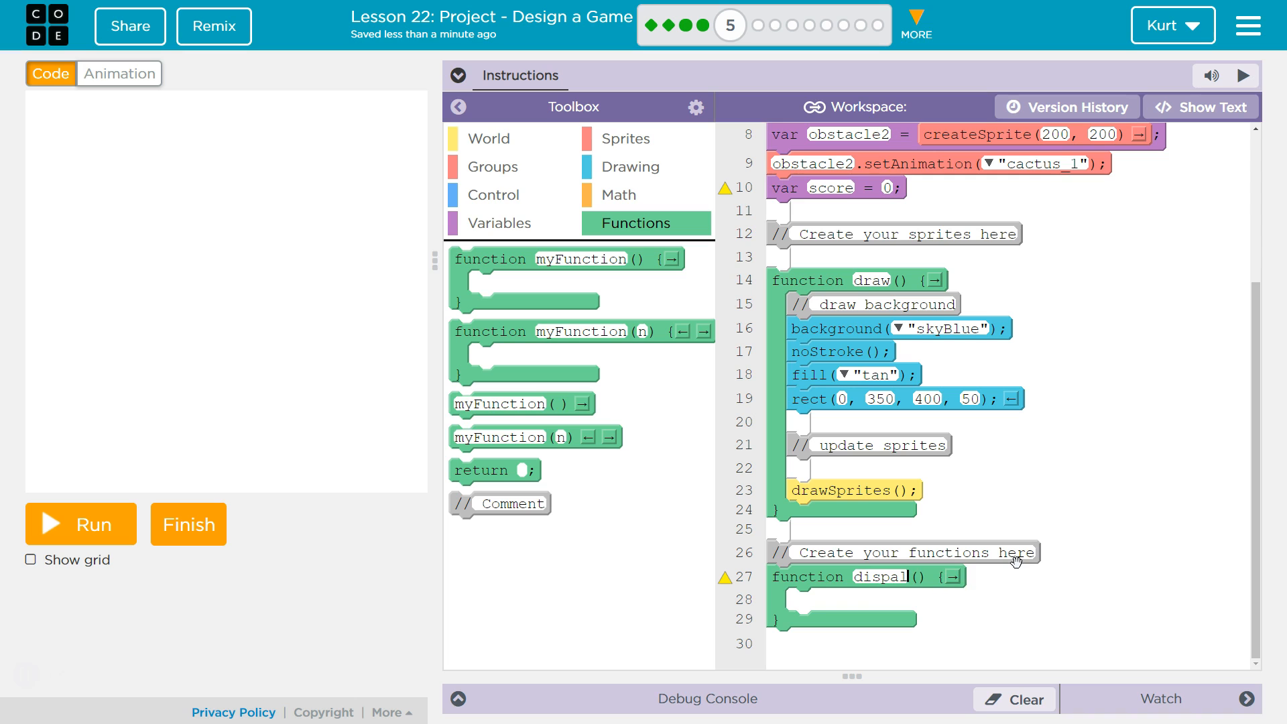
{"action": "type", "text": "yScore"}
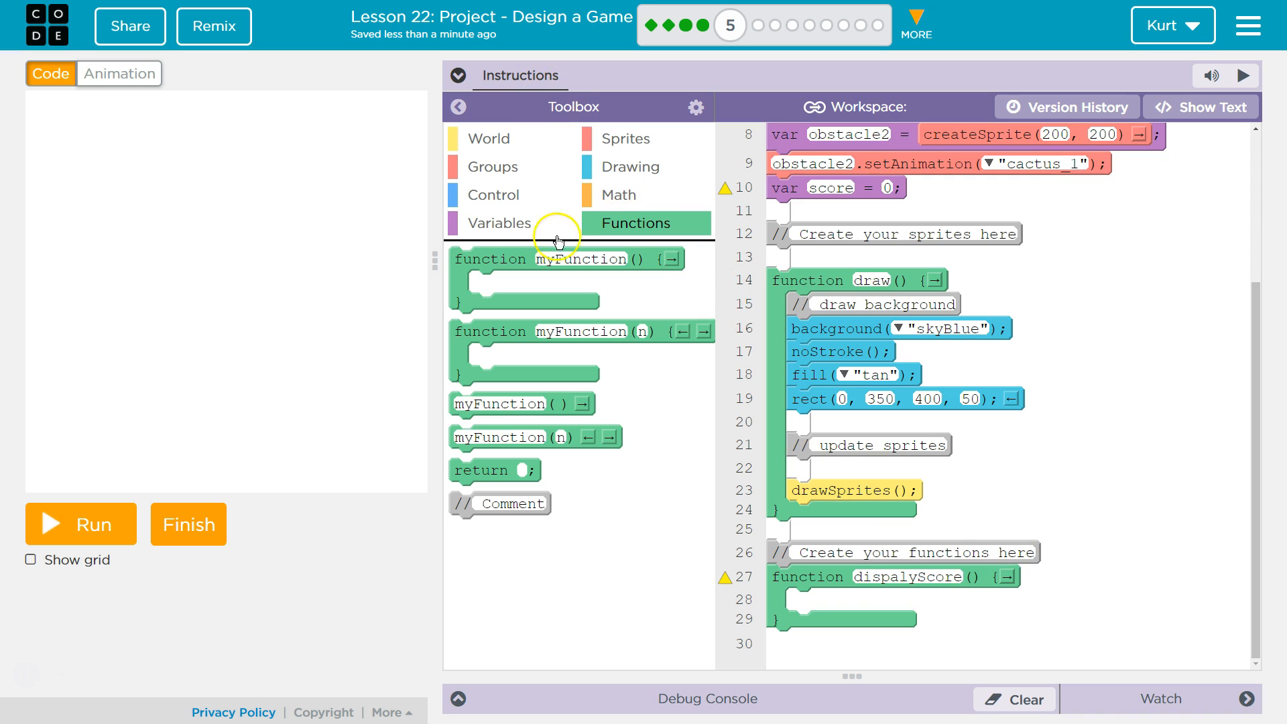
{"action": "mouse_move", "coordinate": [495, 197]}
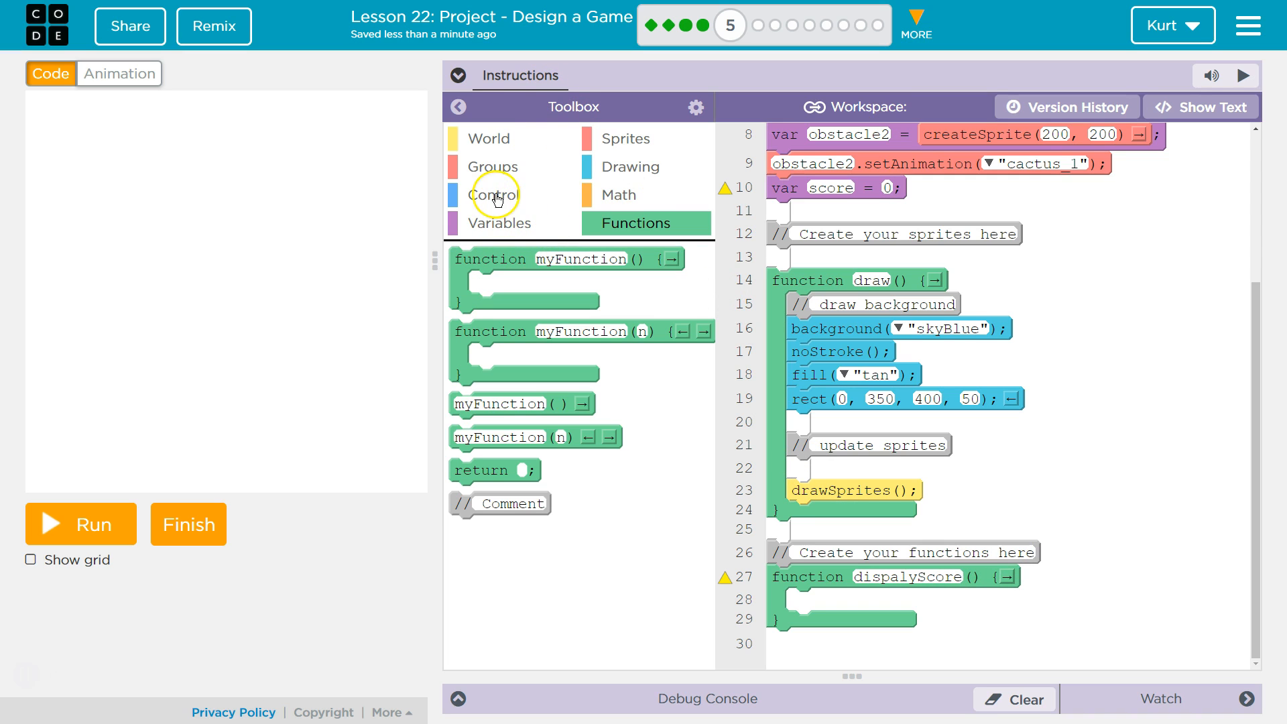
- Add a text command inside dispalyScore drawing "Score:" at x 0, y 15
{"action": "left_click", "coordinate": [631, 166]}
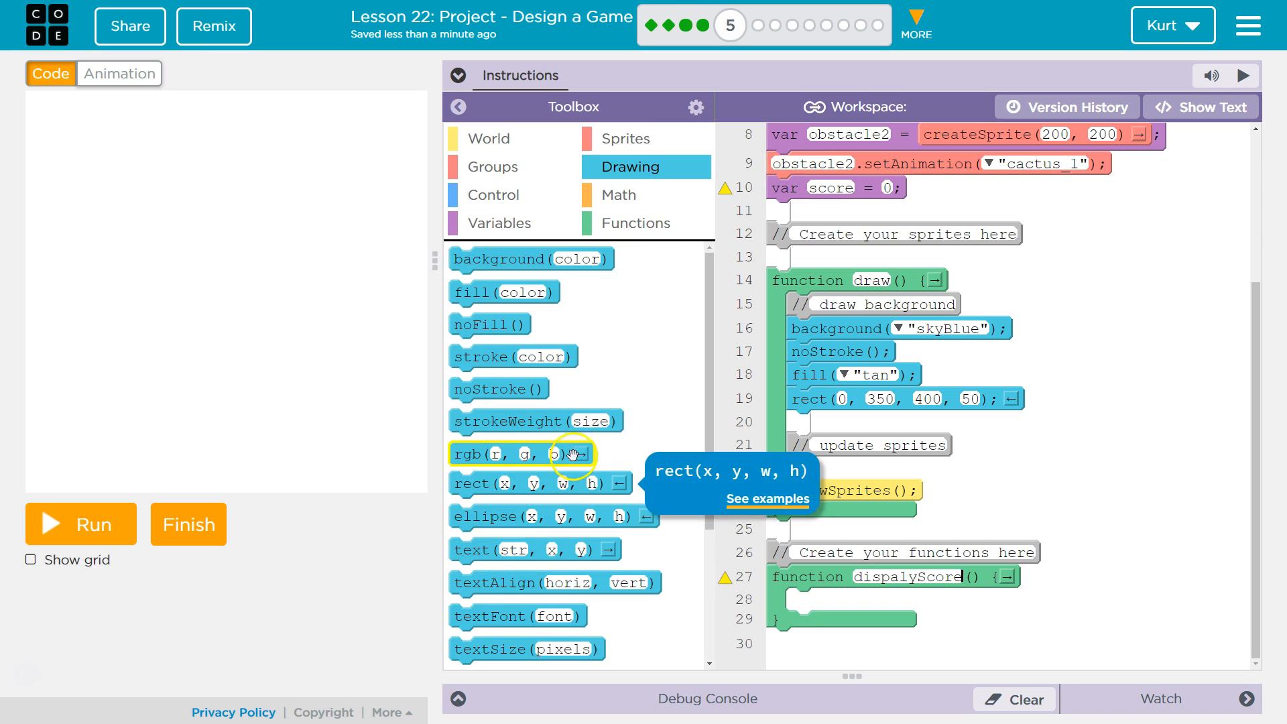
{"action": "mouse_move", "coordinate": [522, 619]}
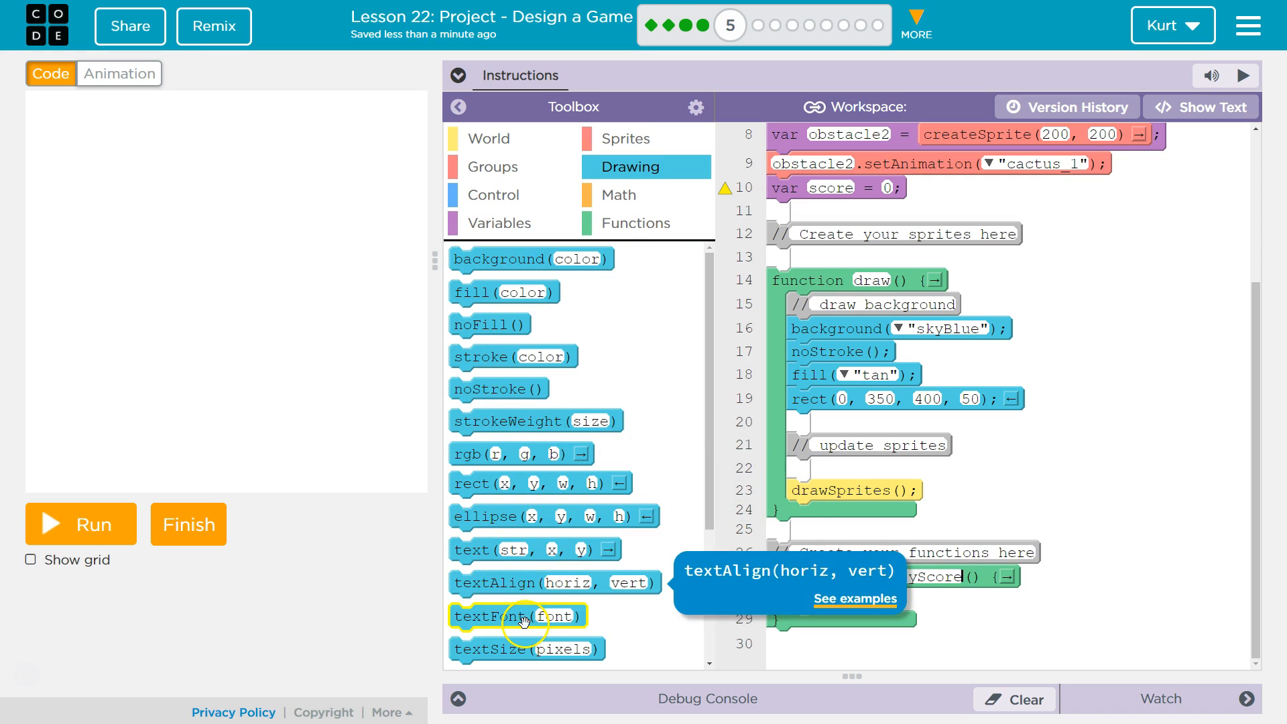
{"action": "scroll", "scroll_direction": "down", "scroll_amount": 3}
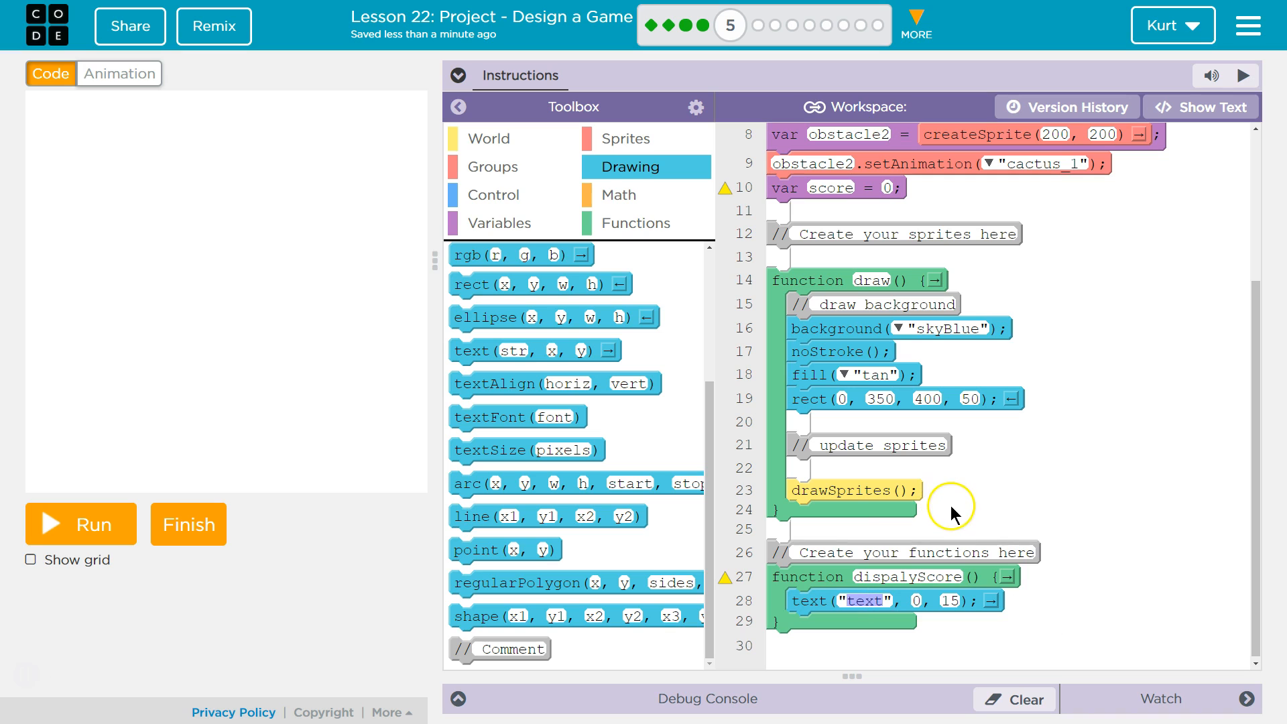
{"action": "type", "text": "Score:"}
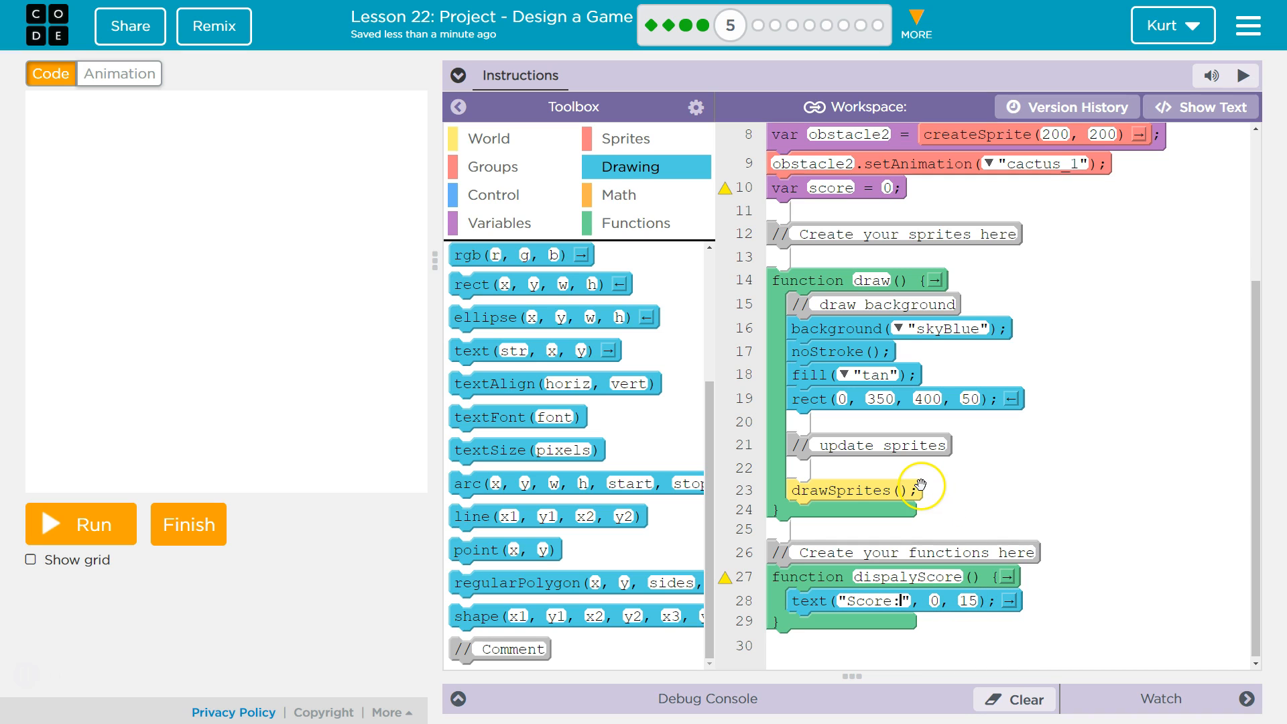
{"action": "mouse_move", "coordinate": [938, 621]}
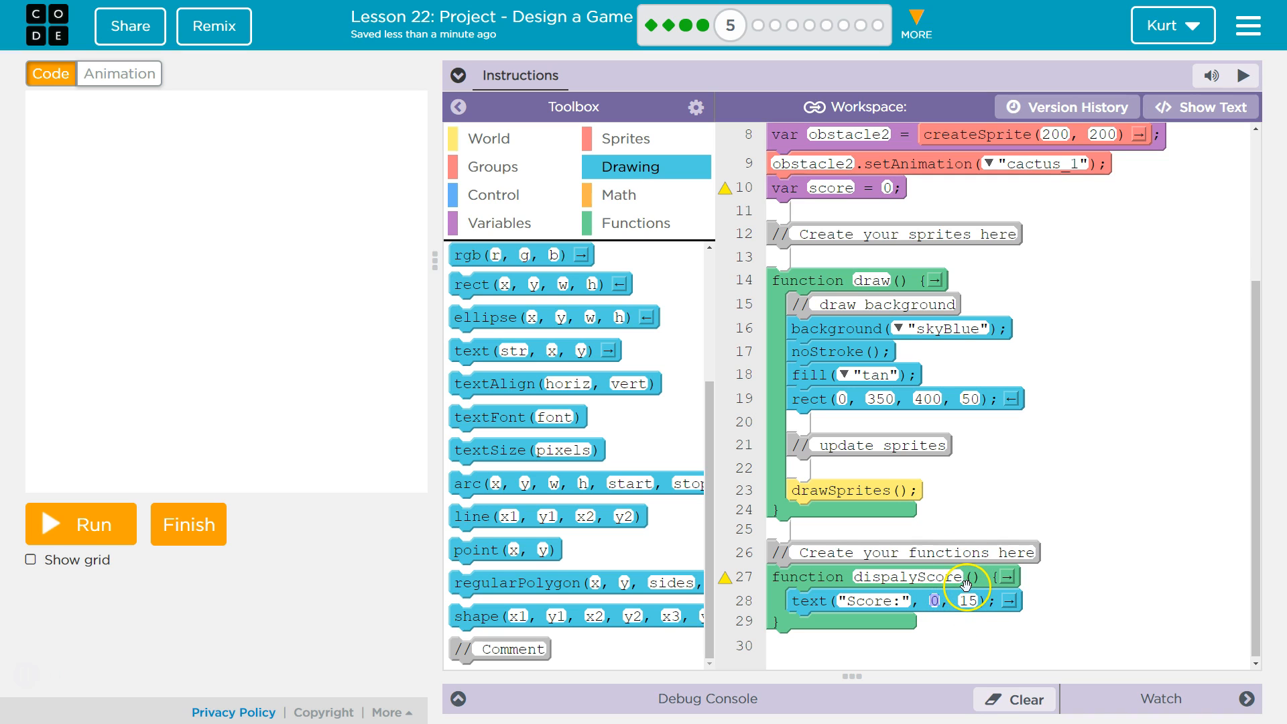
{"action": "mouse_move", "coordinate": [1000, 600]}
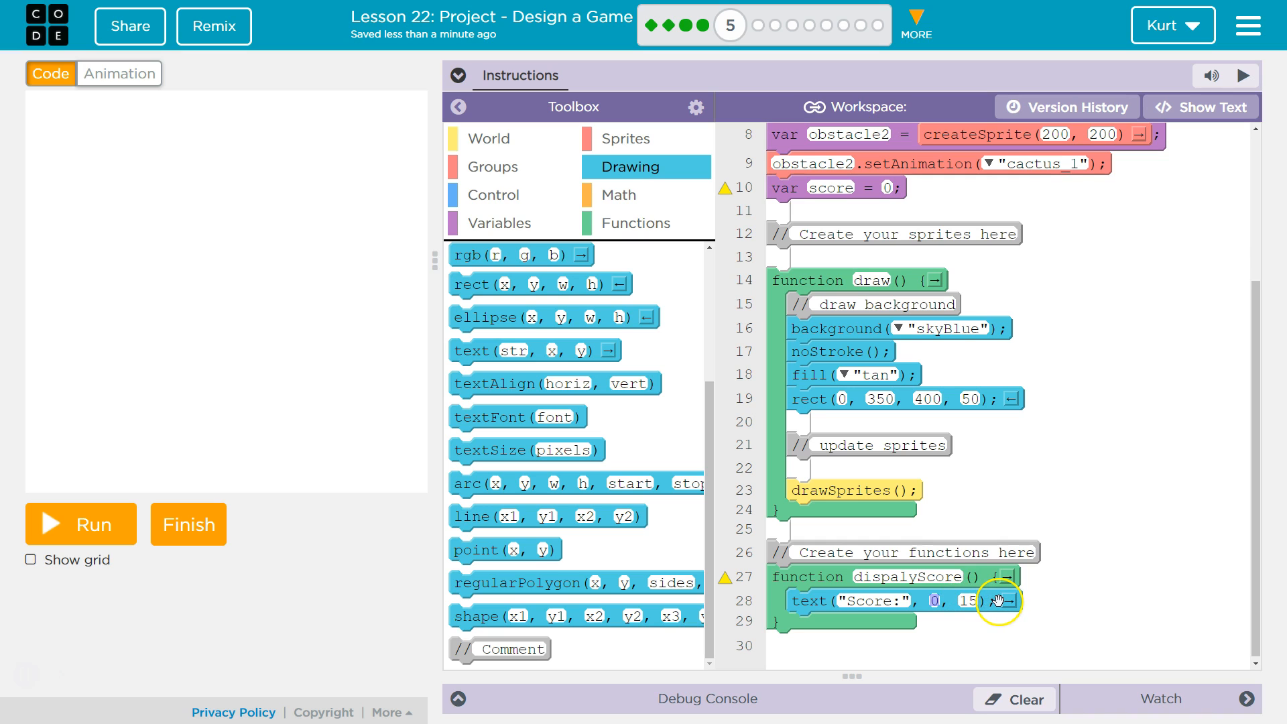
{"action": "mouse_move", "coordinate": [44, 108]}
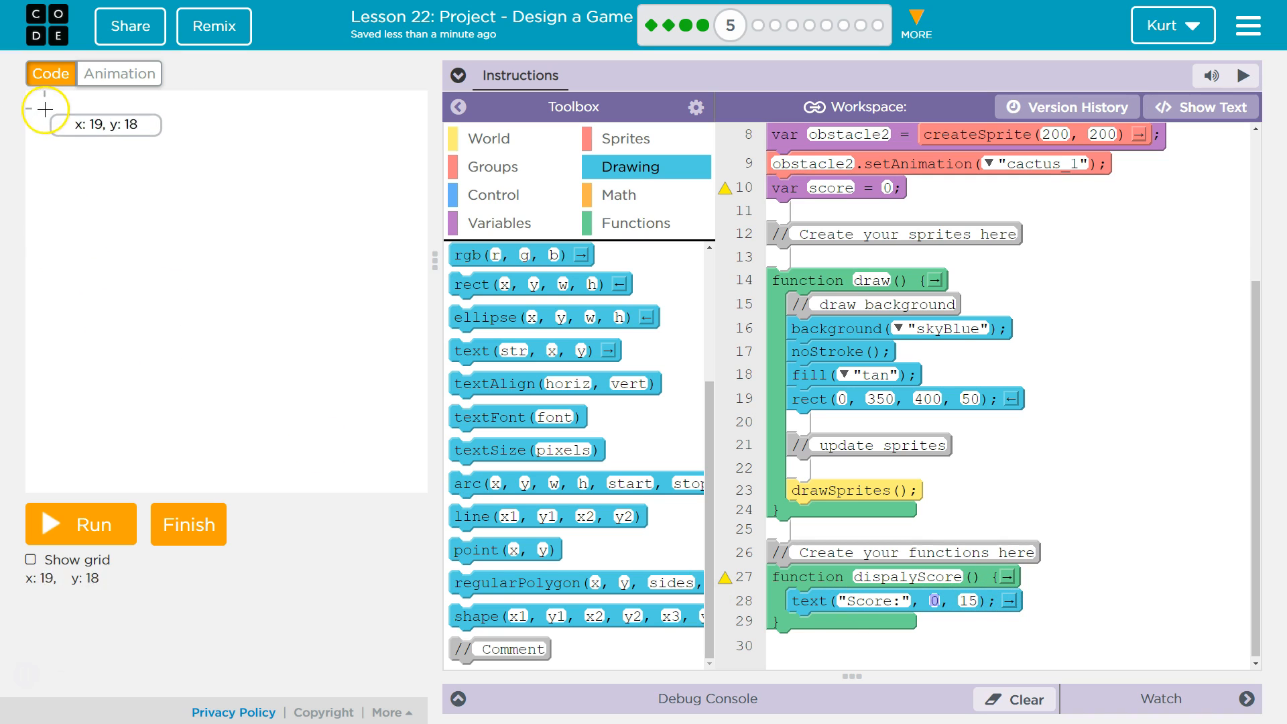
{"action": "mouse_move", "coordinate": [46, 109]}
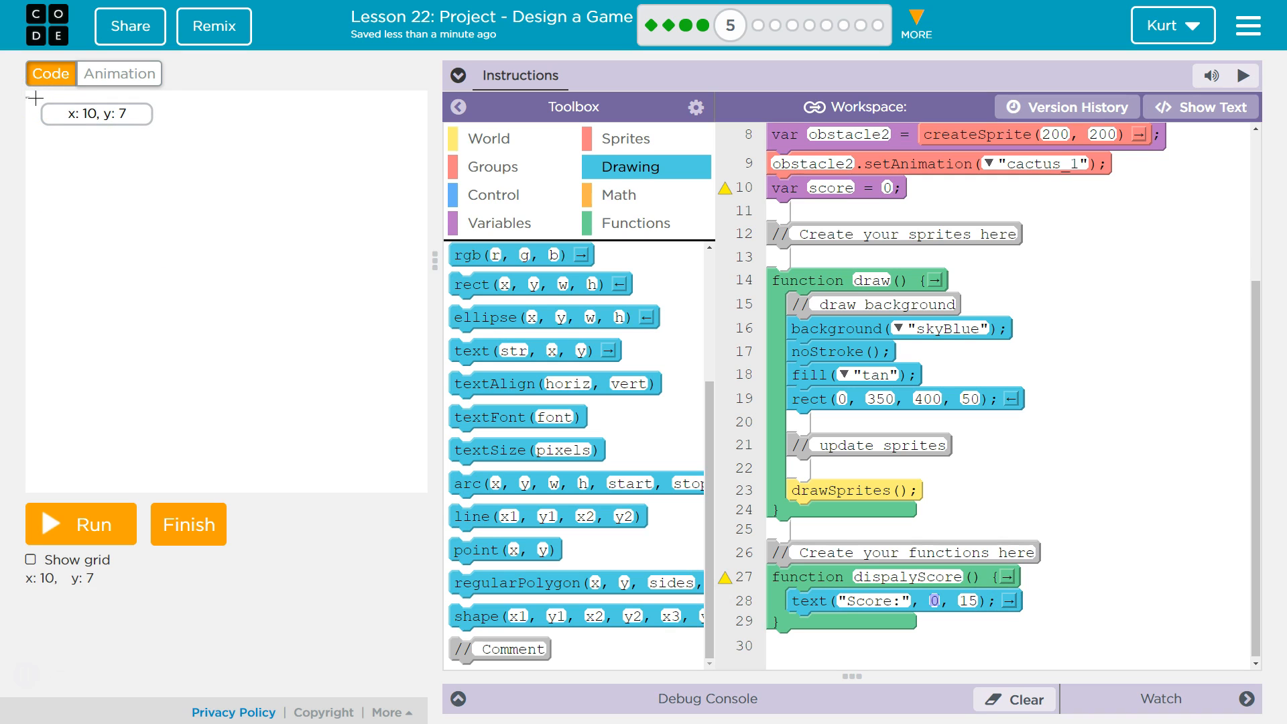
- Change the Score: text's position arguments to x 10, y 10
{"action": "left_click", "coordinate": [933, 601]}
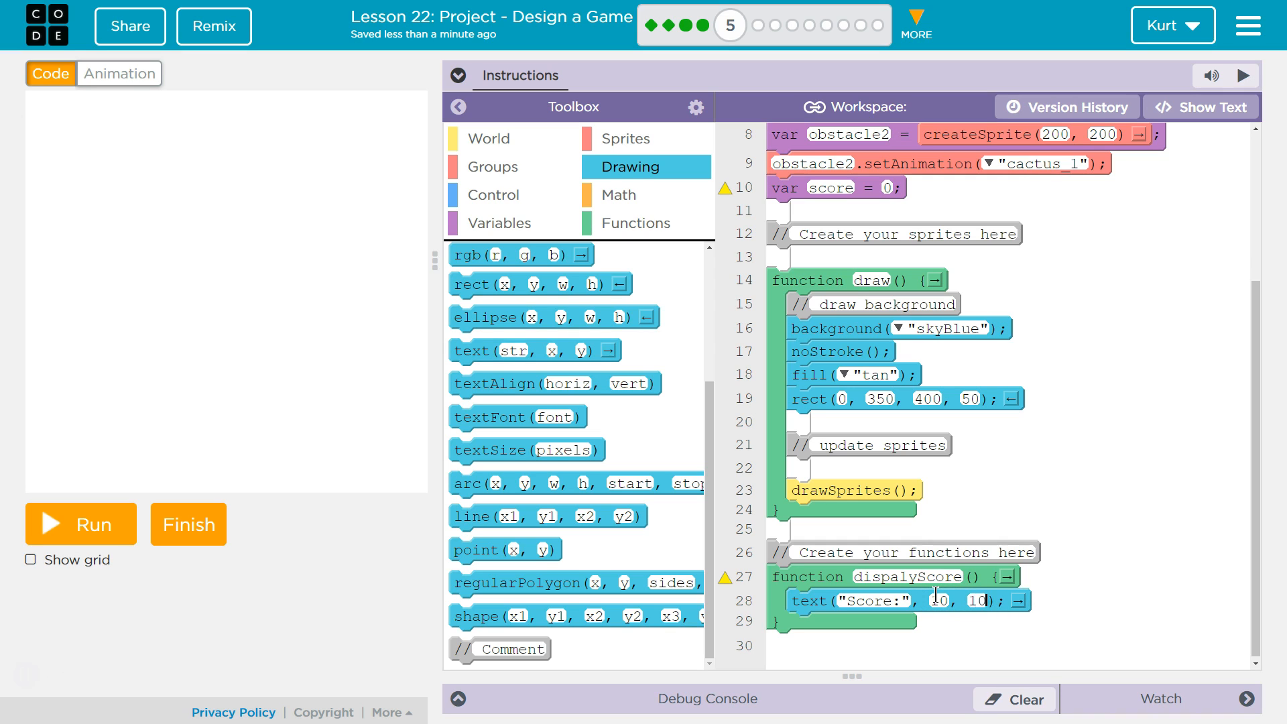
- Place a displayScore() call in draw above drawSprites and rerun, getting an undefined-function error
{"action": "left_click", "coordinate": [79, 524]}
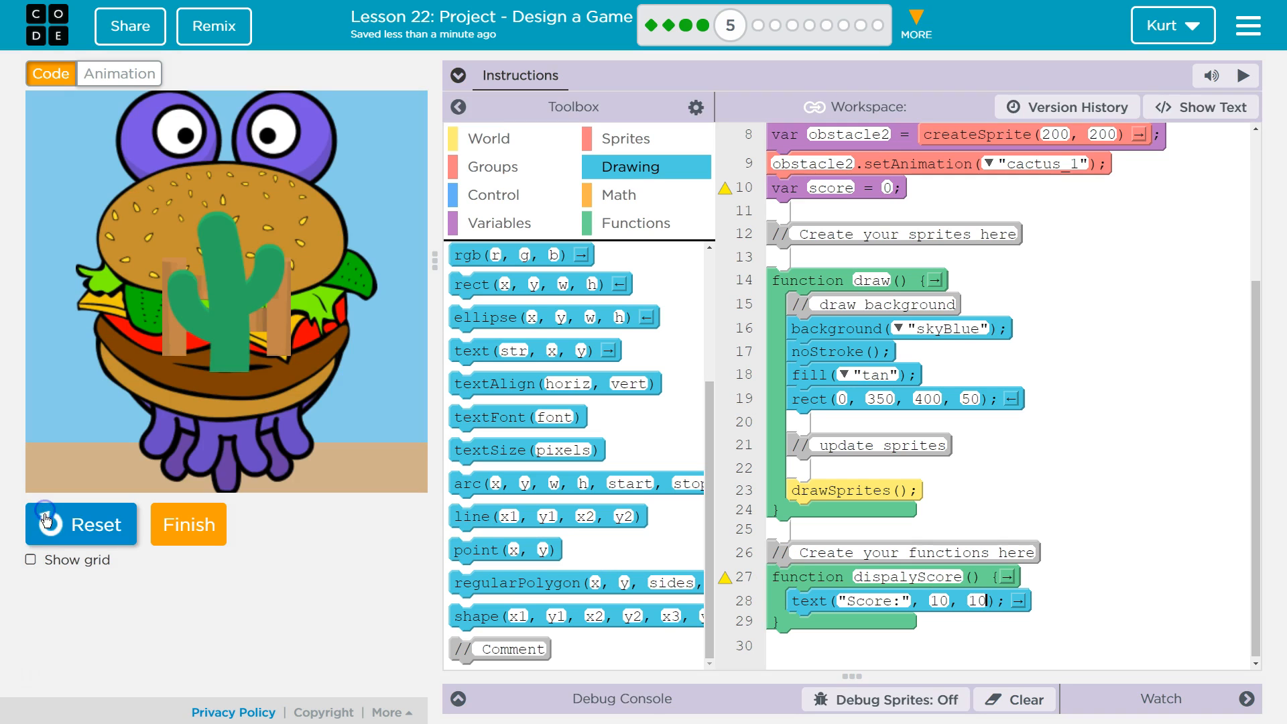
{"action": "scroll", "scroll_direction": "up", "scroll_amount": 3}
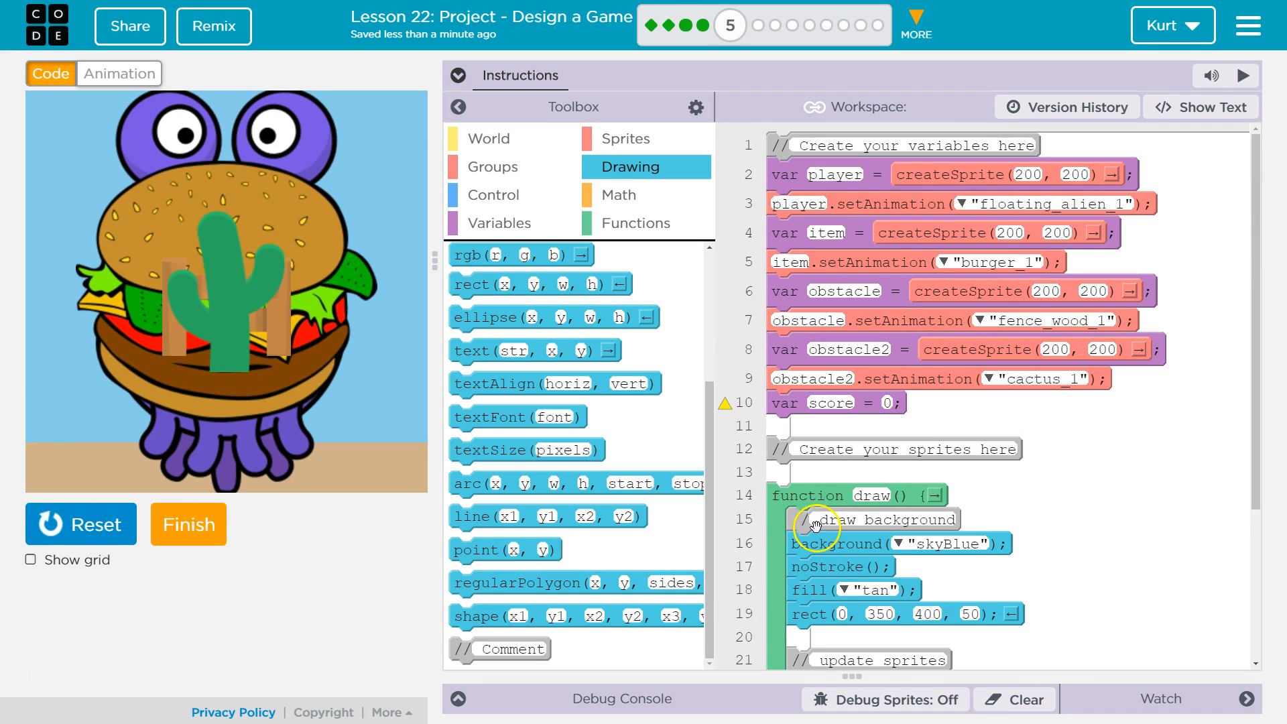
{"action": "scroll", "scroll_direction": "down", "scroll_amount": 3}
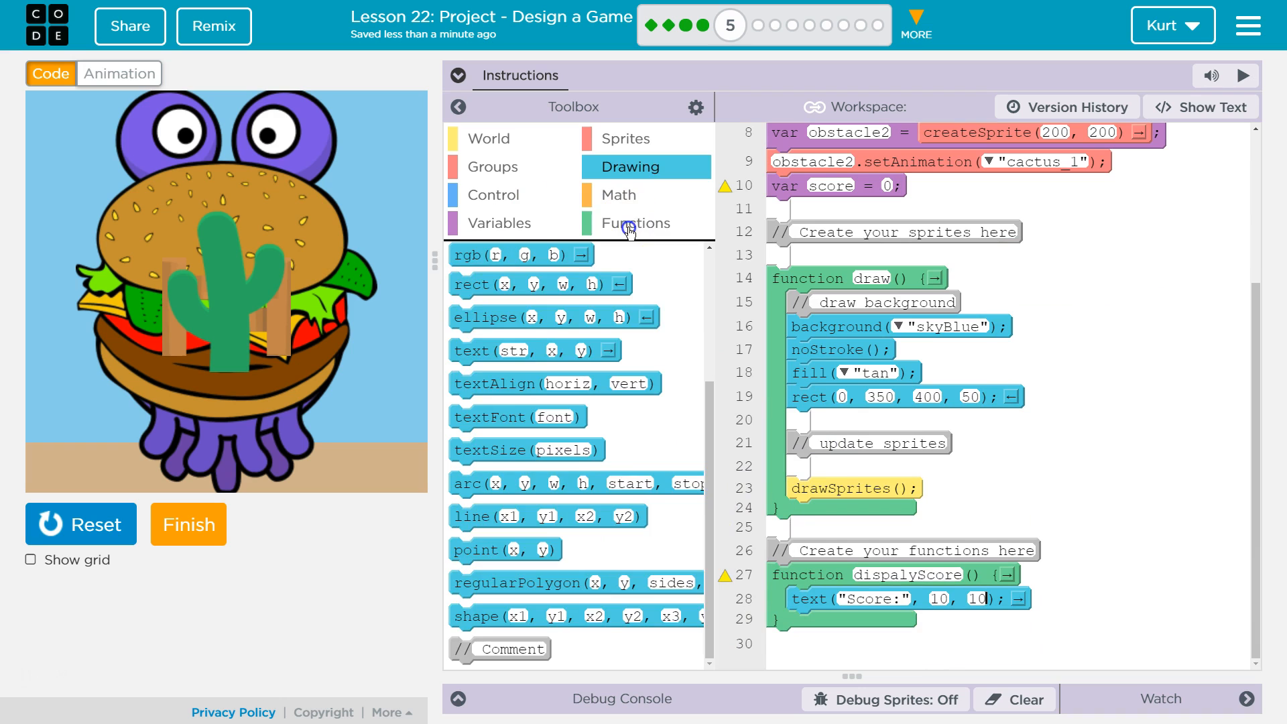
{"action": "left_click", "coordinate": [634, 223]}
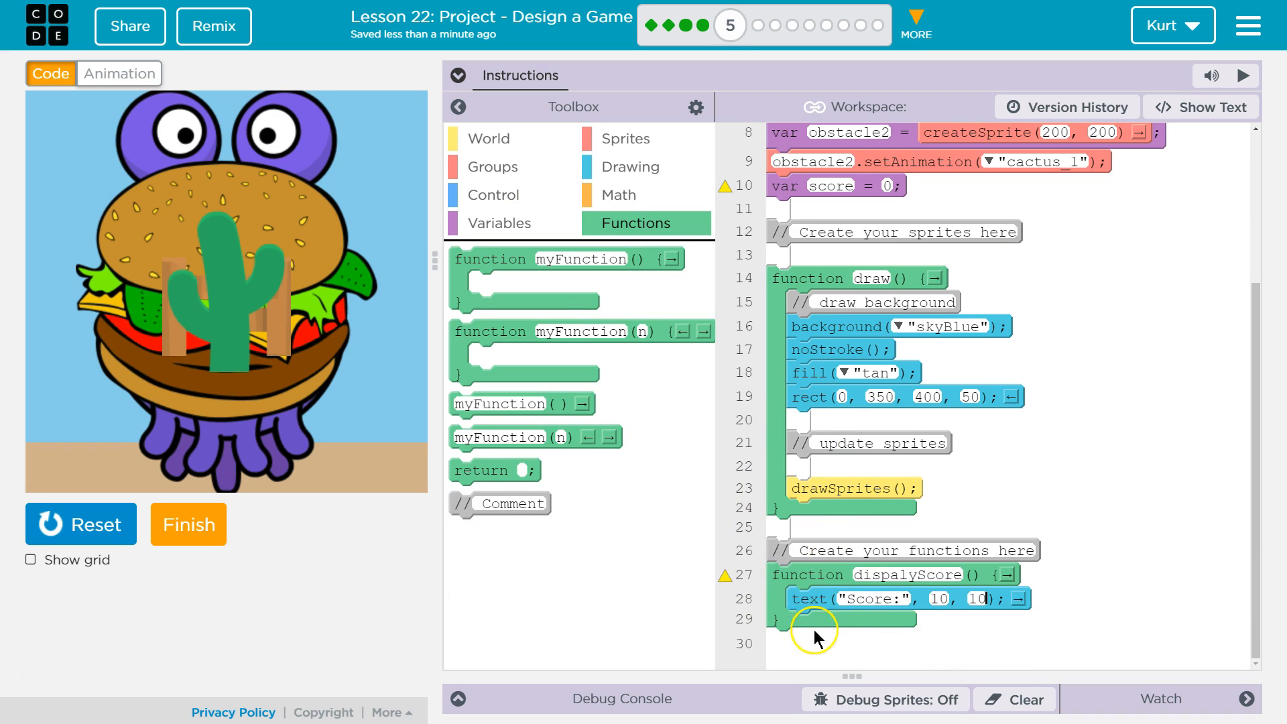
{"action": "mouse_move", "coordinate": [501, 404]}
{"action": "type", "text": "displayScore();"}
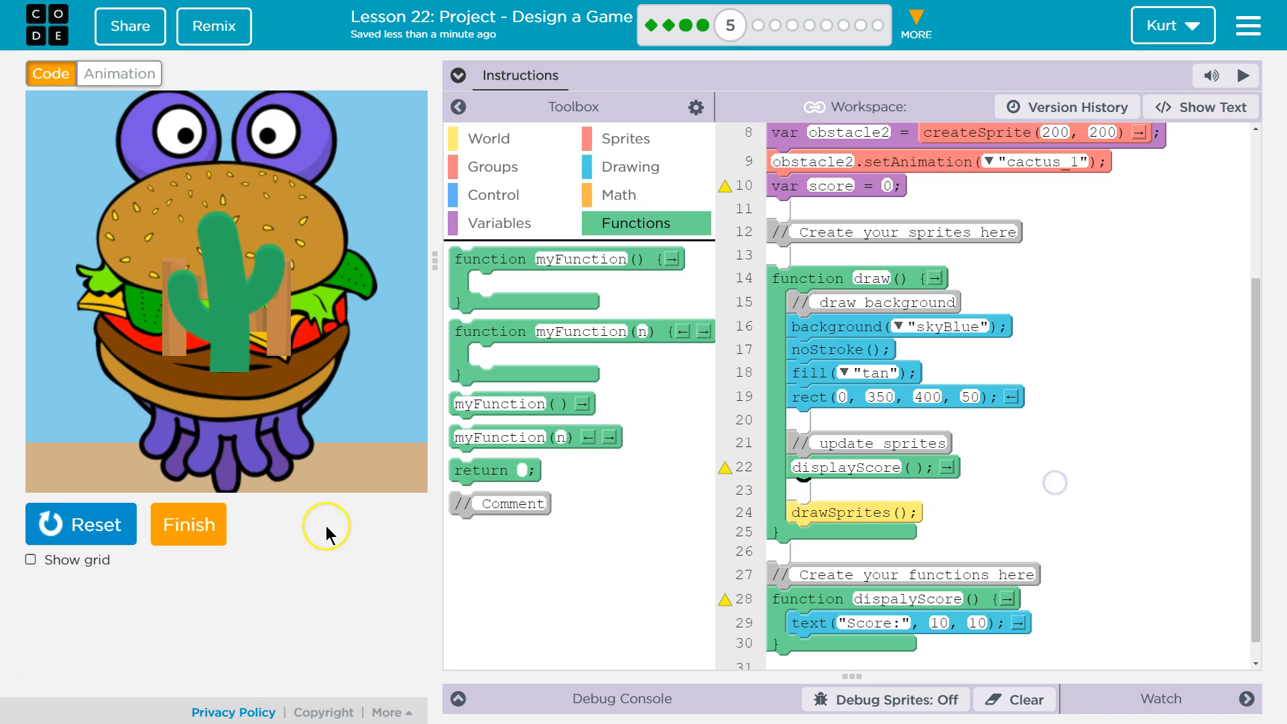
{"action": "left_click", "coordinate": [1244, 75]}
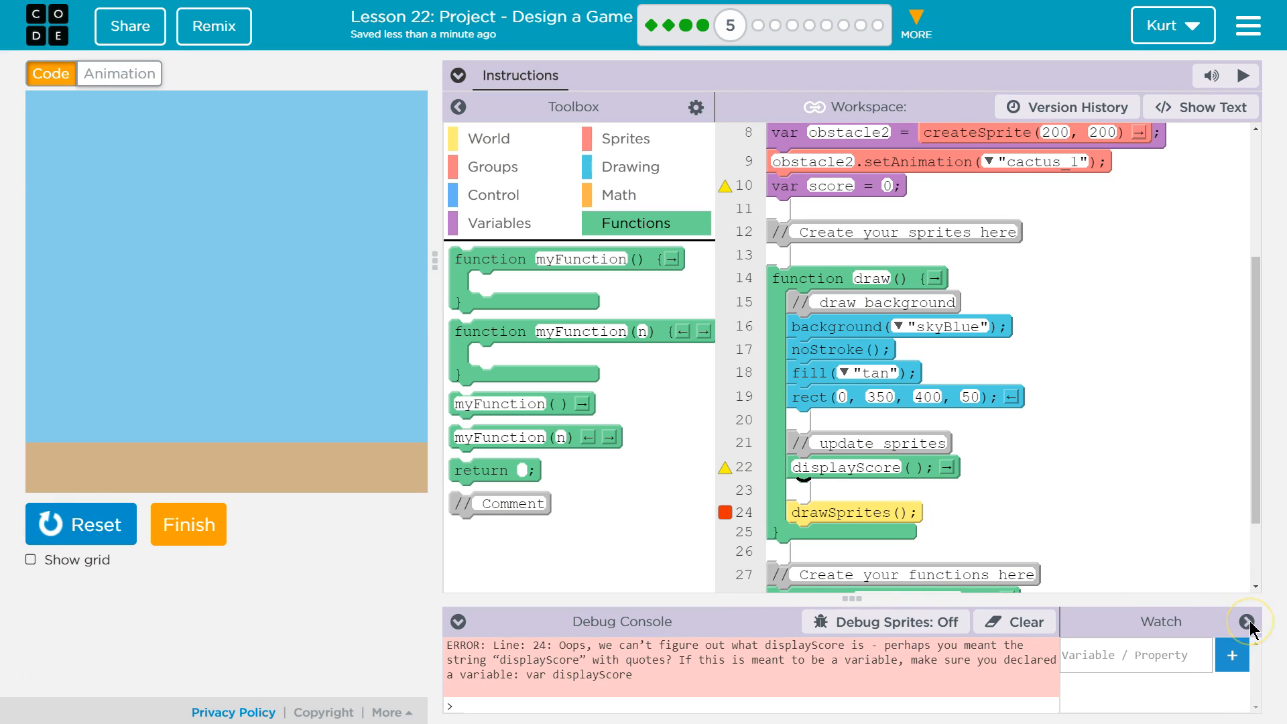
- Rename the function definition from dispalyScore to displayScore and rerun without errors
{"action": "scroll", "scroll_direction": "down", "scroll_amount": 3}
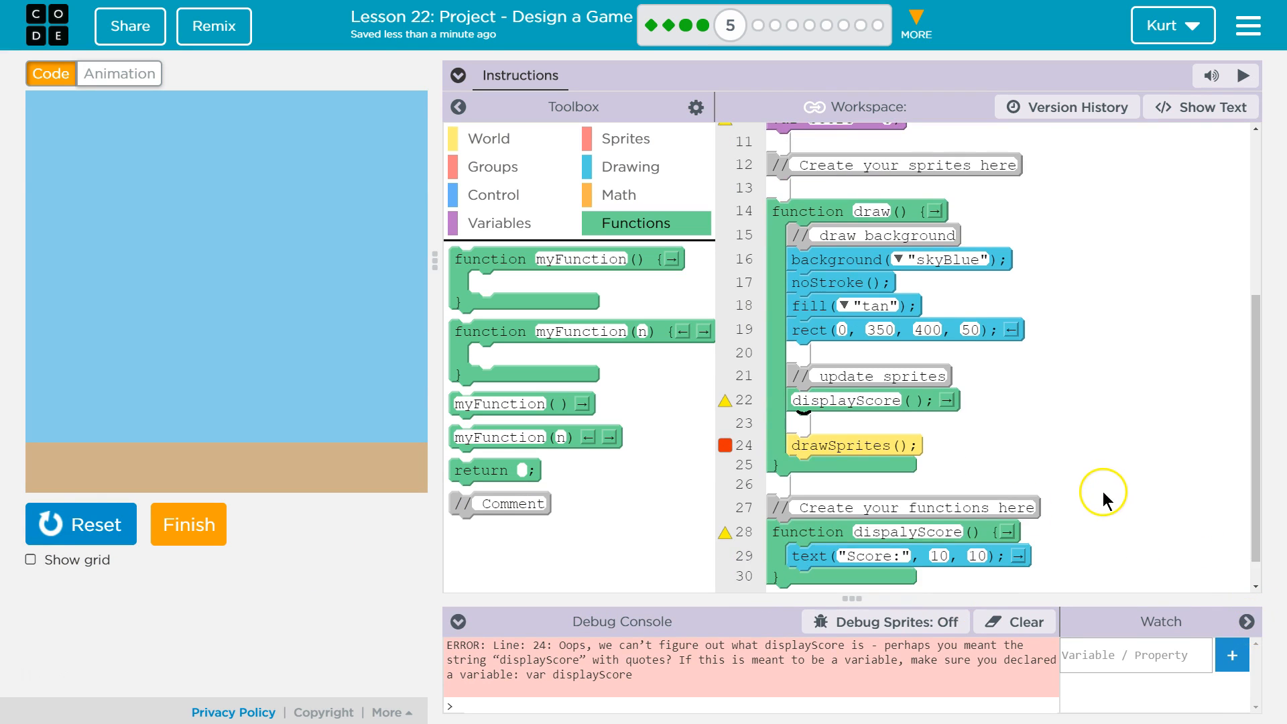
{"action": "mouse_move", "coordinate": [874, 399]}
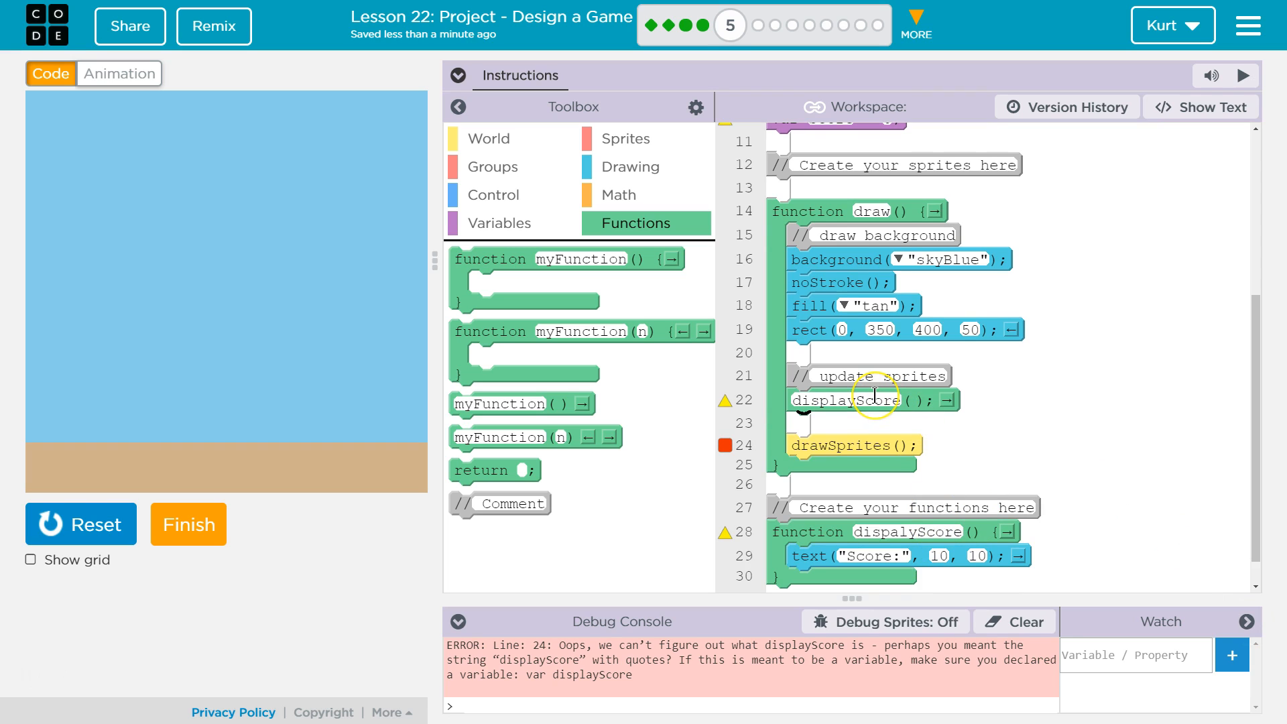
{"action": "mouse_move", "coordinate": [928, 390]}
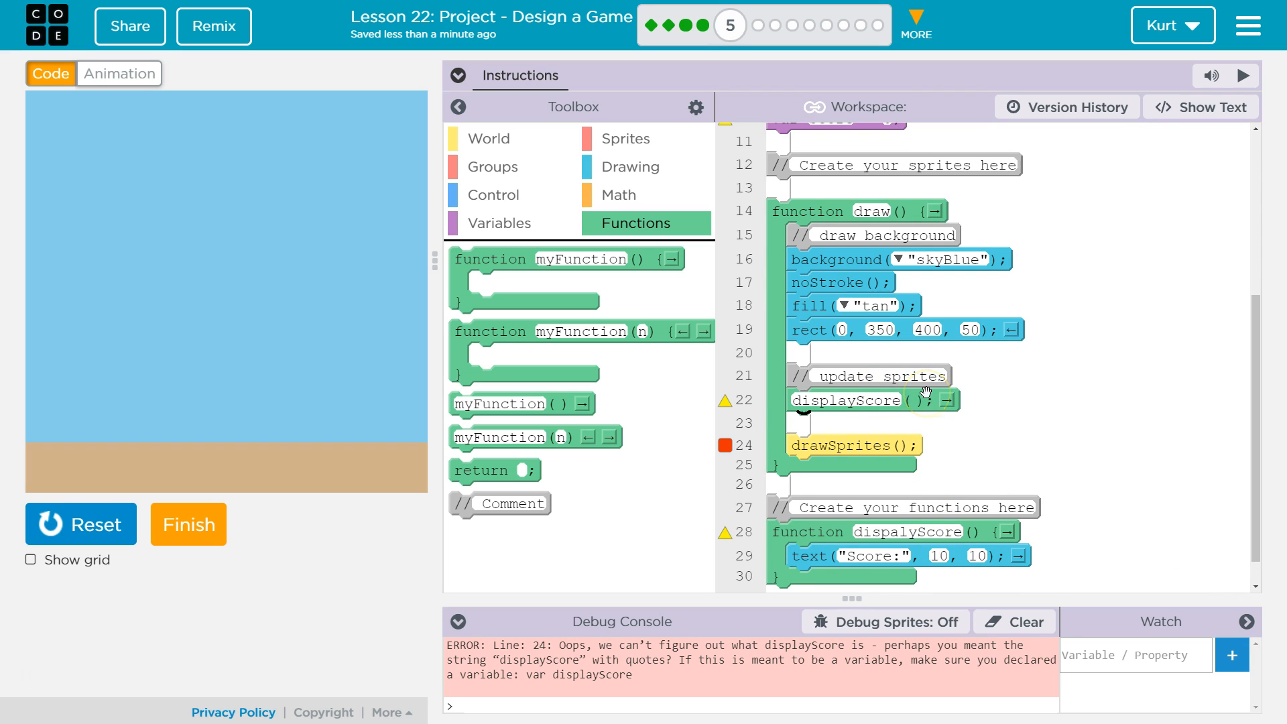
{"action": "double_click", "coordinate": [907, 532]}
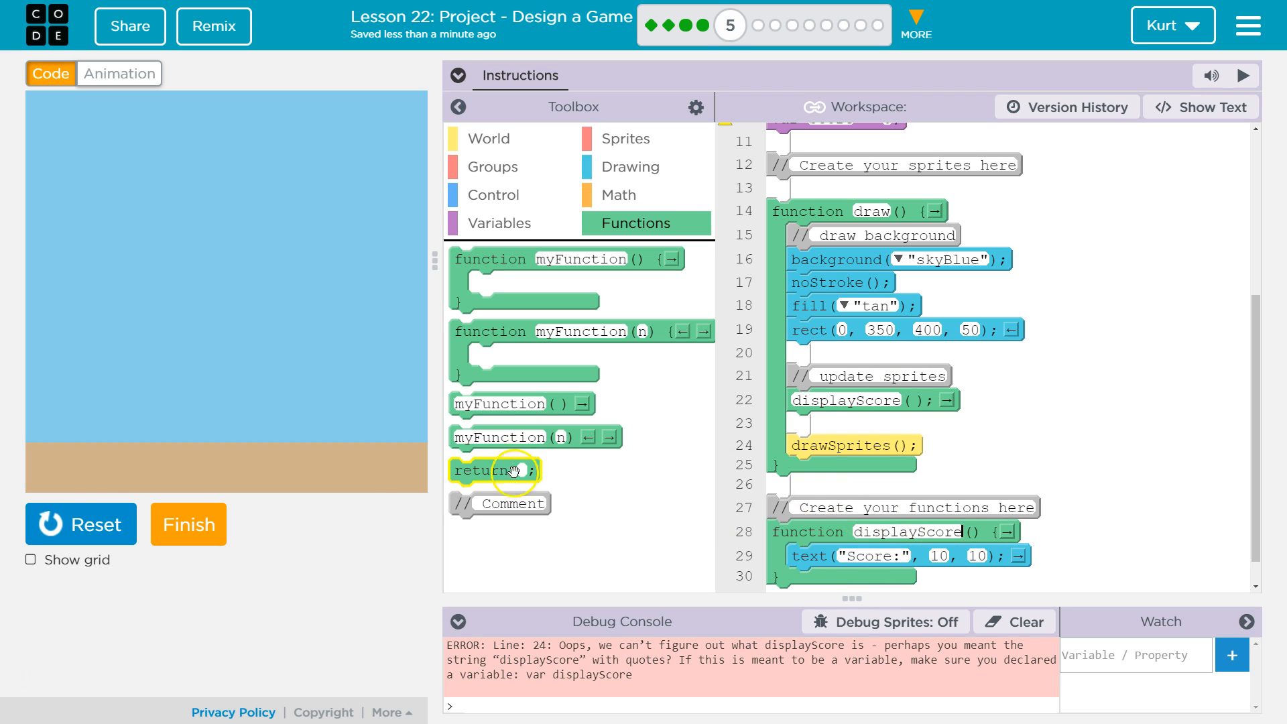
{"action": "left_click", "coordinate": [79, 524]}
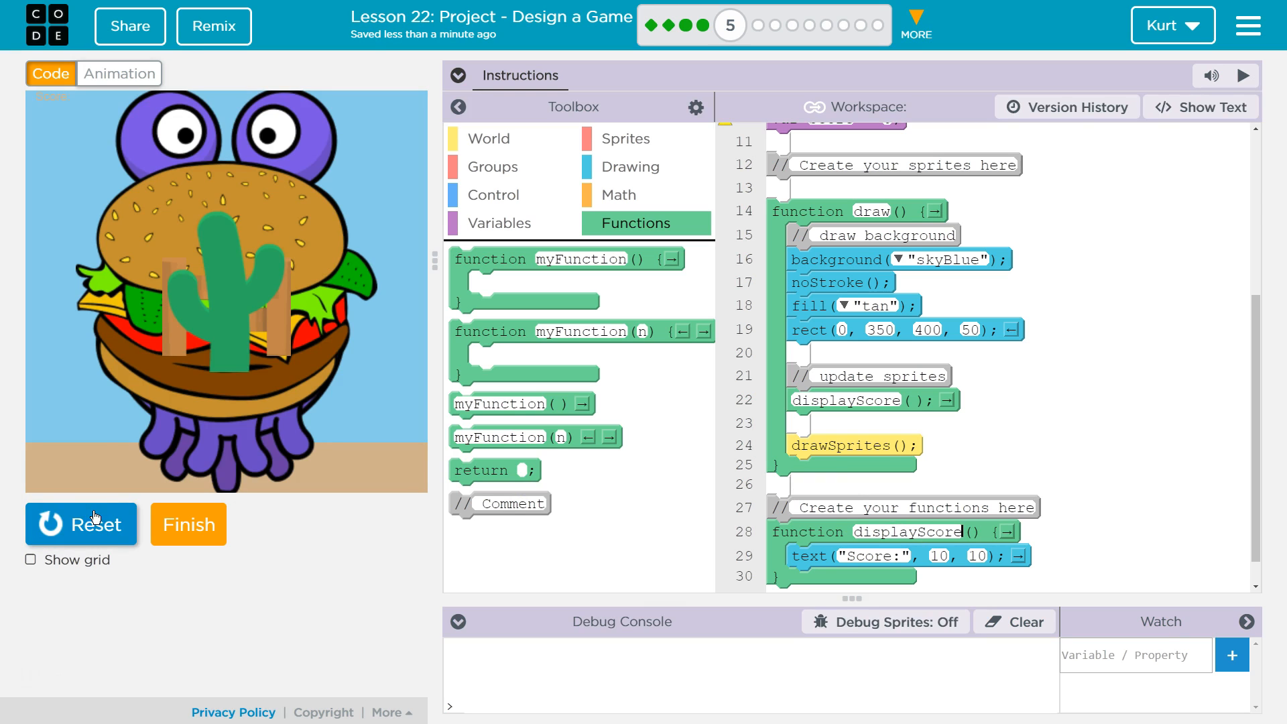
{"action": "mouse_move", "coordinate": [73, 111]}
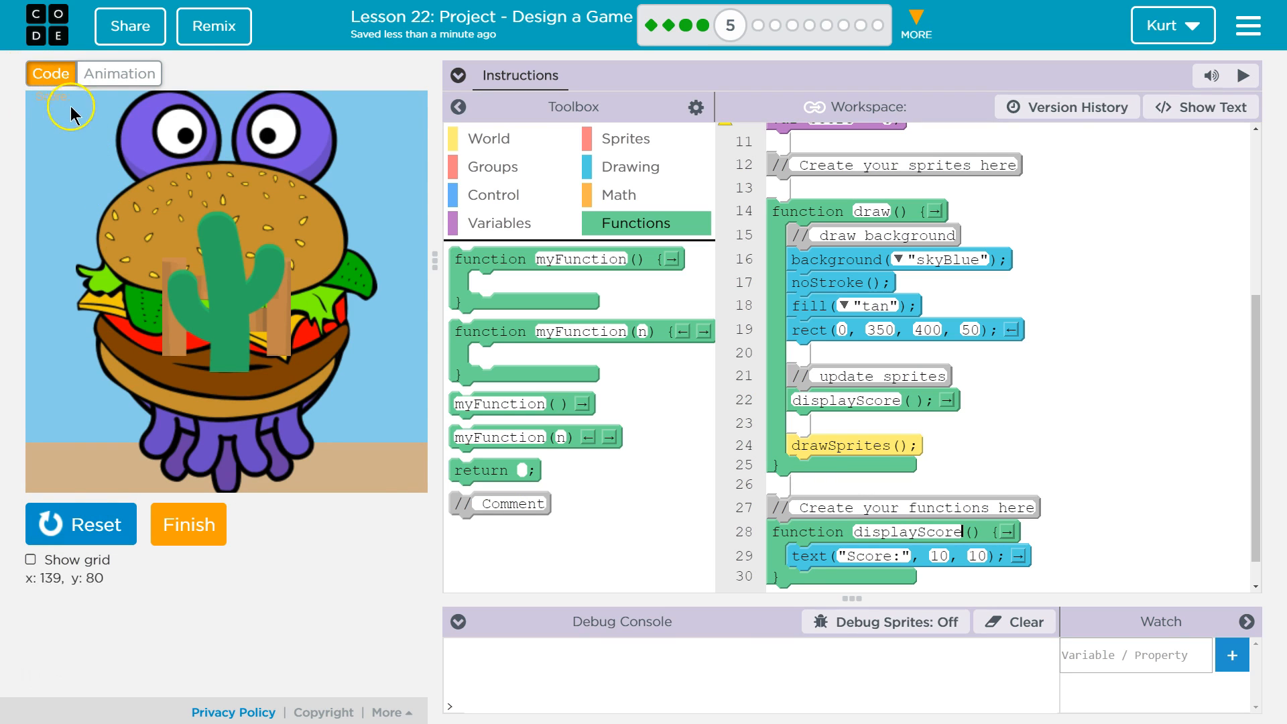
{"action": "mouse_move", "coordinate": [769, 465]}
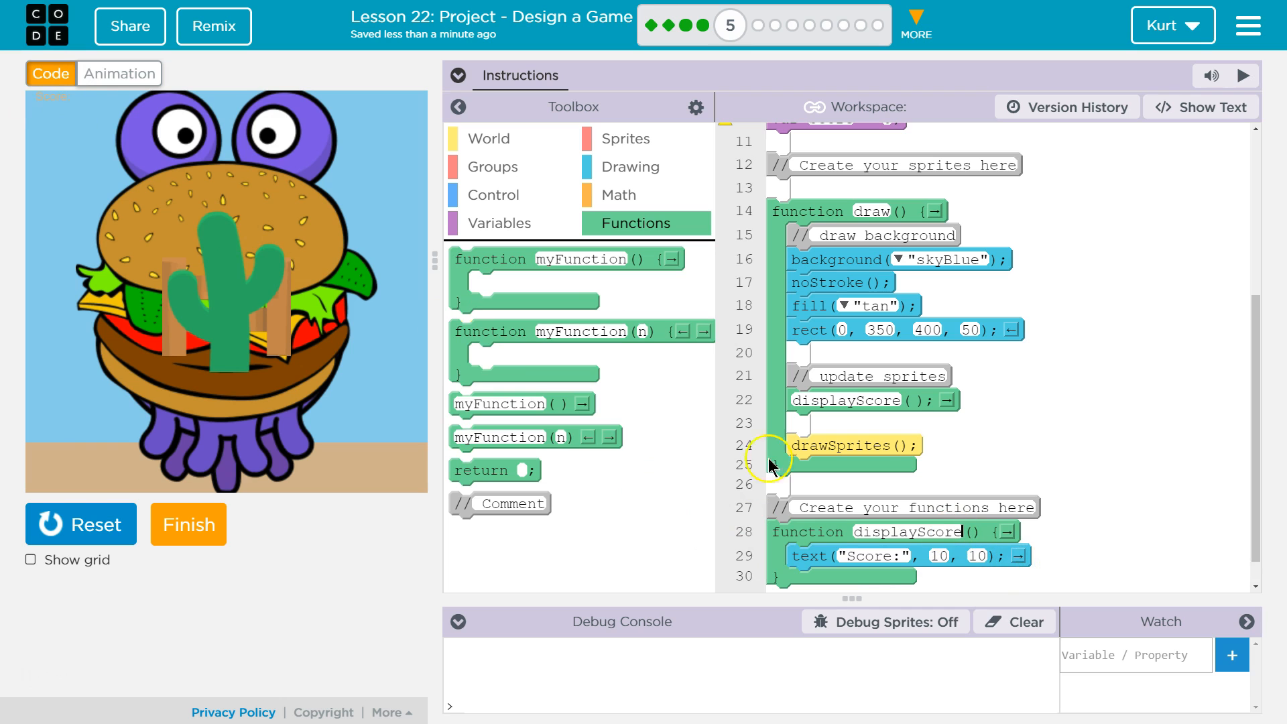
- Add textSize(20) and fill("black") above the text command and move the label to y 25
{"action": "left_click", "coordinate": [636, 166]}
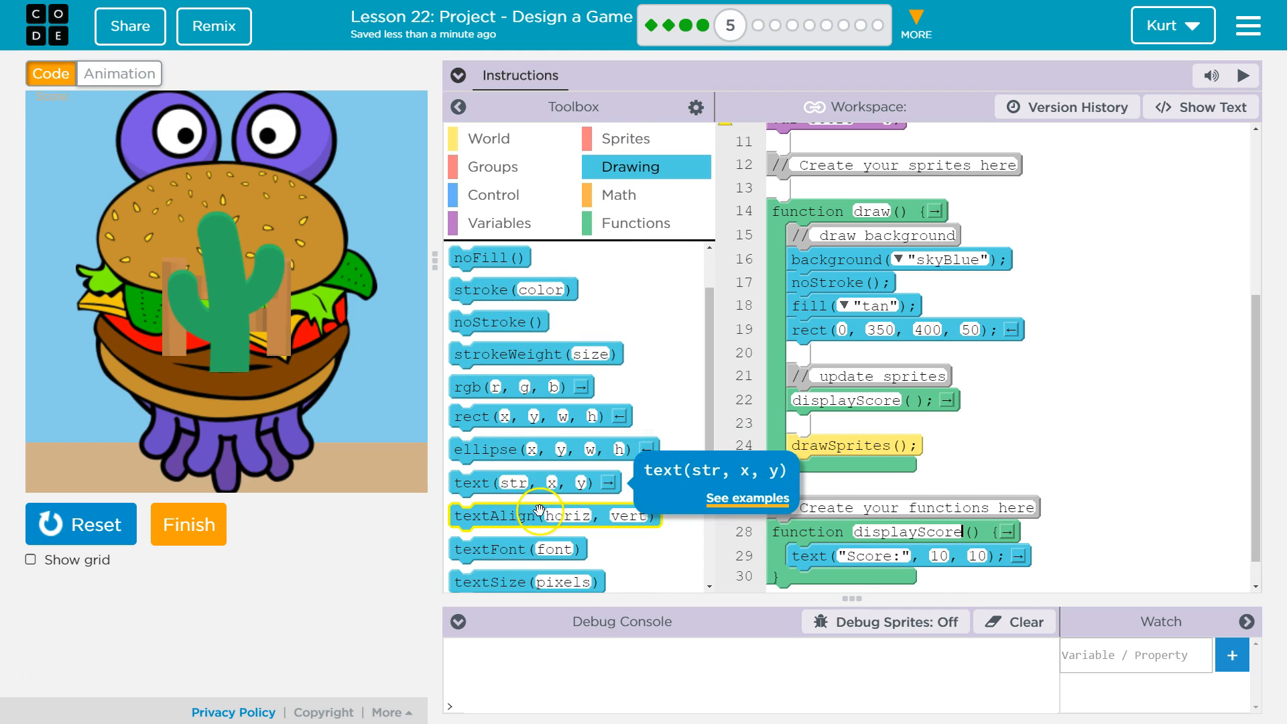
{"action": "mouse_move", "coordinate": [533, 482]}
{"action": "type", "text": "black"}
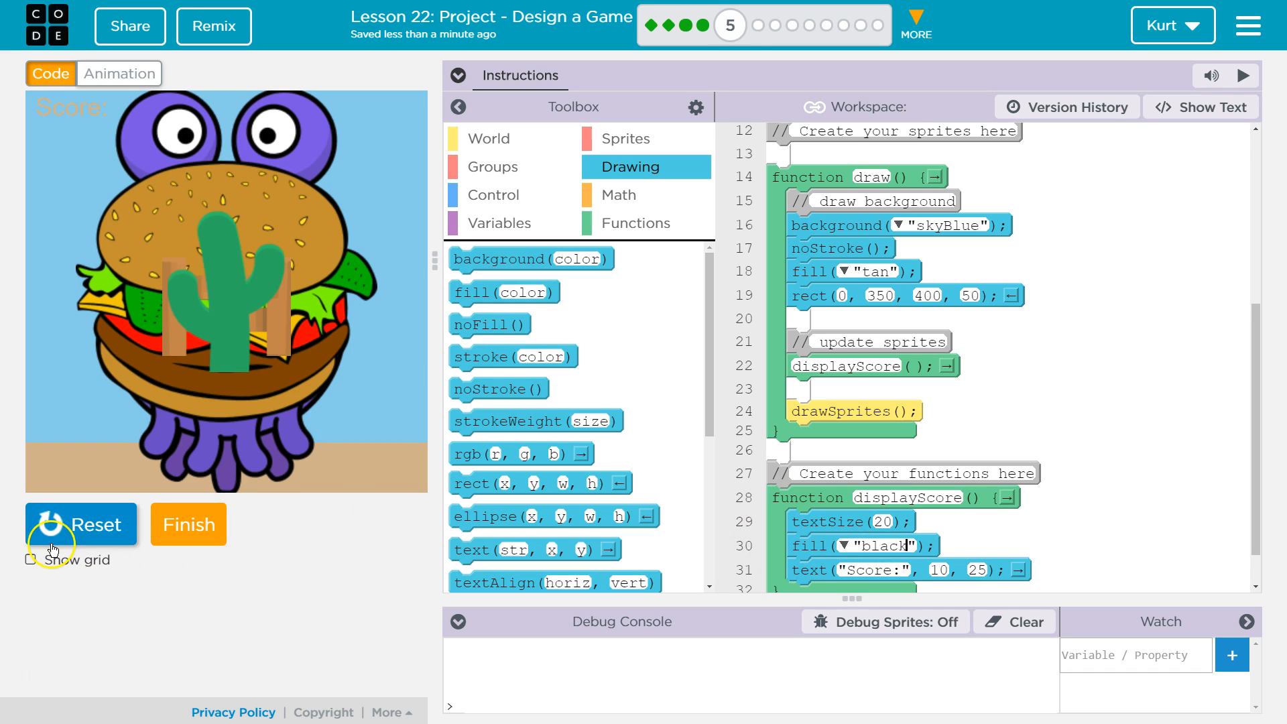
{"action": "scroll", "scroll_direction": "down", "scroll_amount": 3}
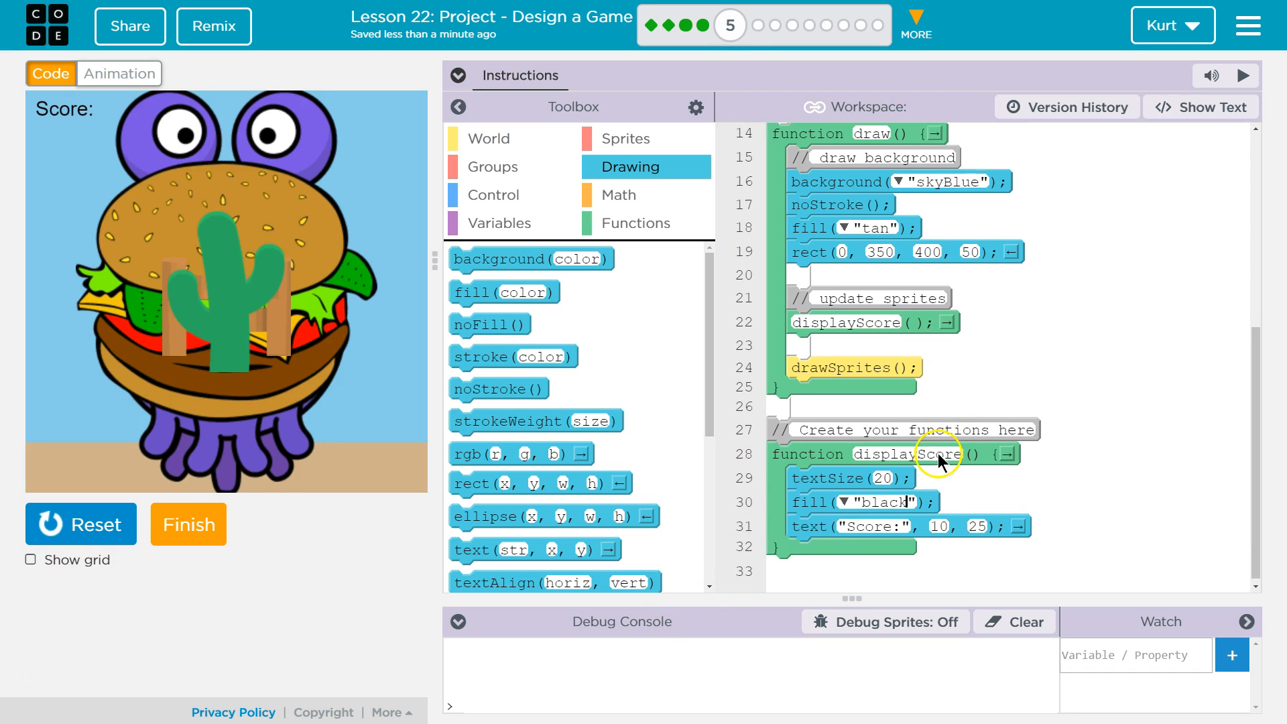
- Add a second text command drawing the score variable at 75, 25 so the stage shows Score: 0
{"action": "scroll", "scroll_direction": "down", "scroll_amount": 3}
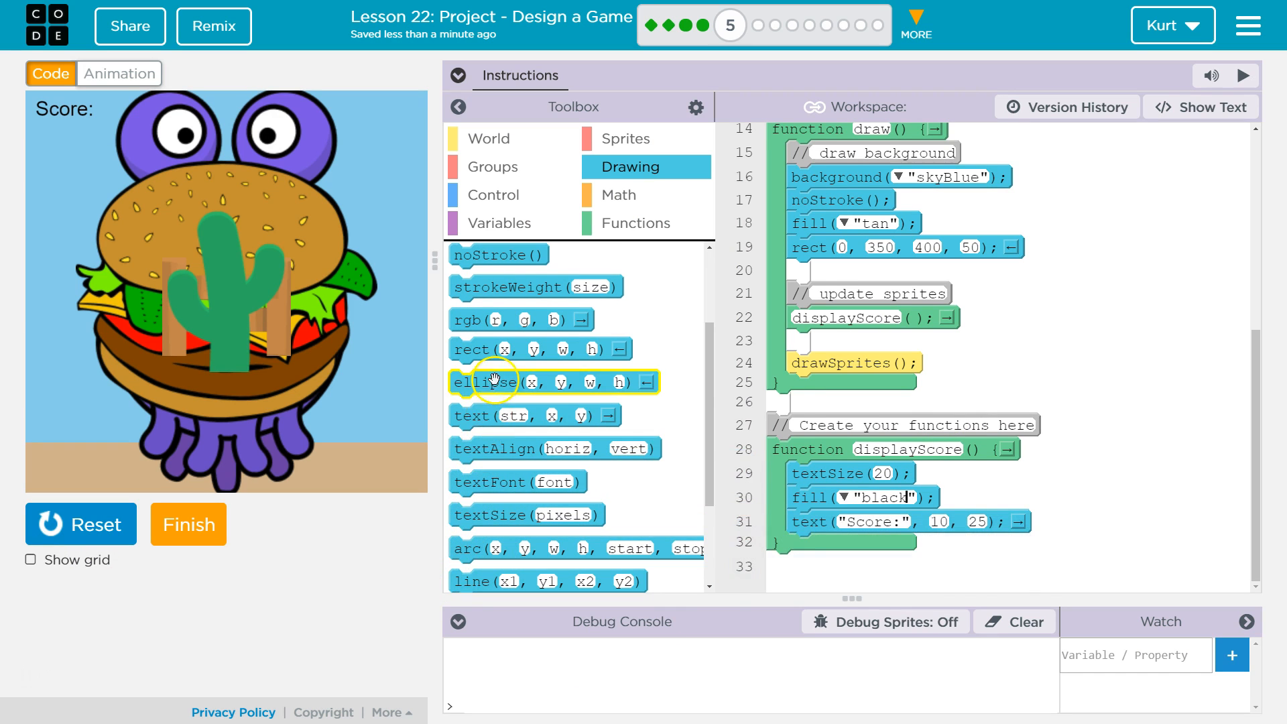
{"action": "mouse_move", "coordinate": [490, 406]}
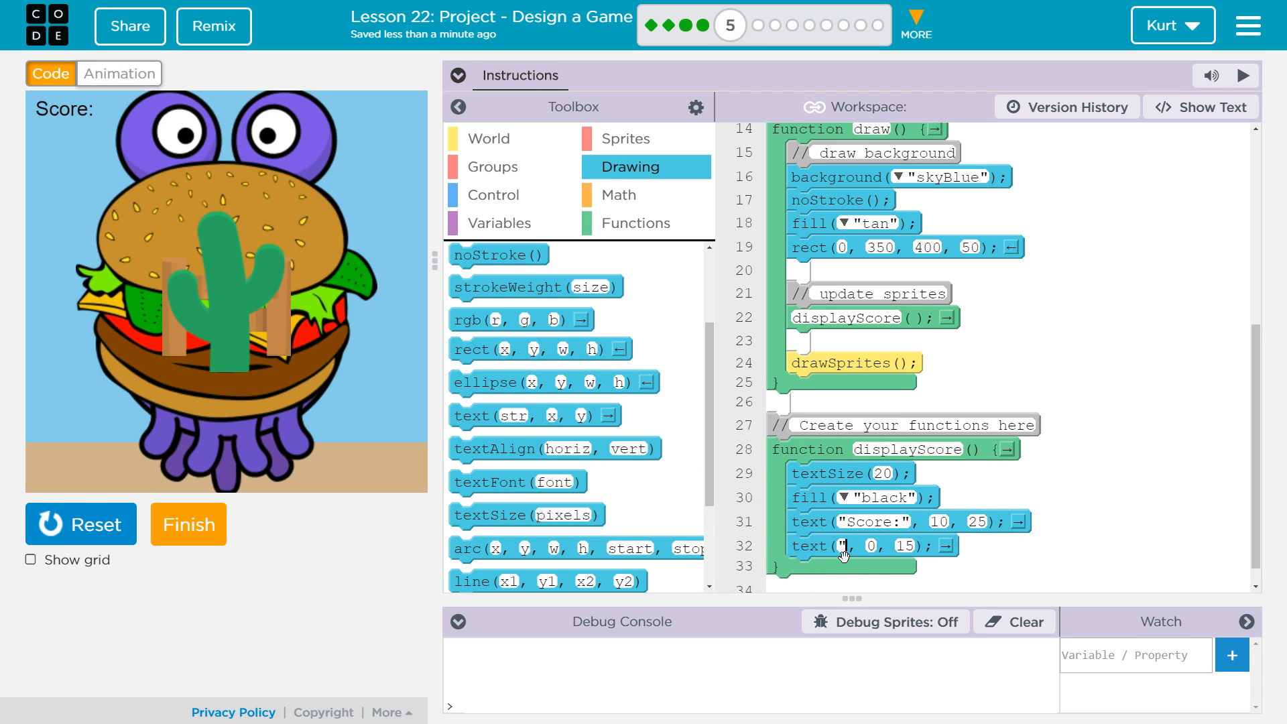
{"action": "type", "text": "score"}
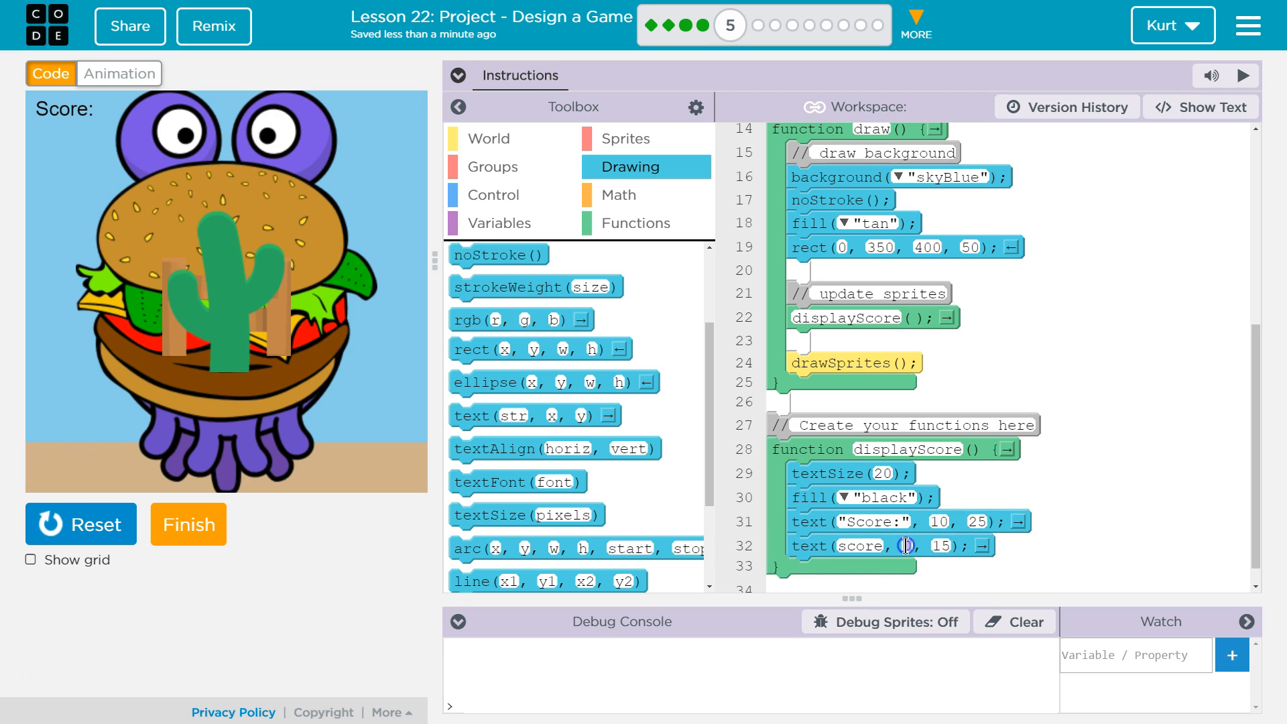
{"action": "mouse_move", "coordinate": [102, 122]}
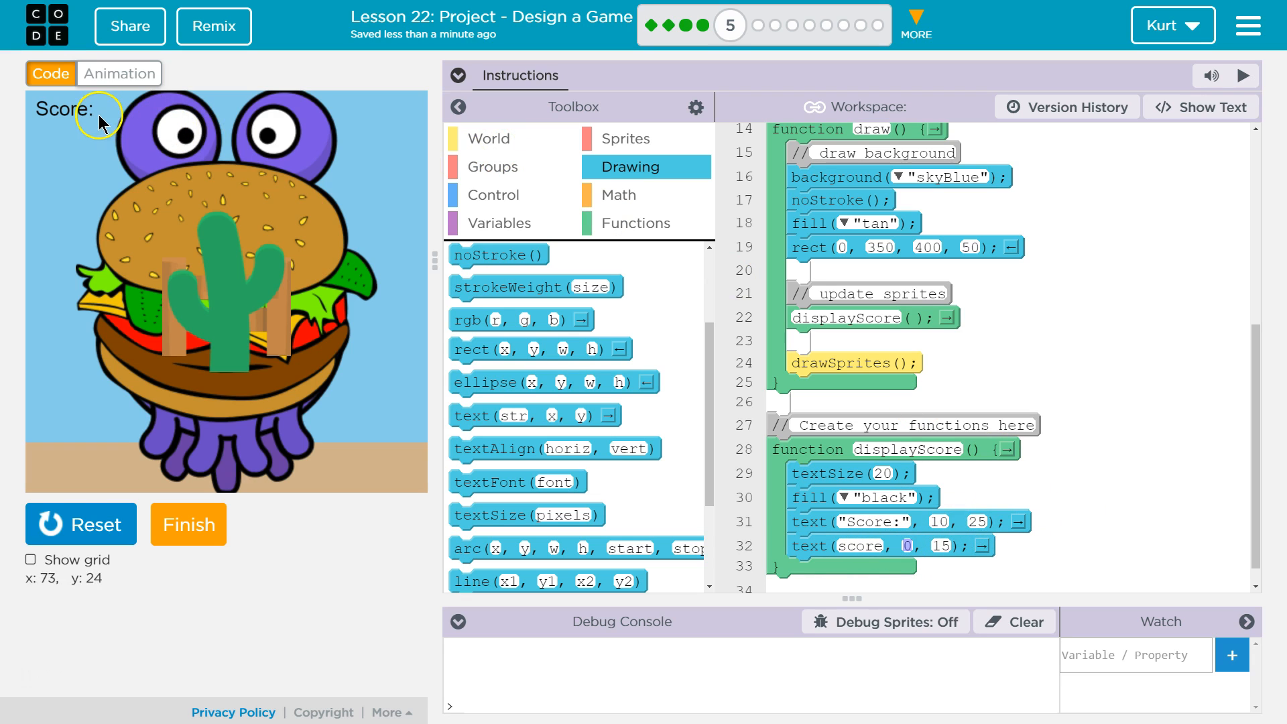
{"action": "mouse_move", "coordinate": [105, 118]}
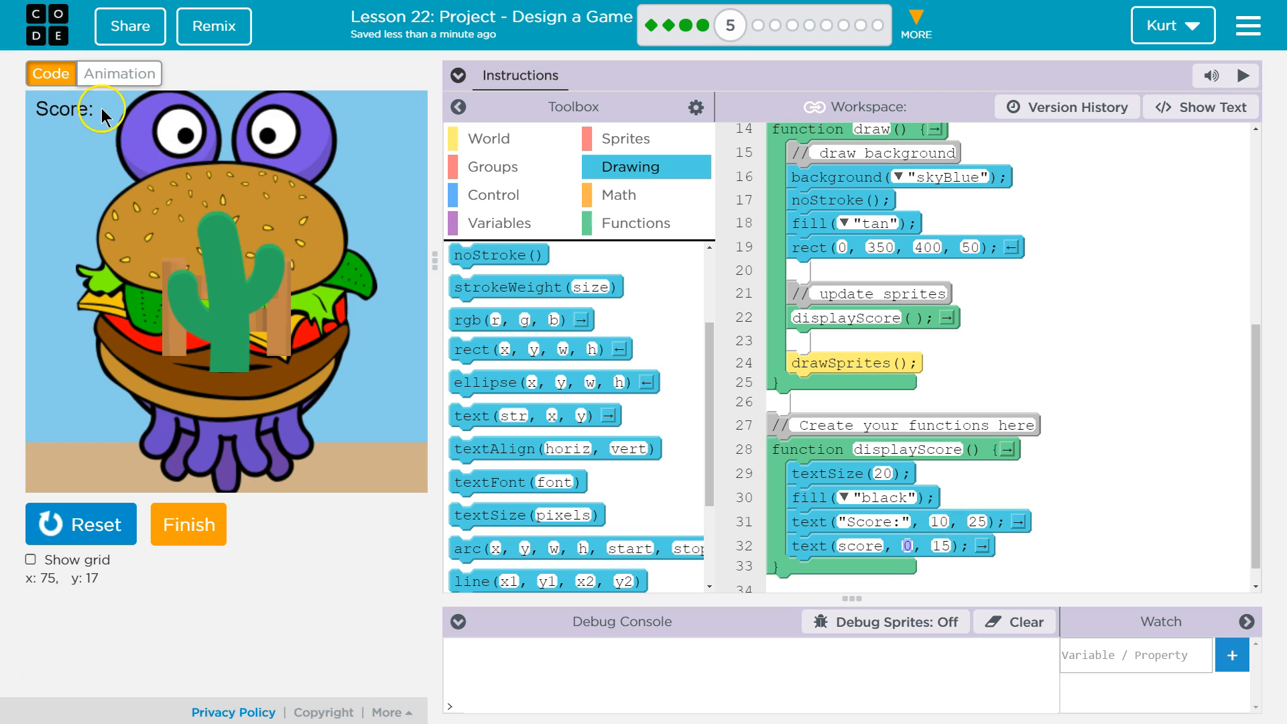
{"action": "mouse_move", "coordinate": [105, 118]}
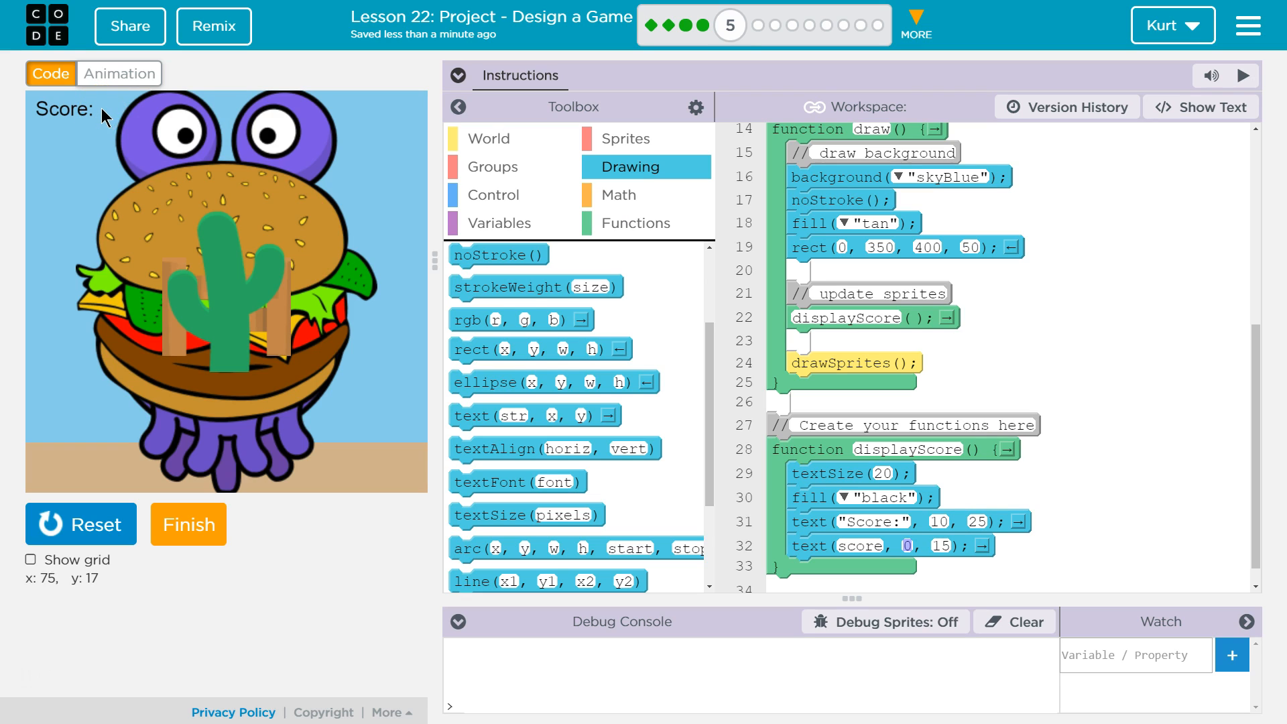
{"action": "mouse_move", "coordinate": [108, 117]}
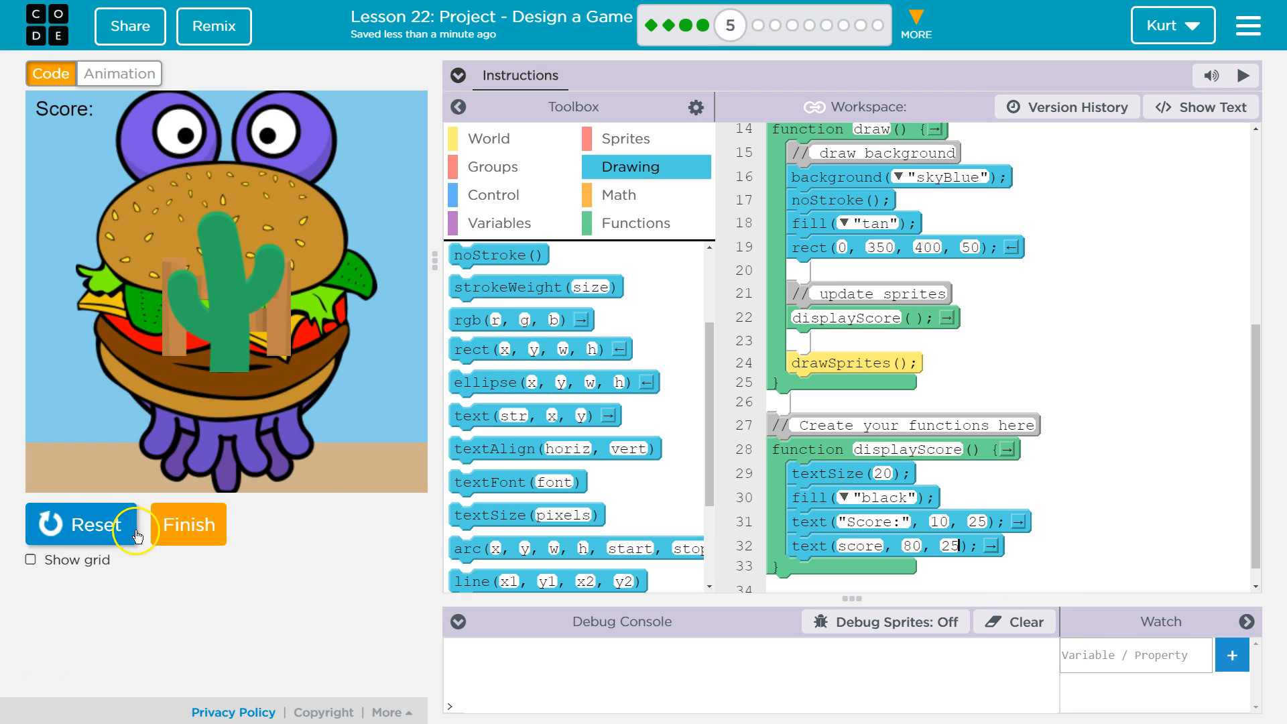
{"action": "left_click", "coordinate": [82, 524]}
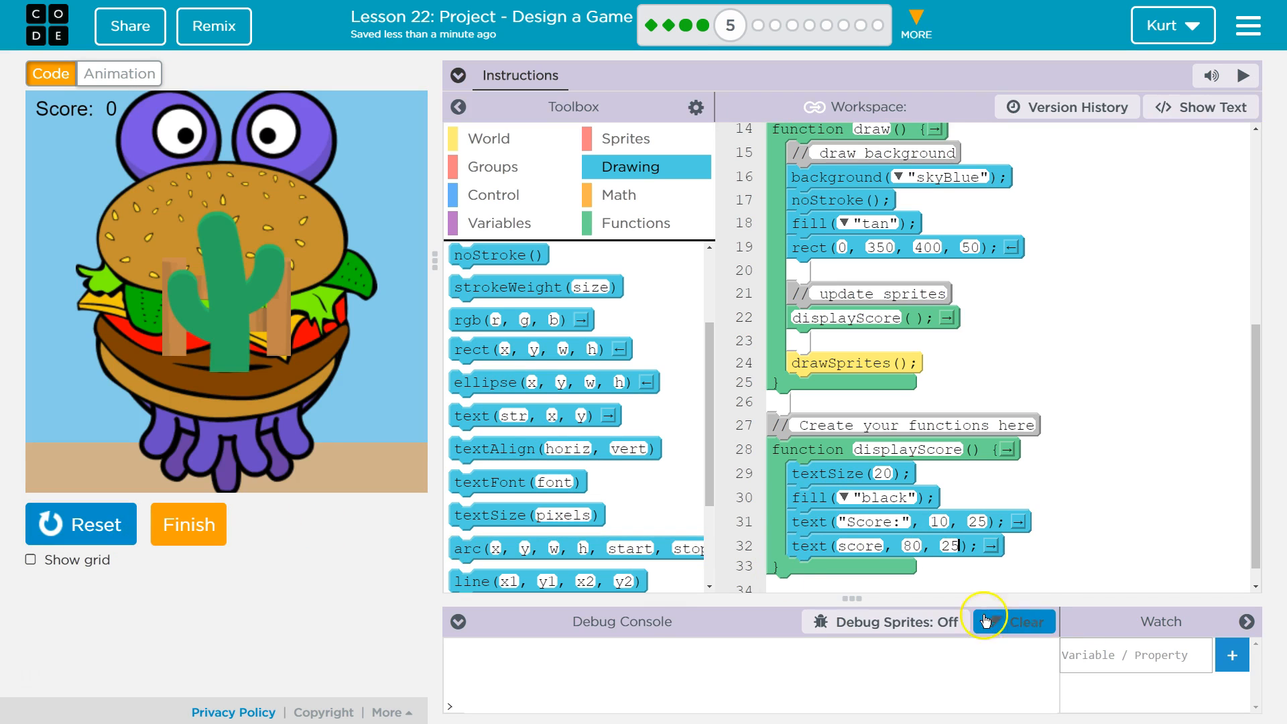
{"action": "double_click", "coordinate": [912, 546]}
{"action": "type", "text": "75"}
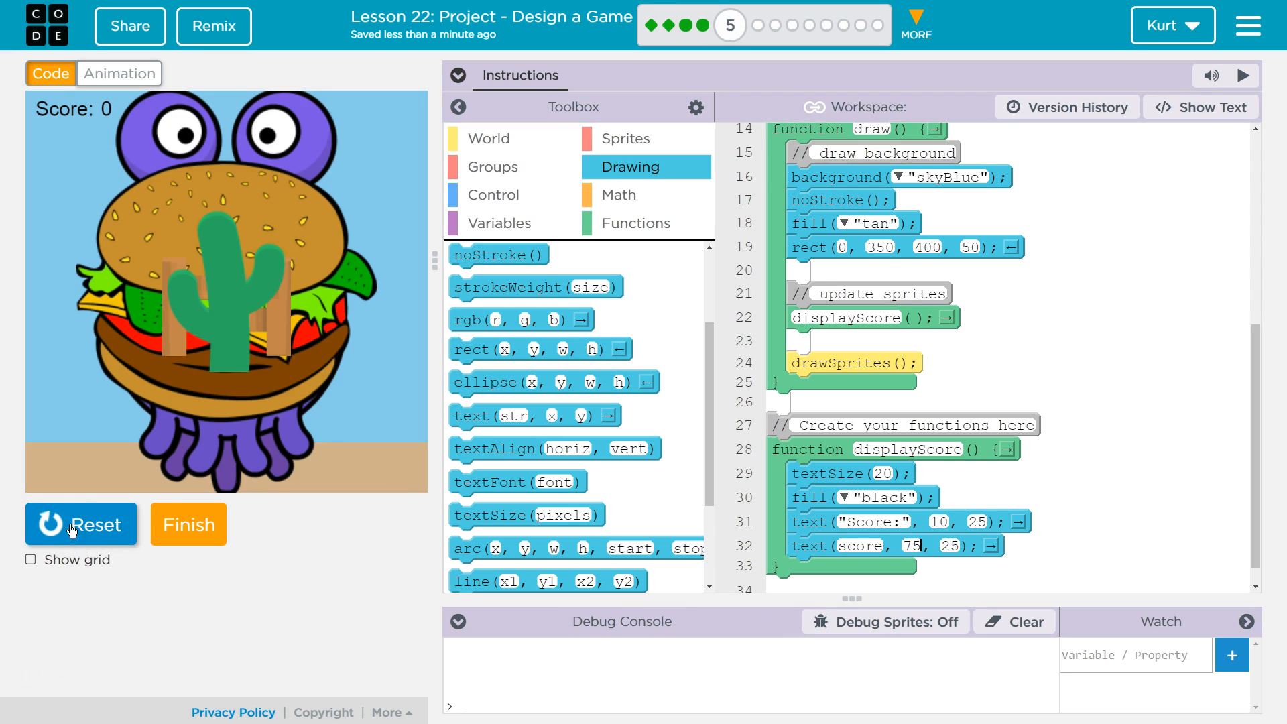
{"action": "scroll", "scroll_direction": "up", "scroll_amount": 3}
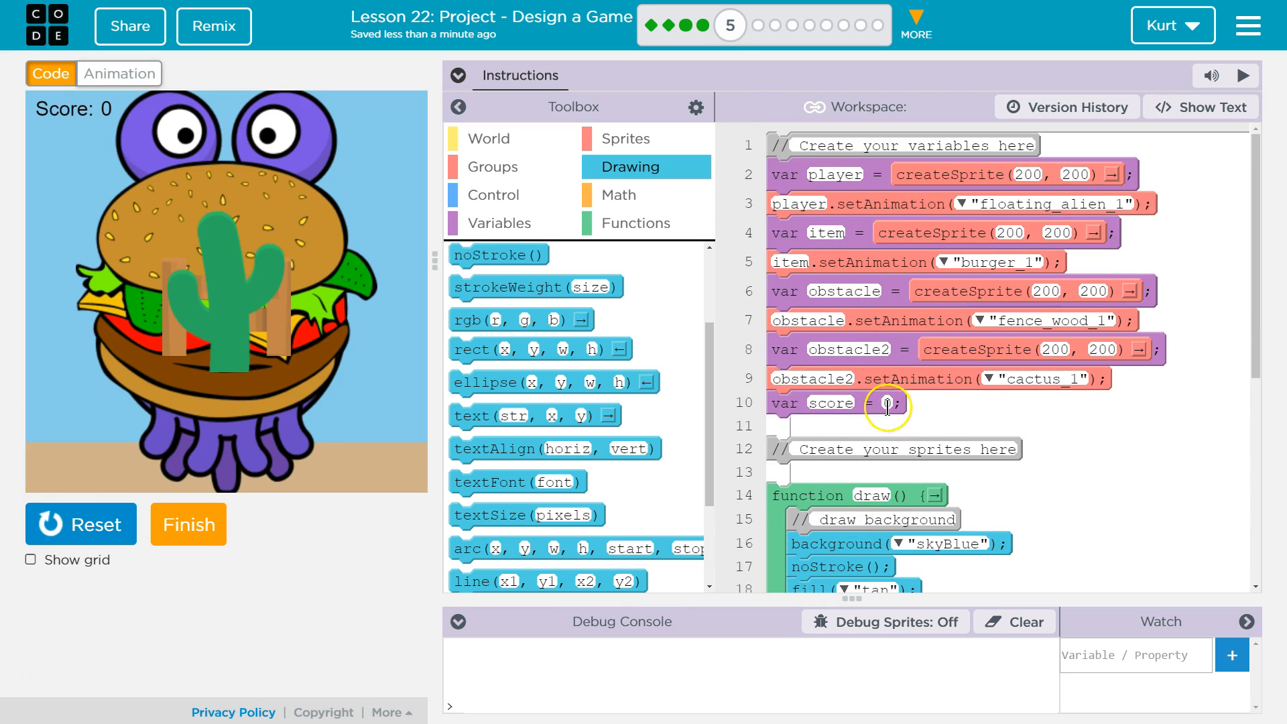
- Set var score to 105, rerun to see Score:105, and shift the value's x to 70
{"action": "type", "text": "15"}
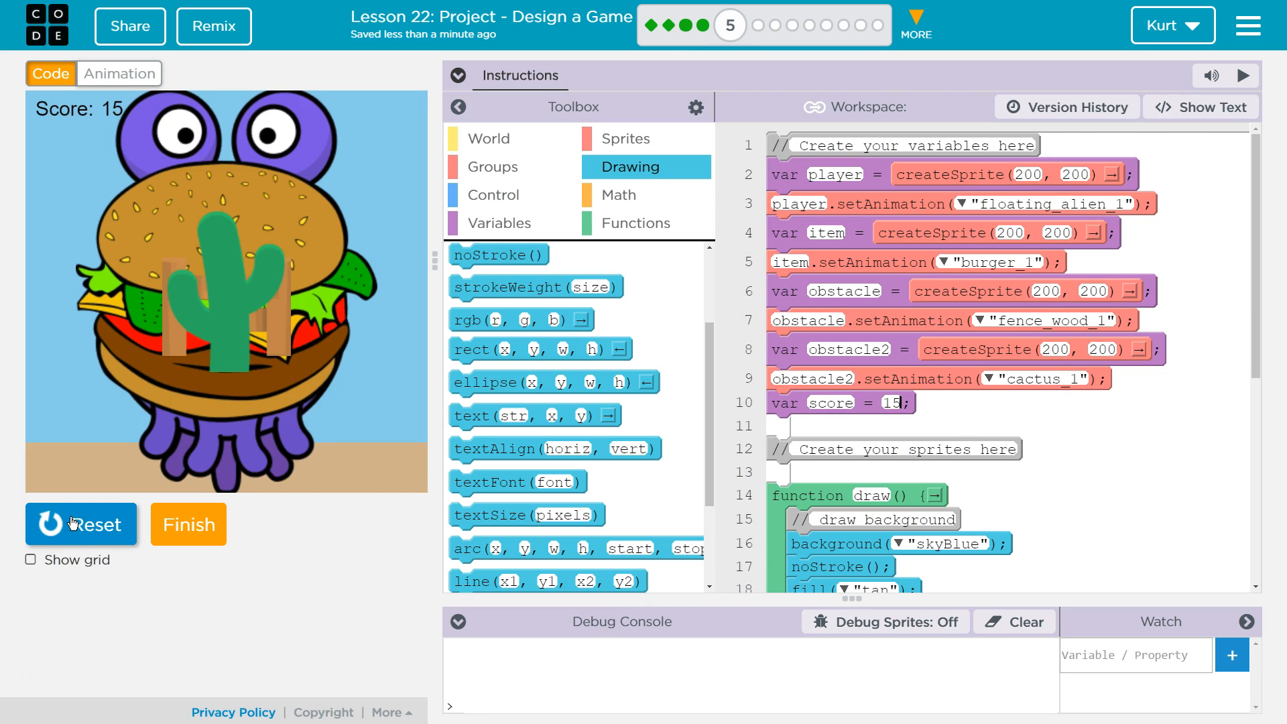
{"action": "left_click", "coordinate": [81, 524]}
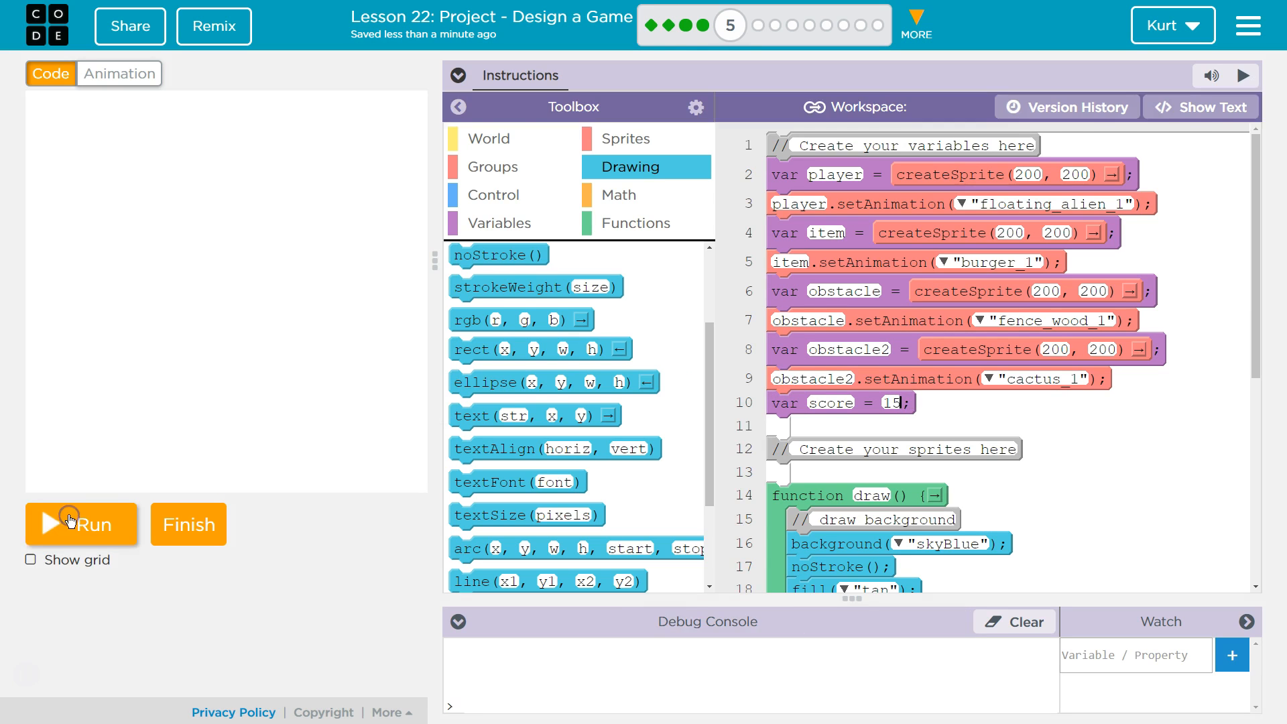
{"action": "left_click", "coordinate": [79, 524]}
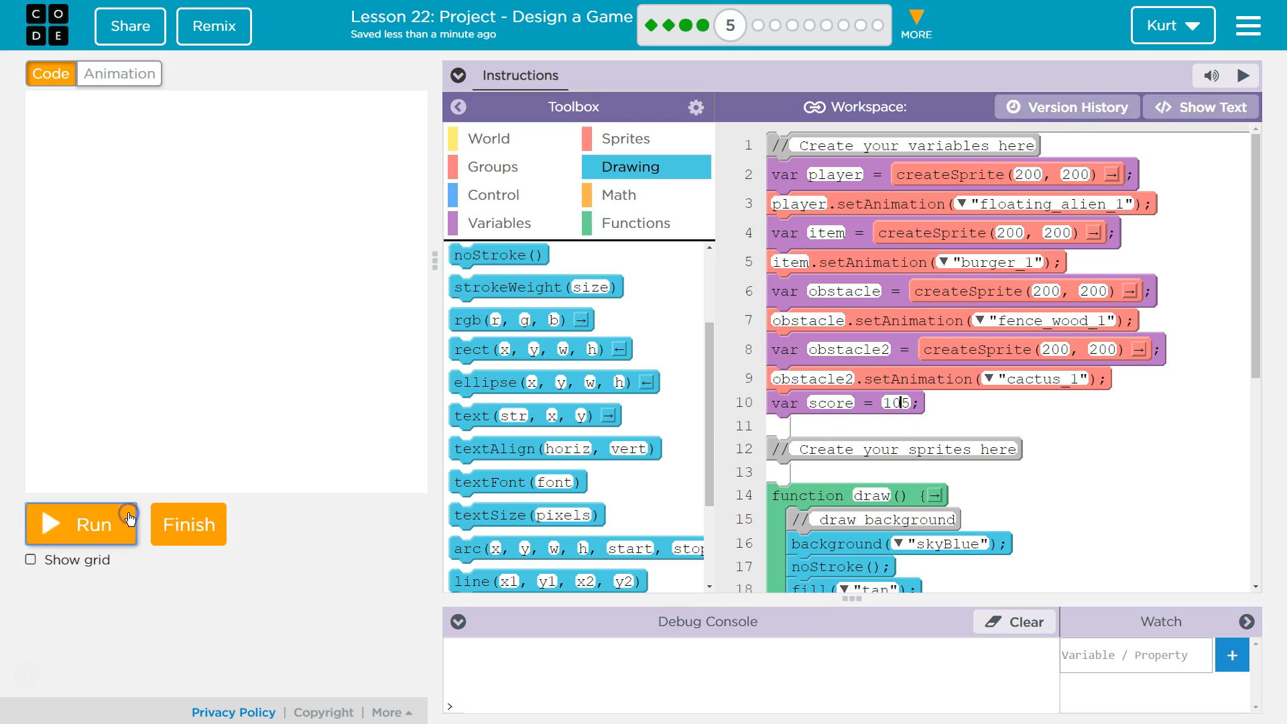
{"action": "left_click", "coordinate": [80, 525]}
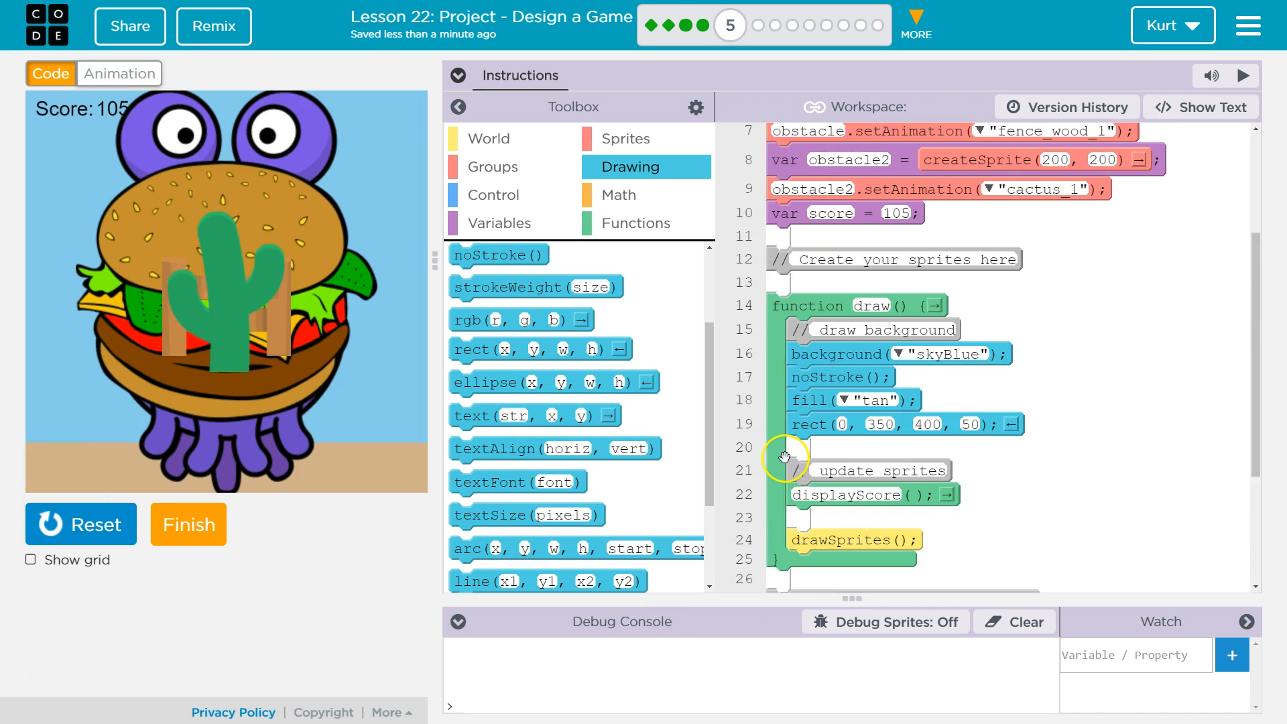
{"action": "scroll", "scroll_direction": "down", "scroll_amount": 3}
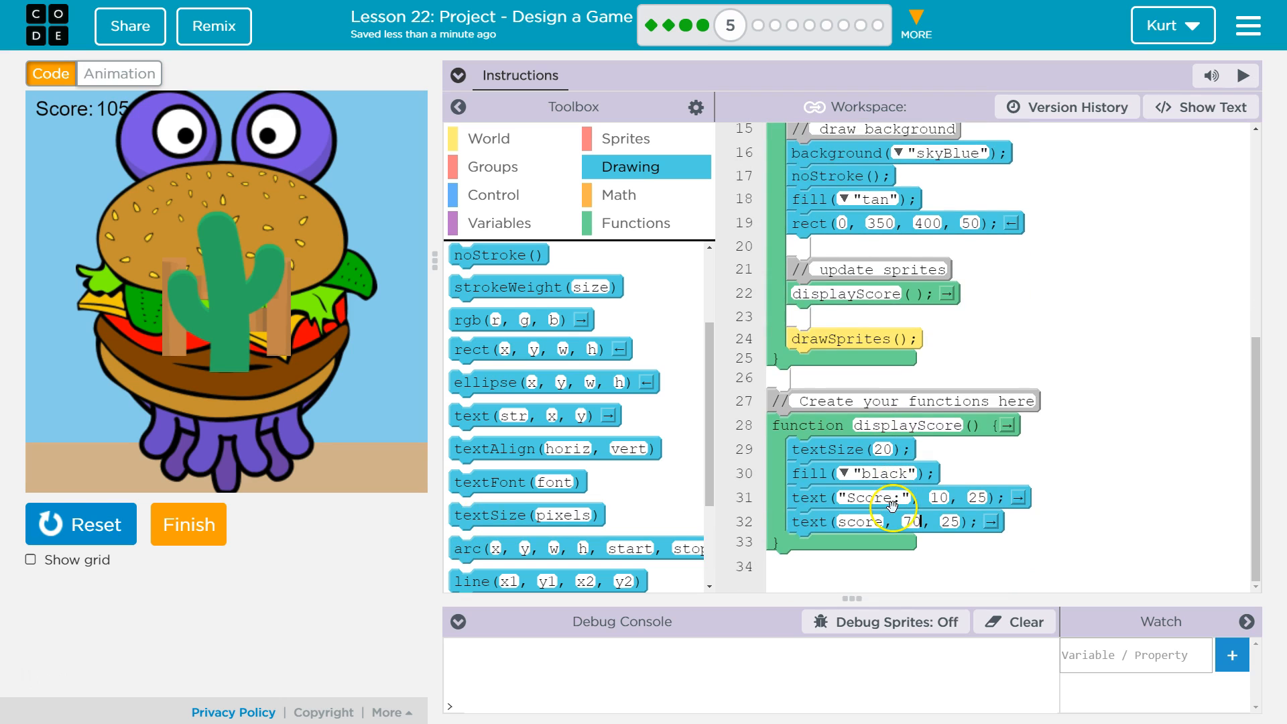
{"action": "scroll", "scroll_direction": "up", "scroll_amount": 3}
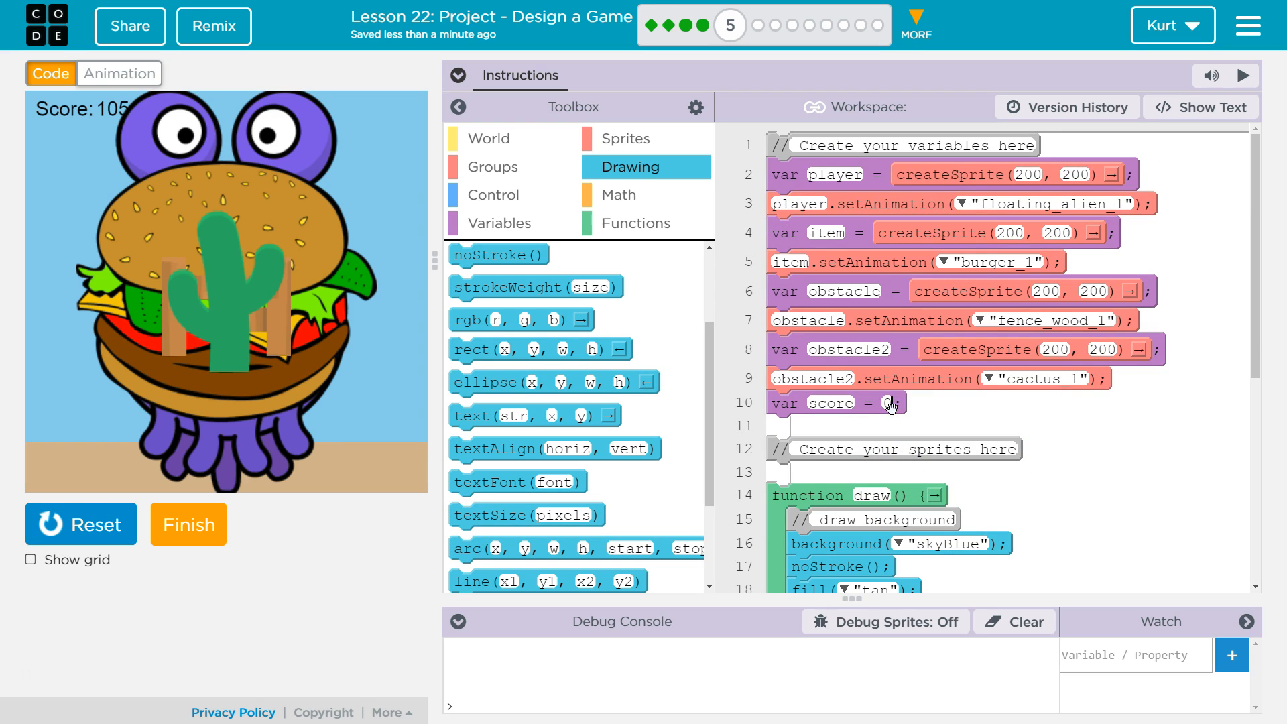
{"action": "left_click", "coordinate": [456, 75]}
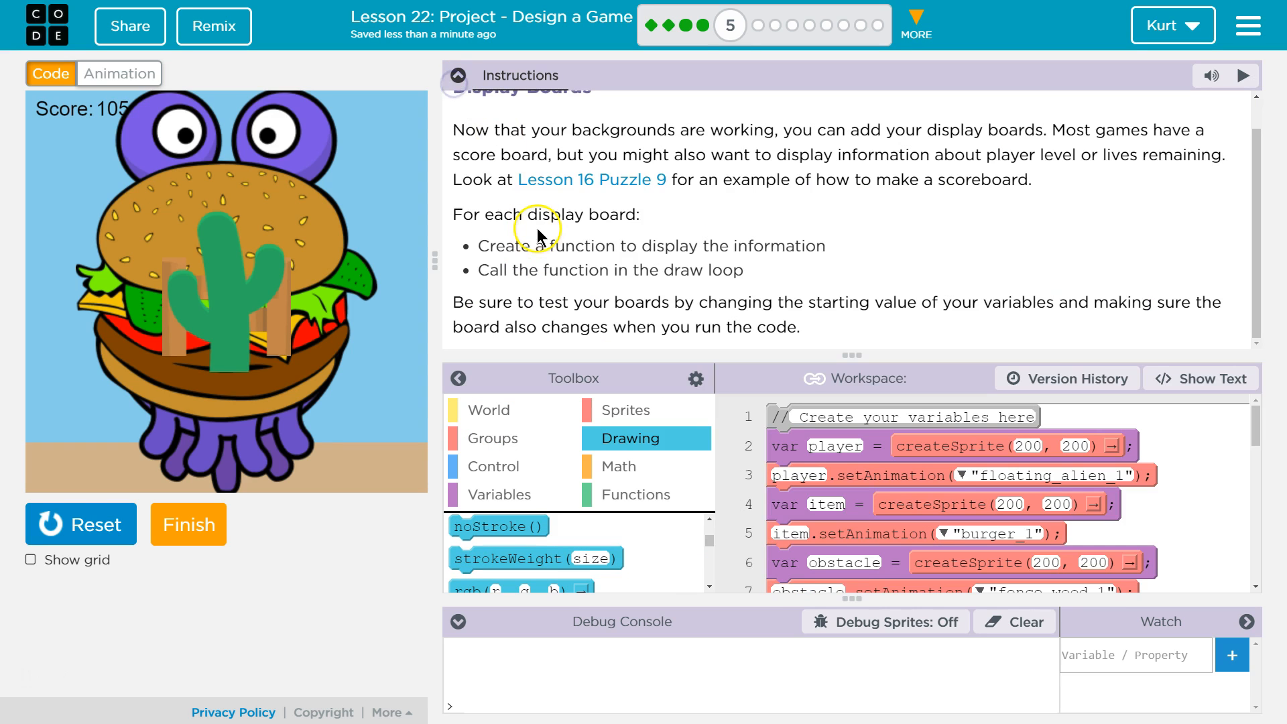
{"action": "mouse_move", "coordinate": [579, 238]}
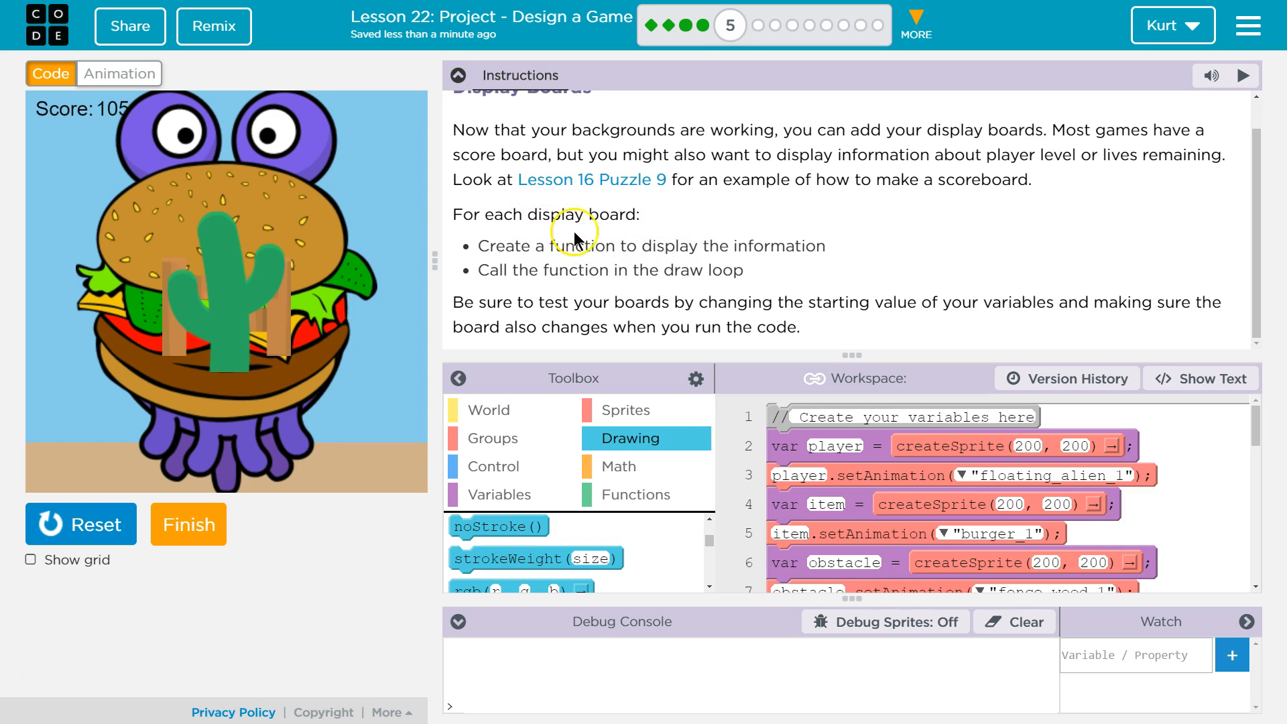
{"action": "mouse_move", "coordinate": [611, 311]}
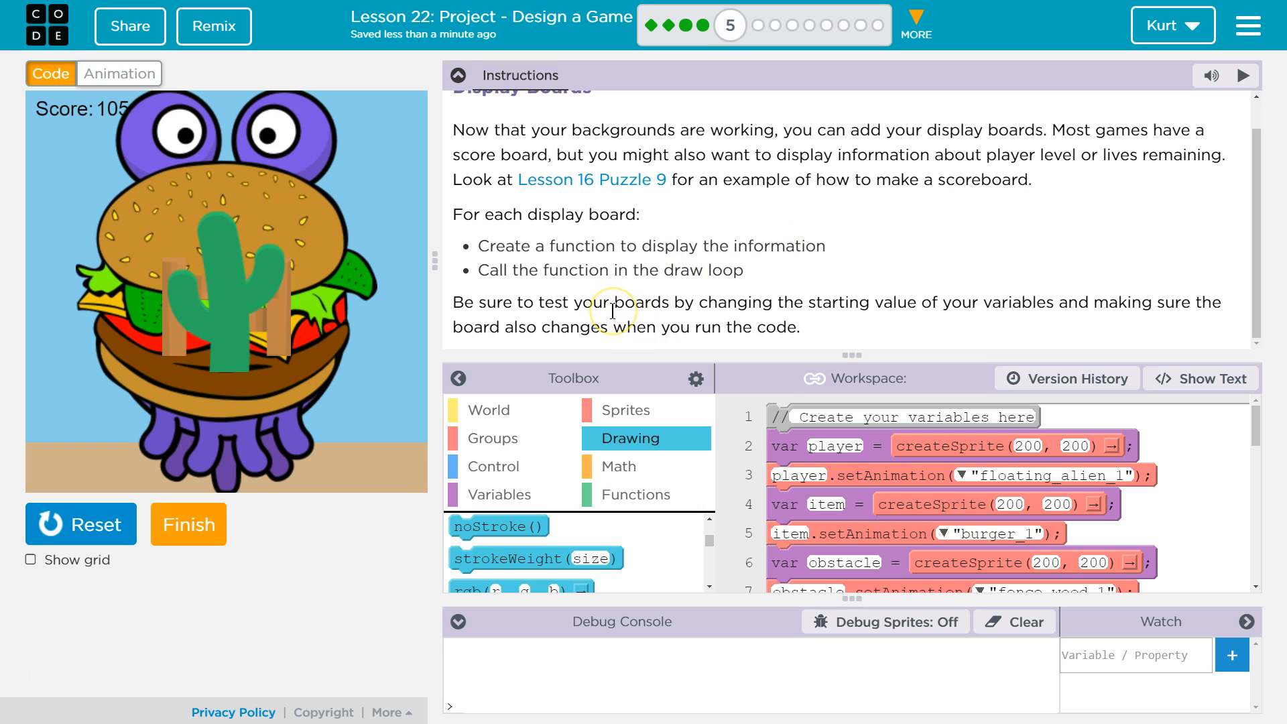
{"action": "mouse_move", "coordinate": [1153, 310]}
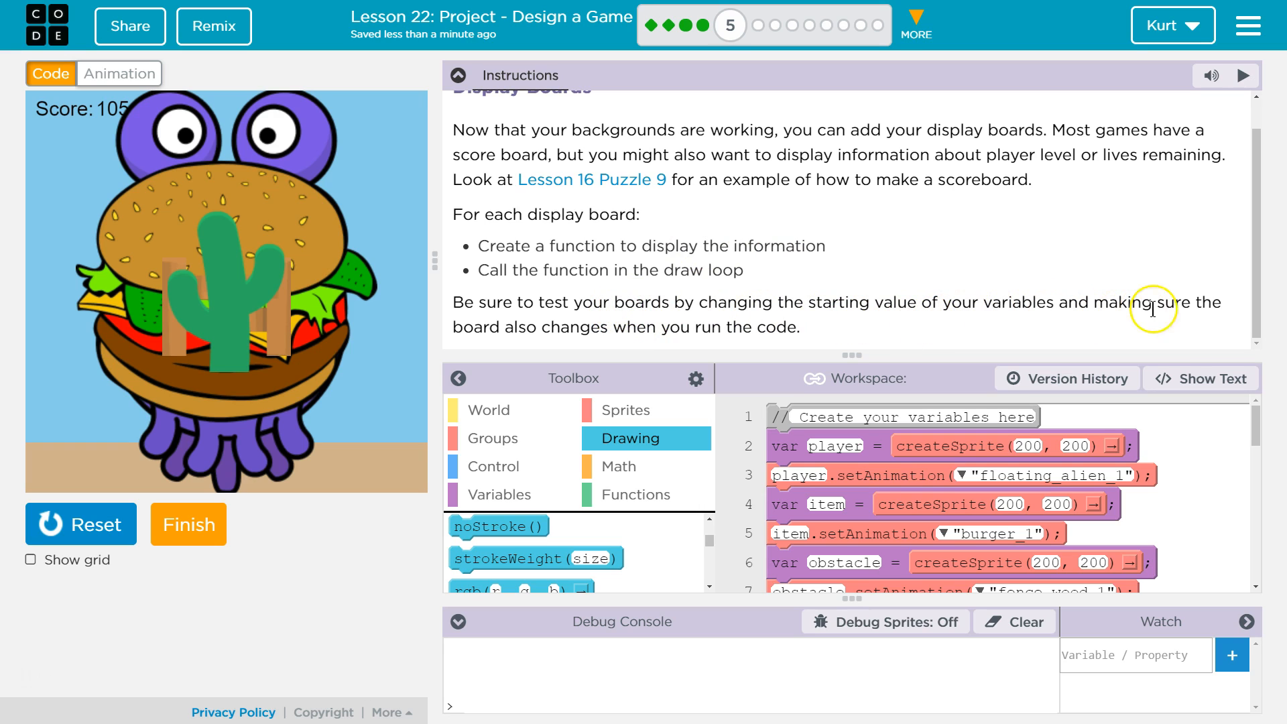
{"action": "mouse_move", "coordinate": [328, 231]}
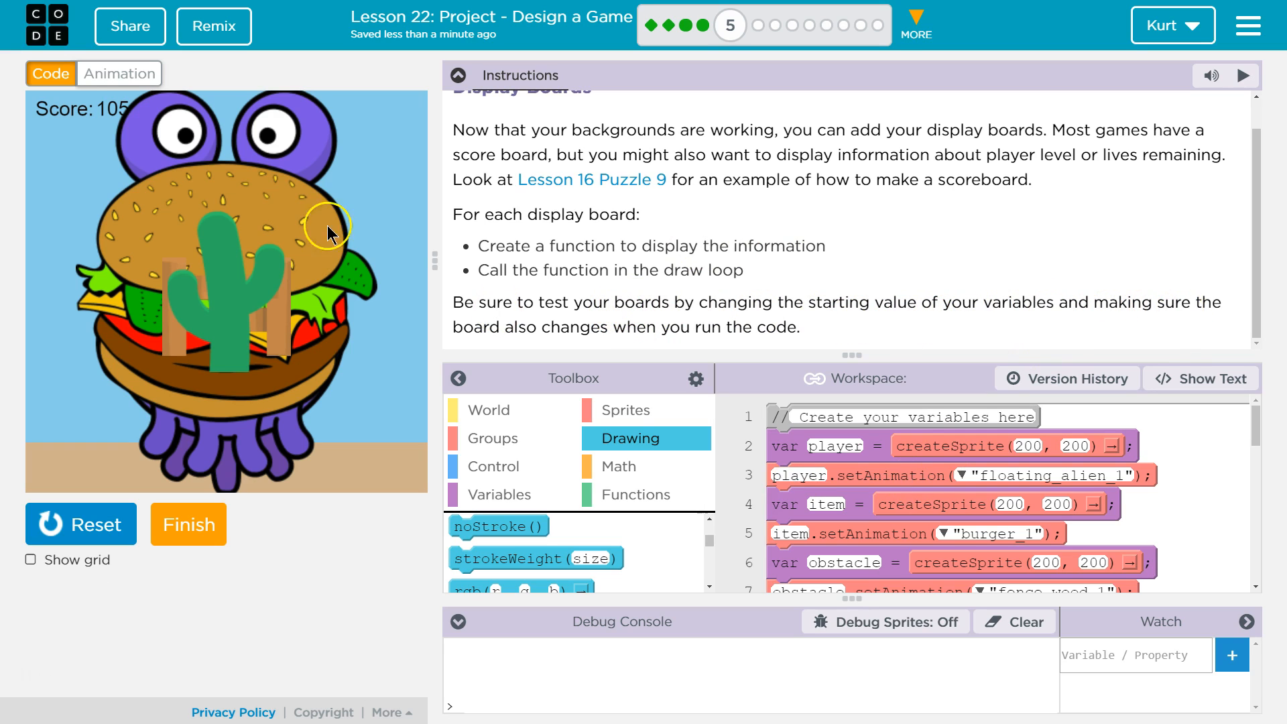
{"action": "mouse_move", "coordinate": [558, 239]}
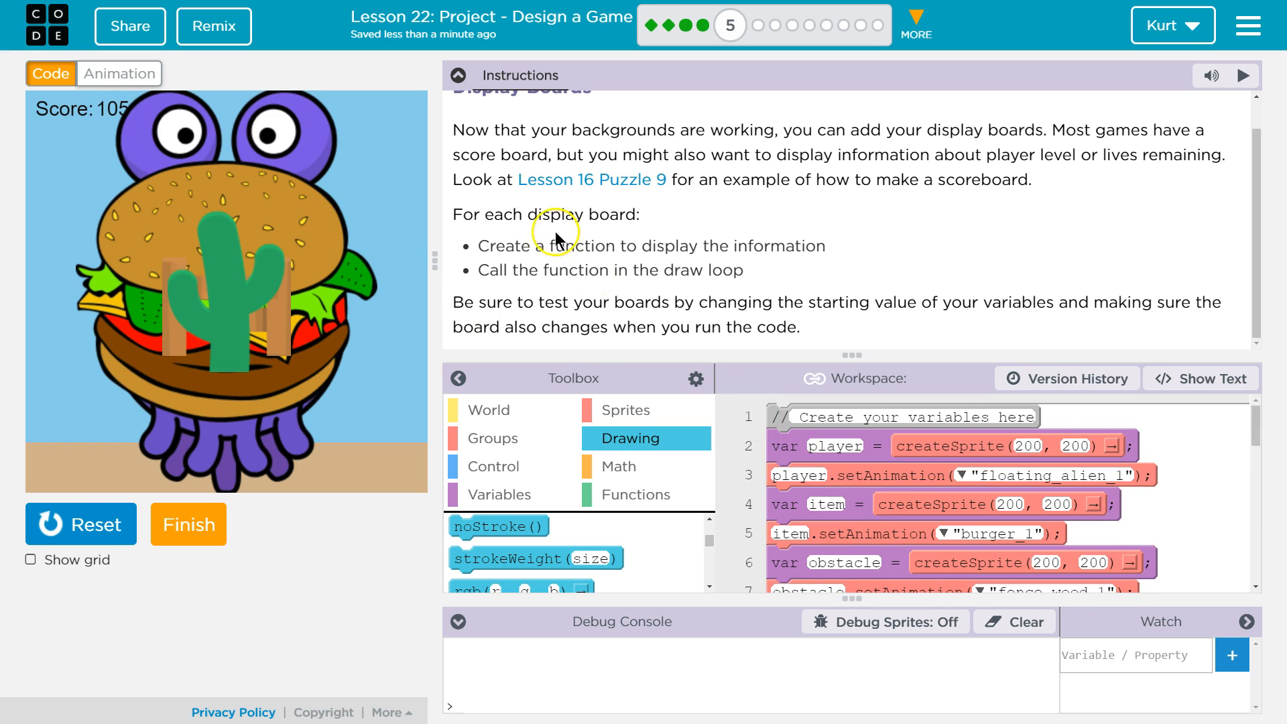
{"action": "left_click", "coordinate": [456, 75]}
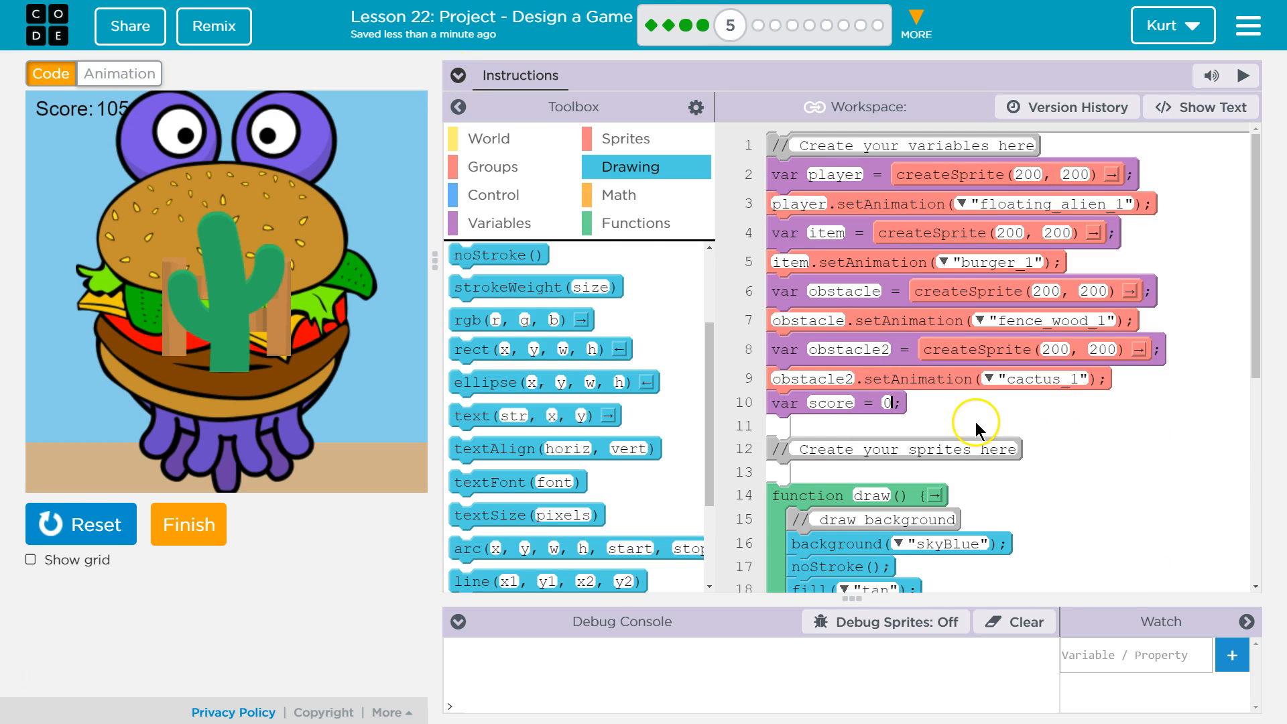
{"action": "mouse_move", "coordinate": [889, 319]}
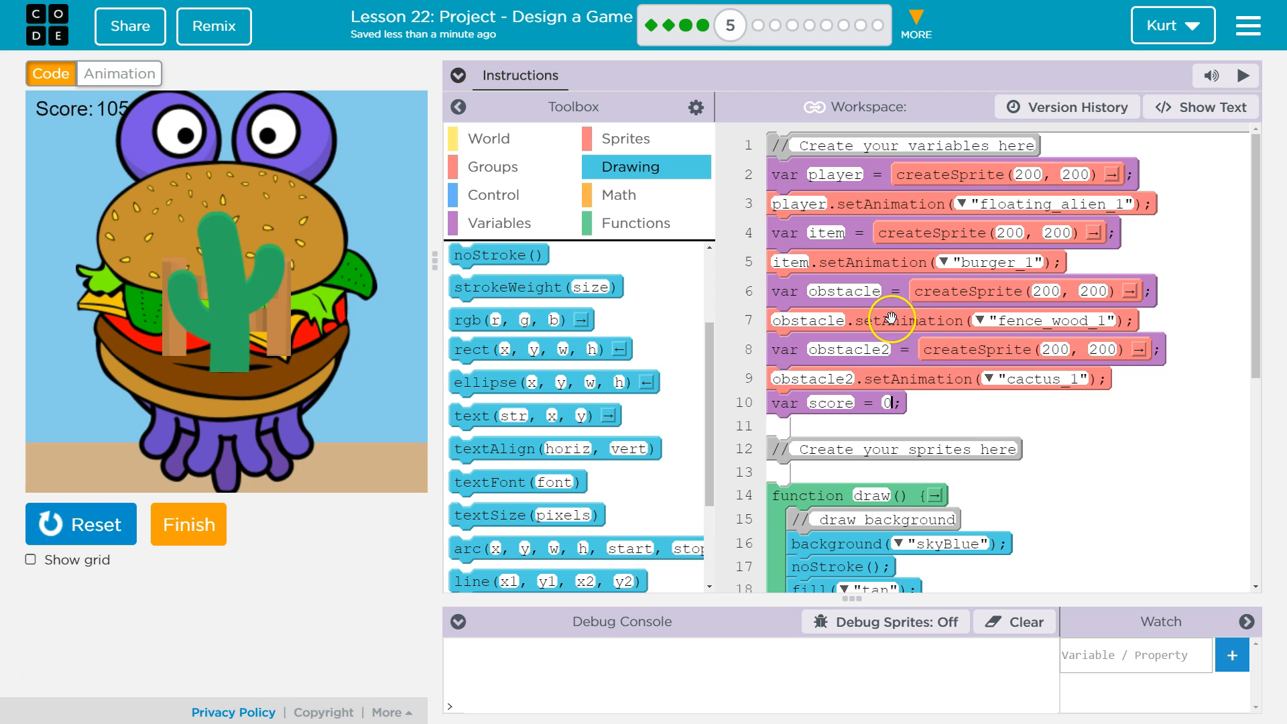
{"action": "scroll", "scroll_direction": "down", "scroll_amount": 3}
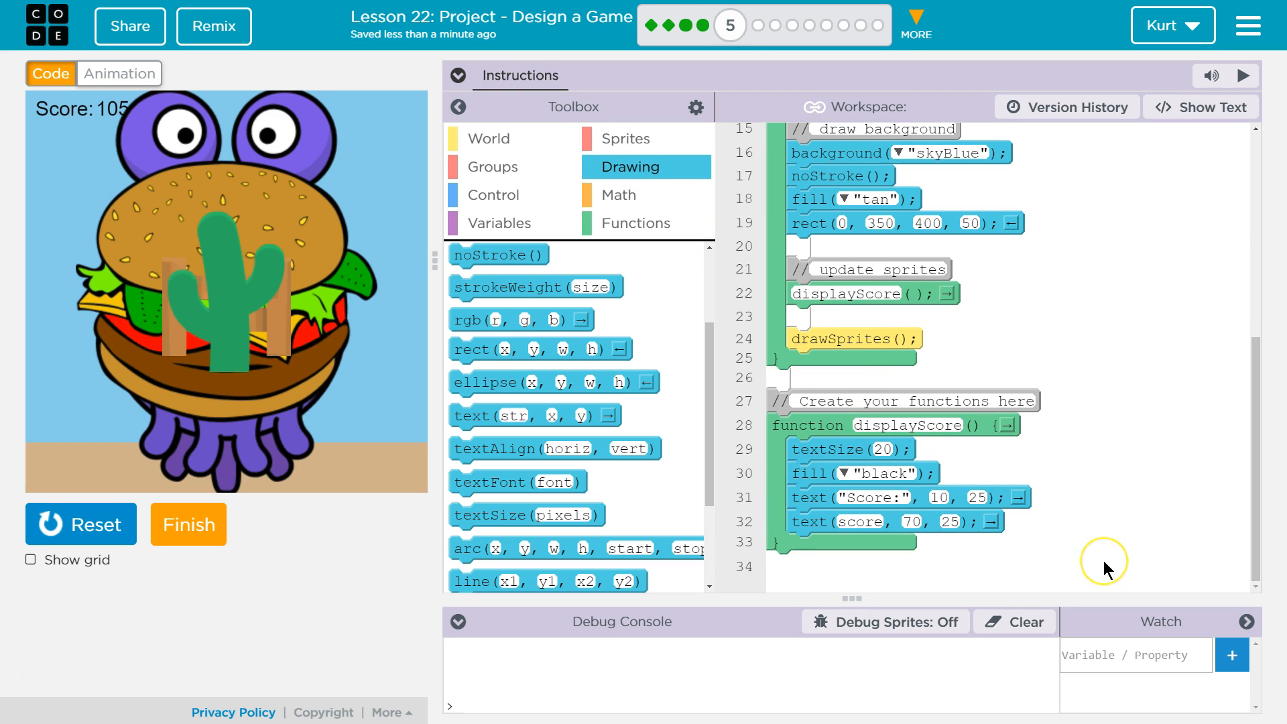
{"action": "mouse_move", "coordinate": [1009, 257]}
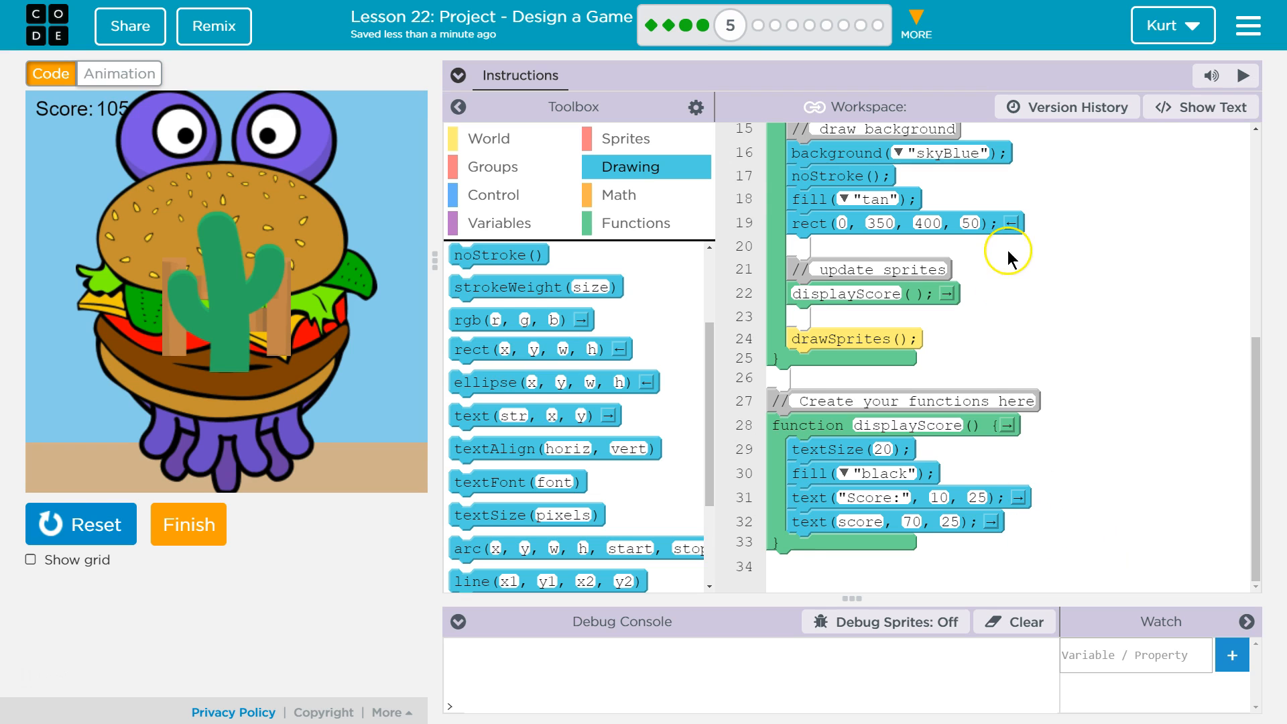
{"action": "mouse_move", "coordinate": [1018, 327]}
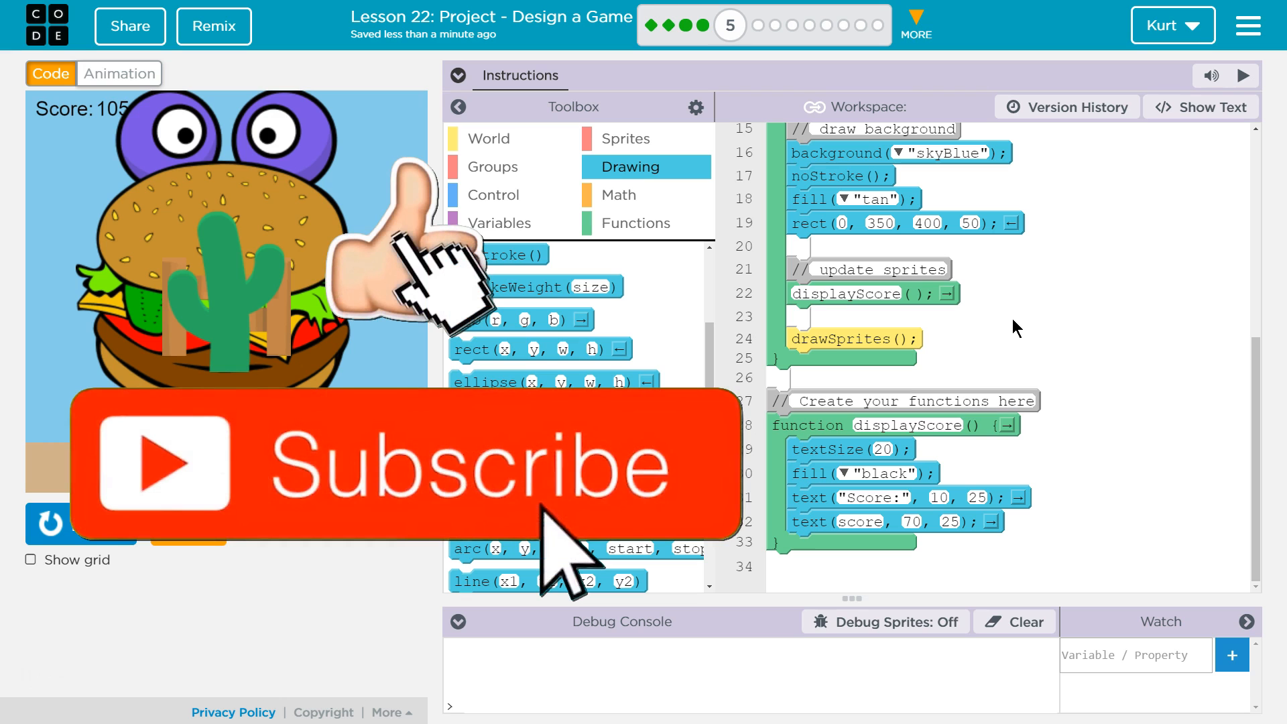
{"action": "mouse_move", "coordinate": [964, 313]}
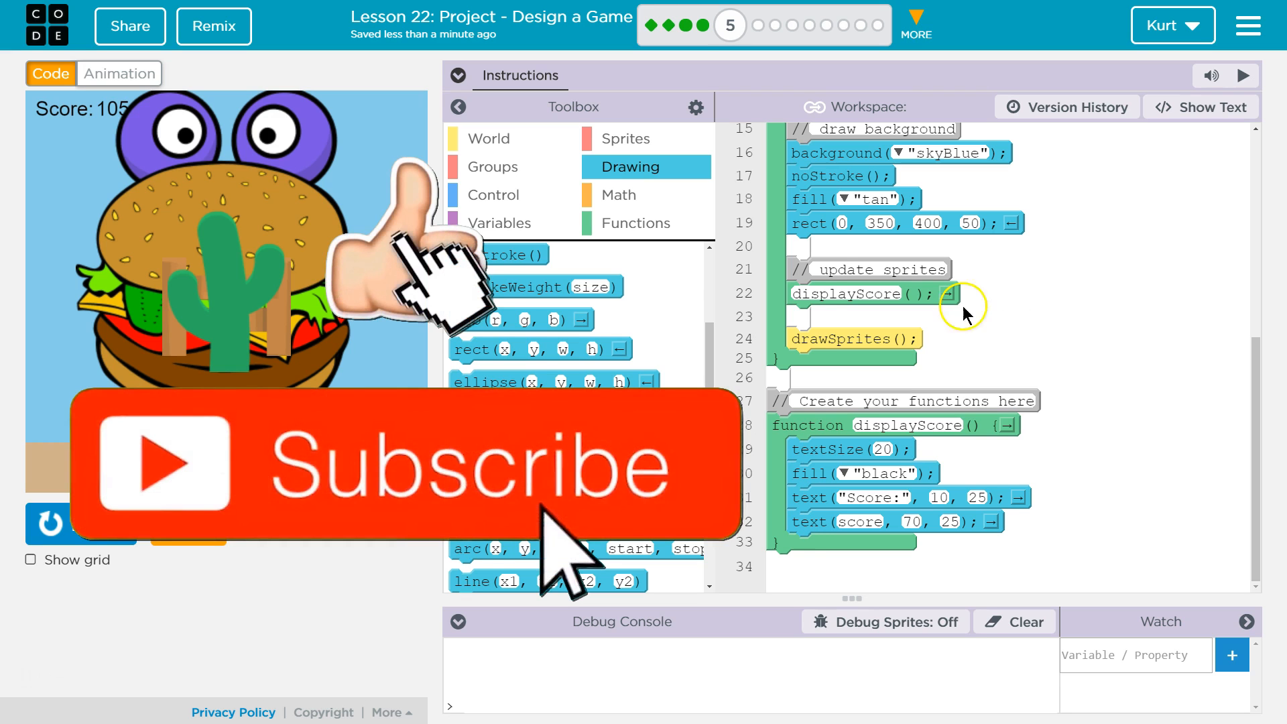